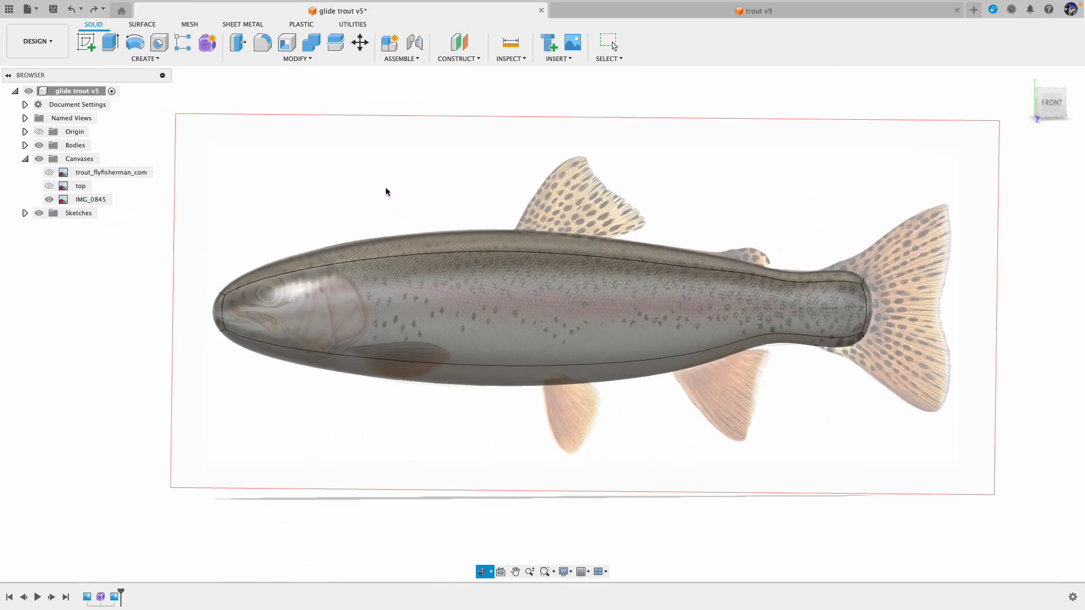
Redo repeatedly to re-enter Edit Form and reapply each undone head and midsection reshaping.
left_click(608, 42)
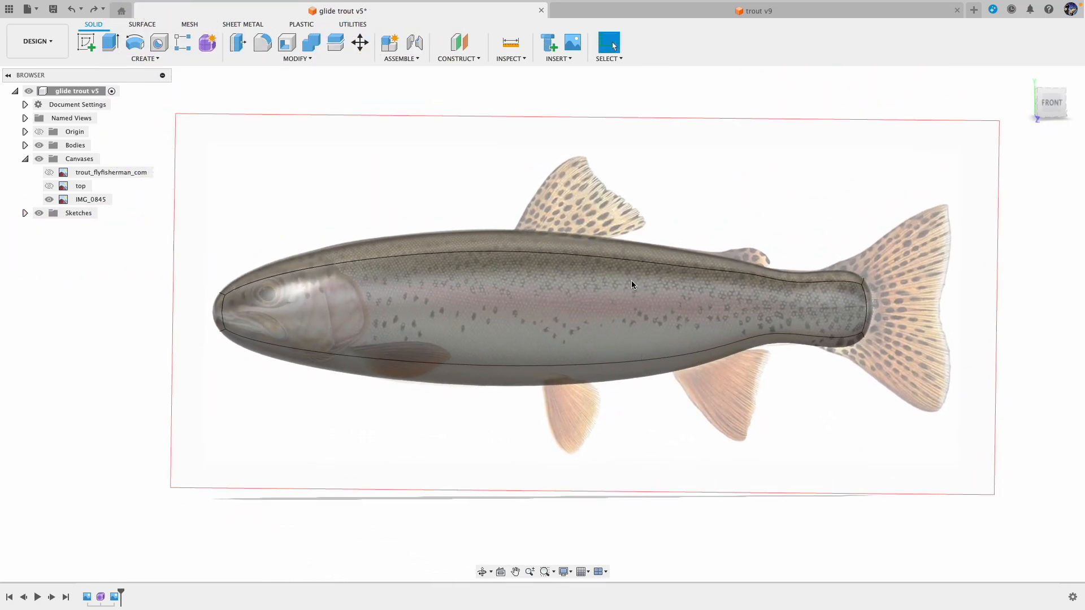
left_click(94, 9)
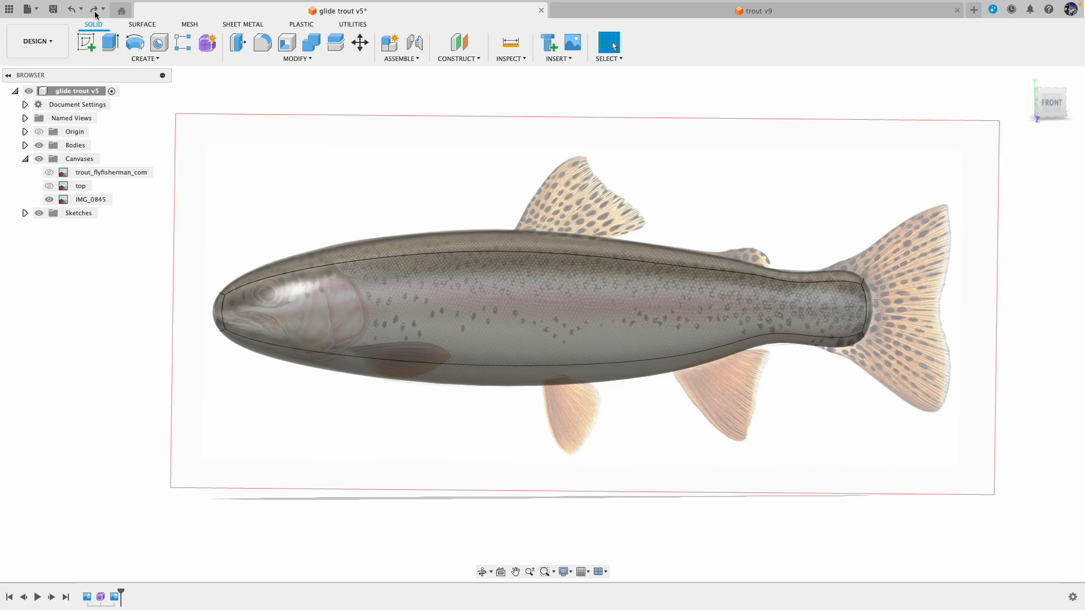
left_click(95, 10)
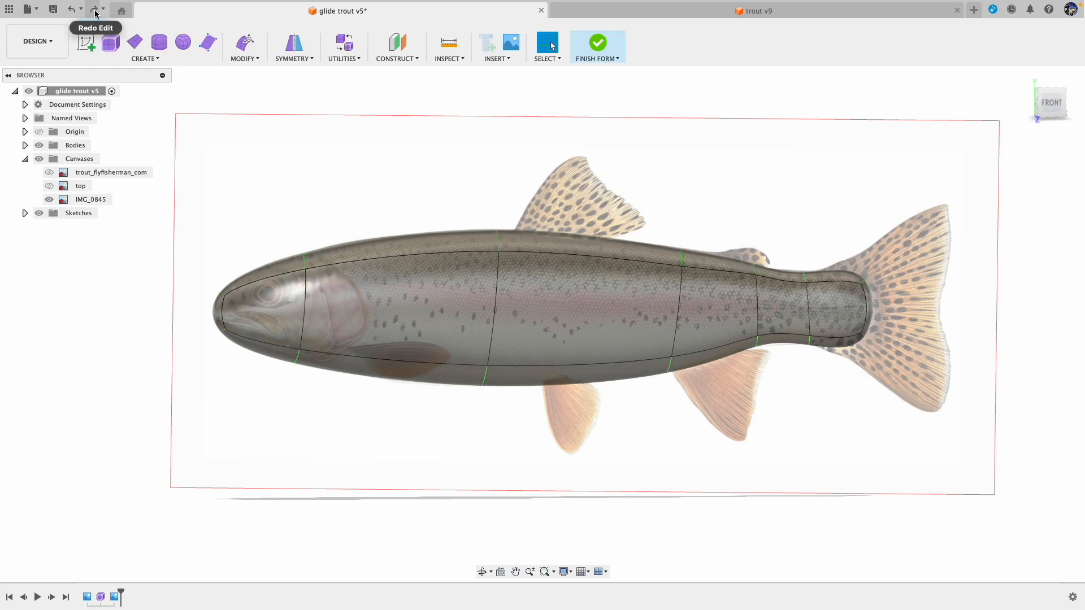
left_click(95, 10)
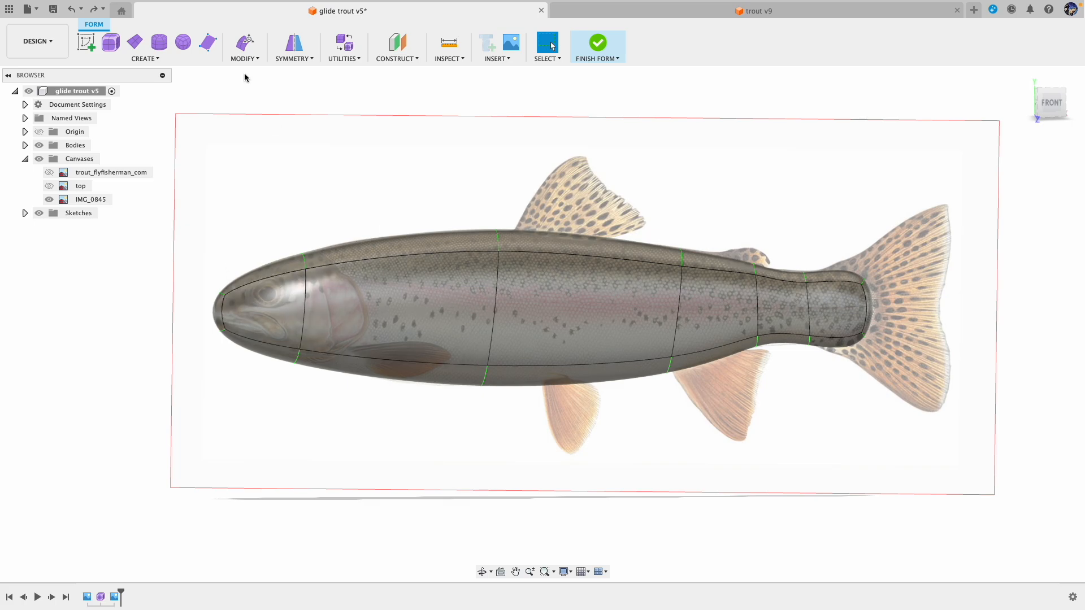
left_click(95, 10)
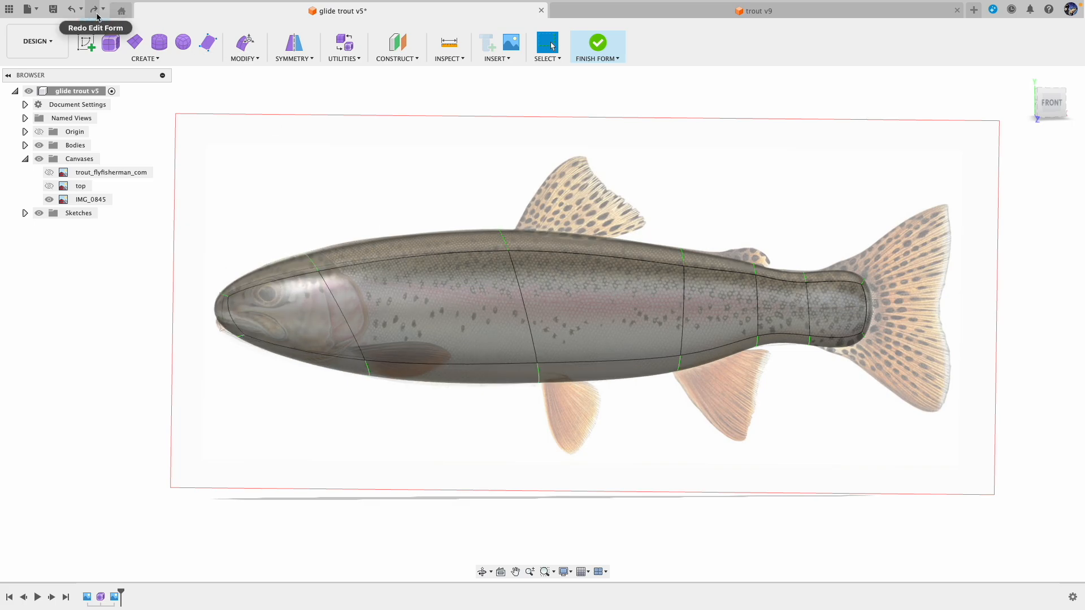
left_click(93, 9)
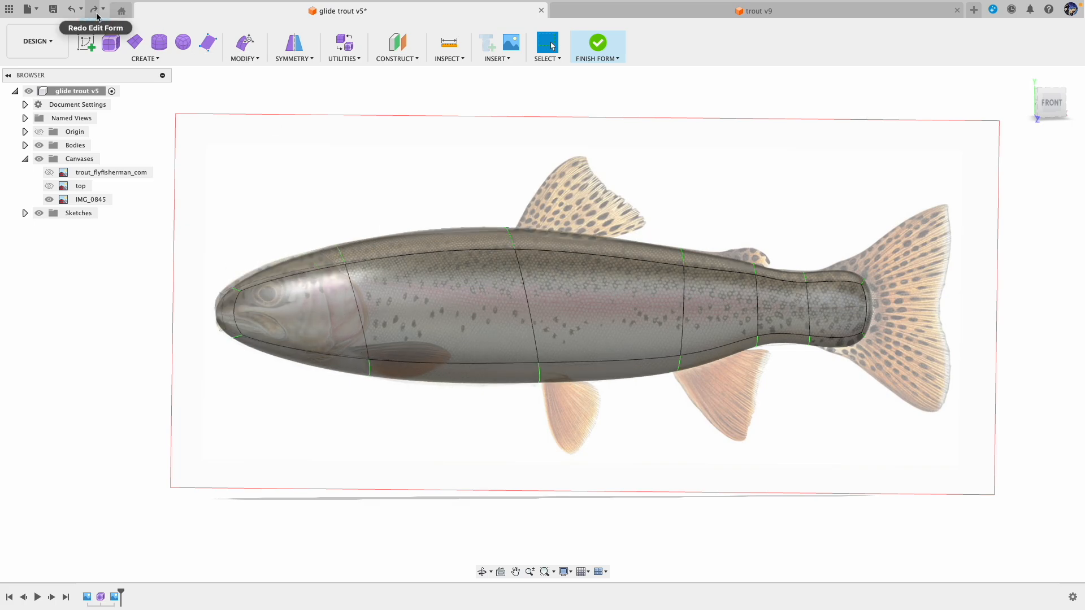
left_click(95, 10)
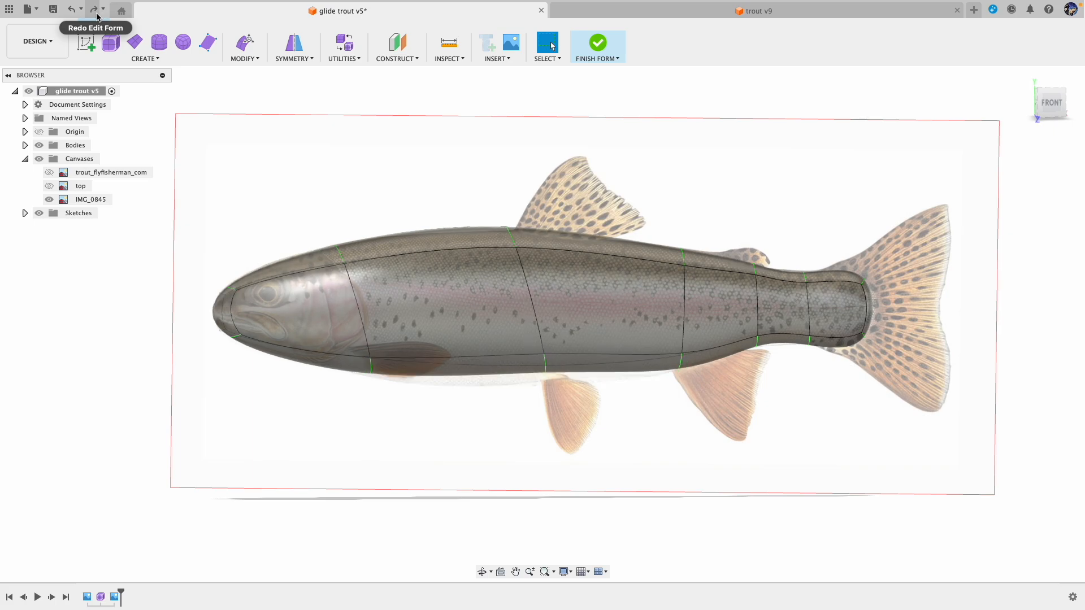
left_click(93, 10)
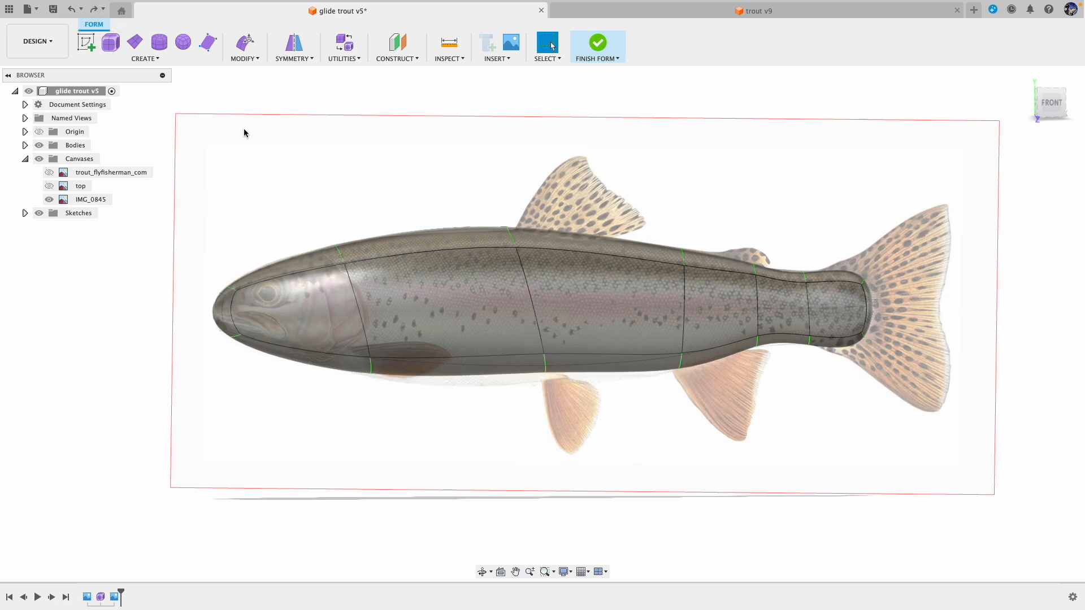
left_click(72, 9)
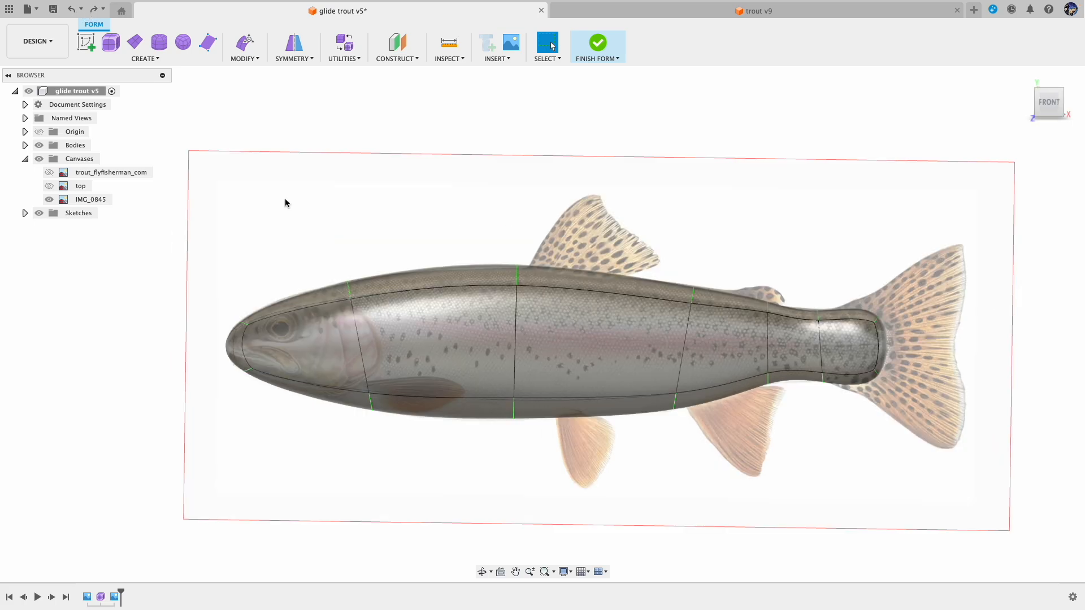
mouse_move(308, 443)
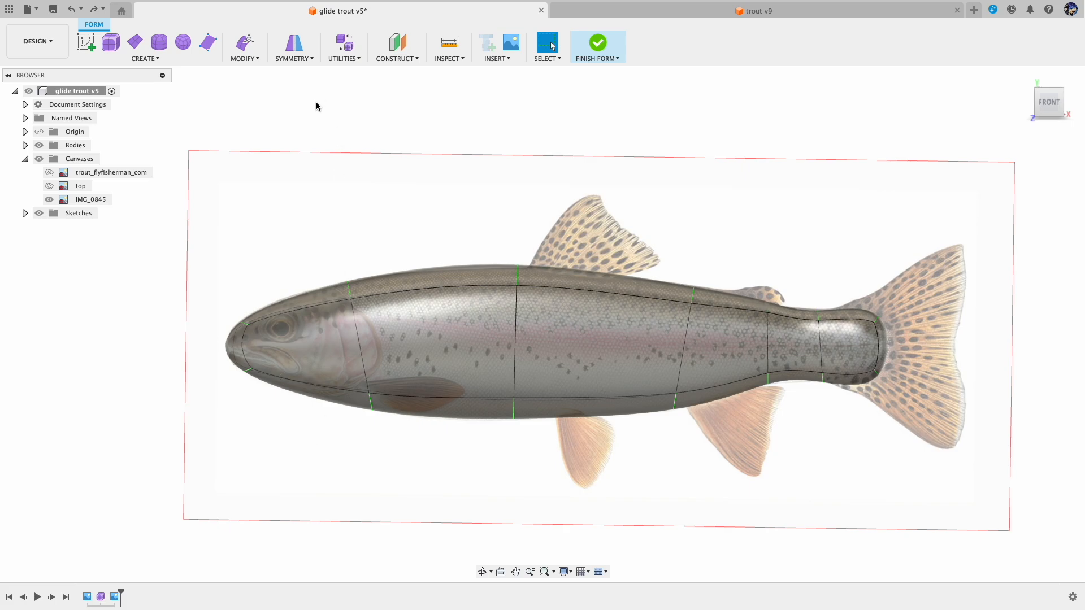
Insert an edge loop beside two head edges, positioned at about -0.347 along the head.
left_click(244, 49)
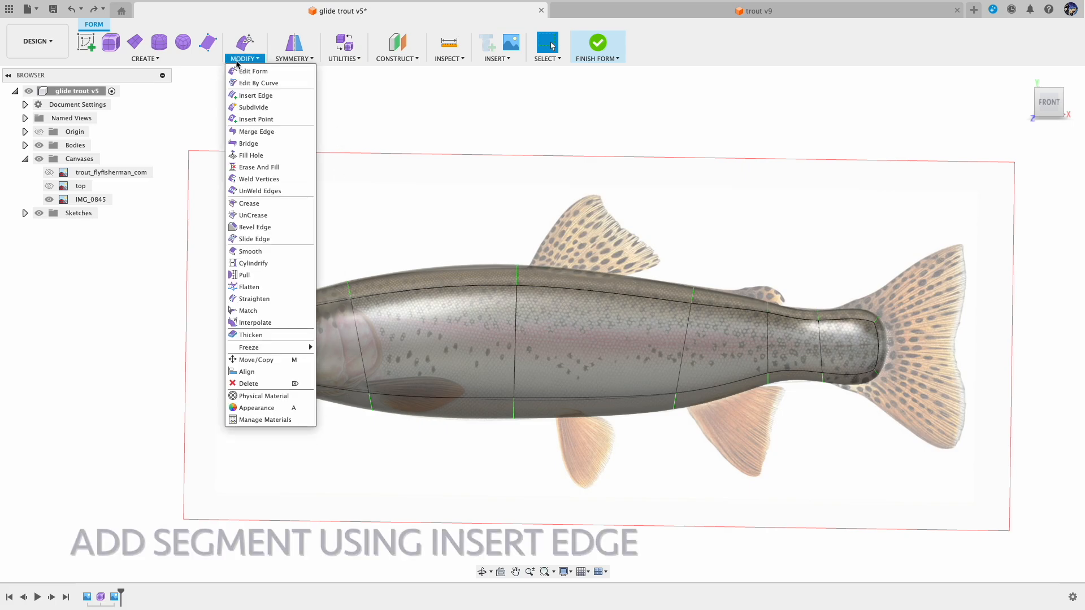
mouse_move(254, 95)
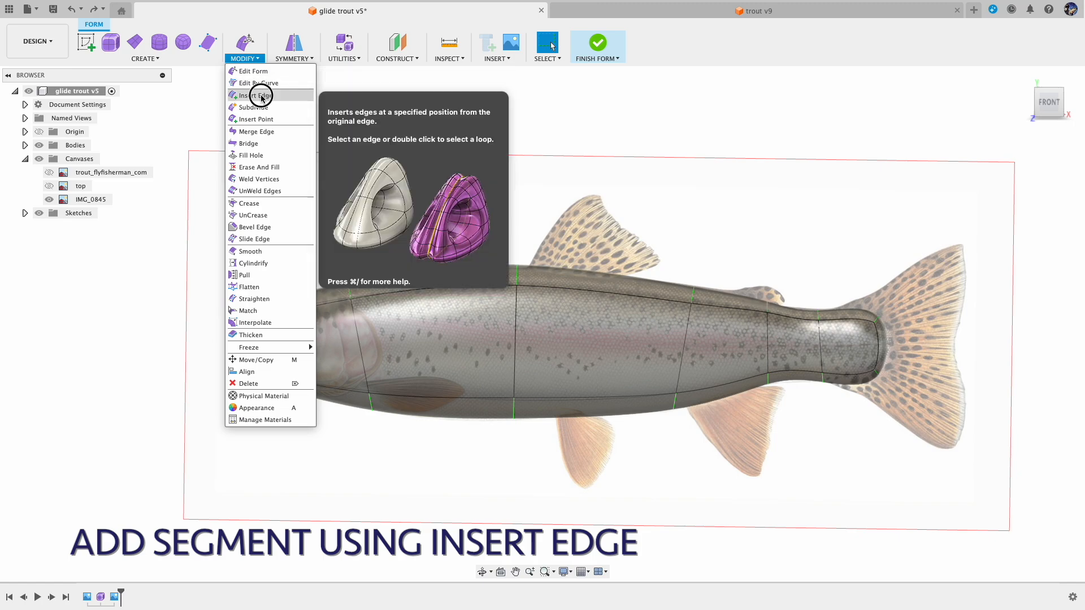
left_click(255, 95)
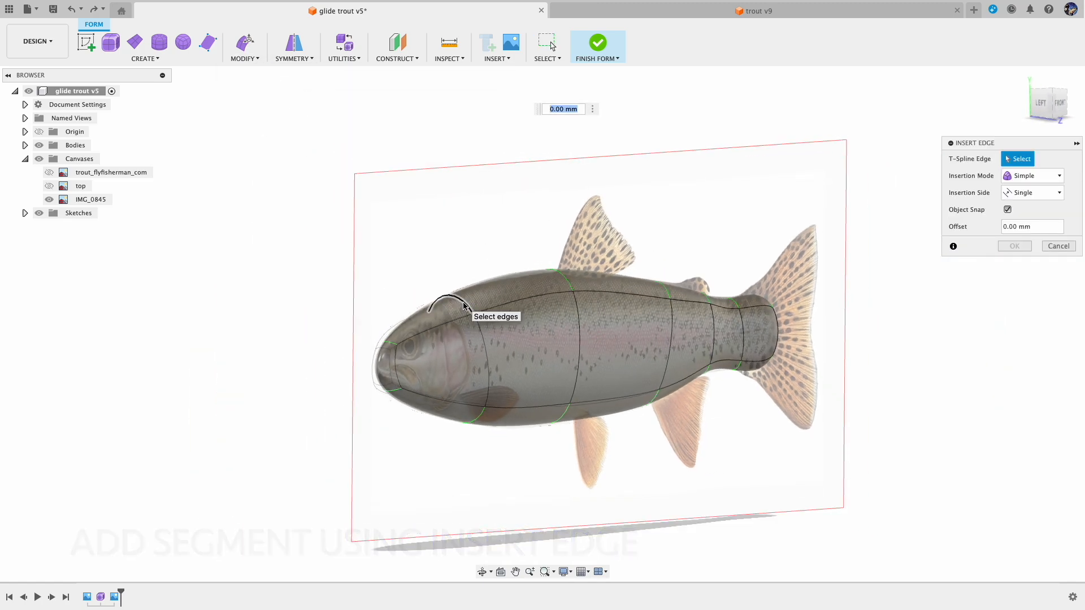
left_click(463, 306)
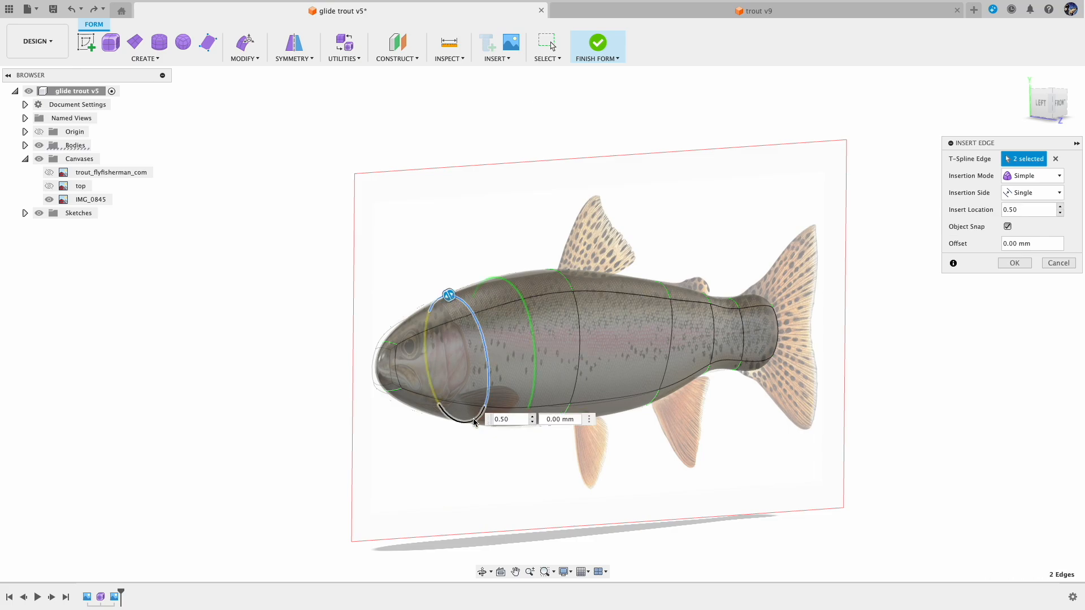
left_click(450, 404)
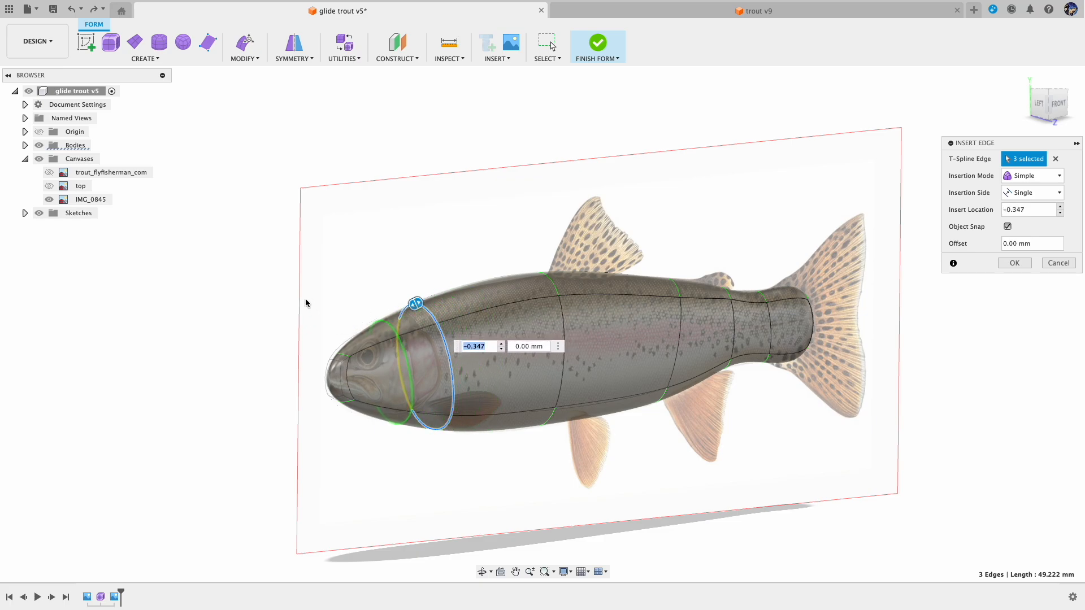
left_click_drag(485, 312, 567, 263)
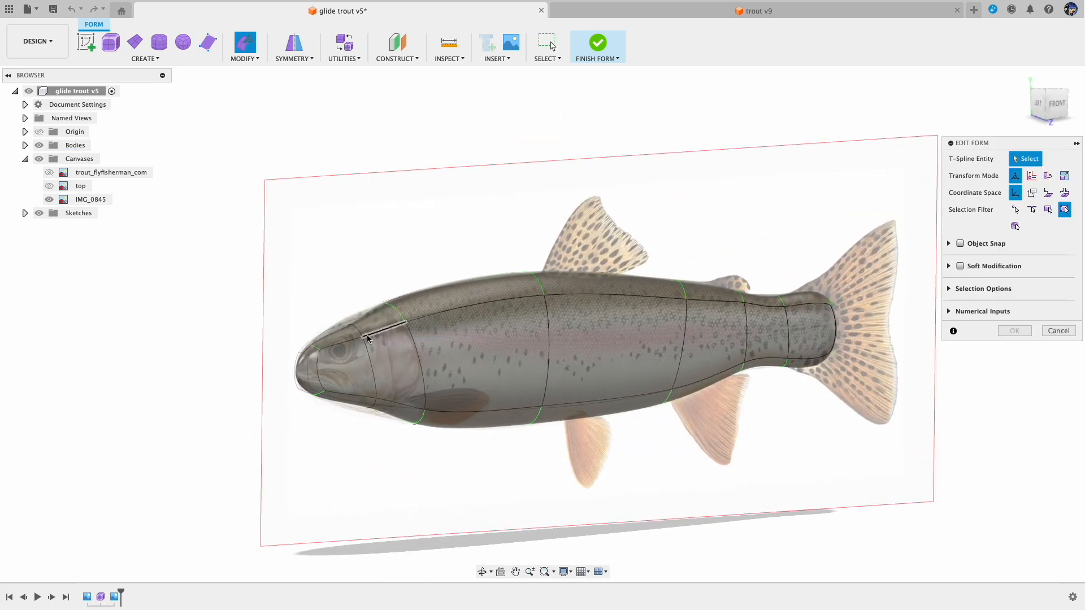
Move the top edge of the head loop a few millimetres to refine the upper profile.
left_click(374, 312)
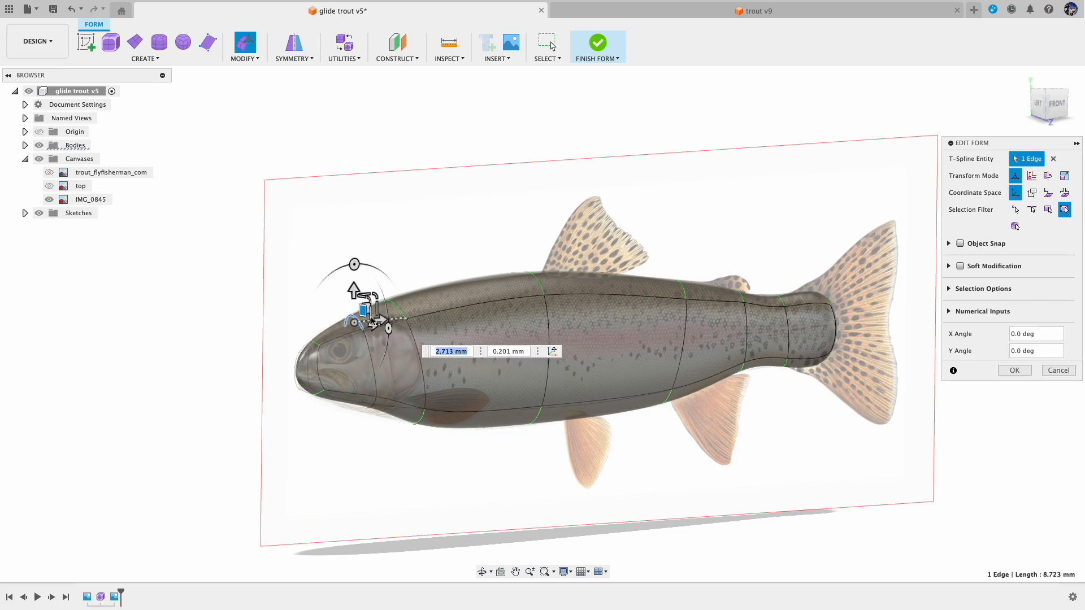
left_click(95, 12)
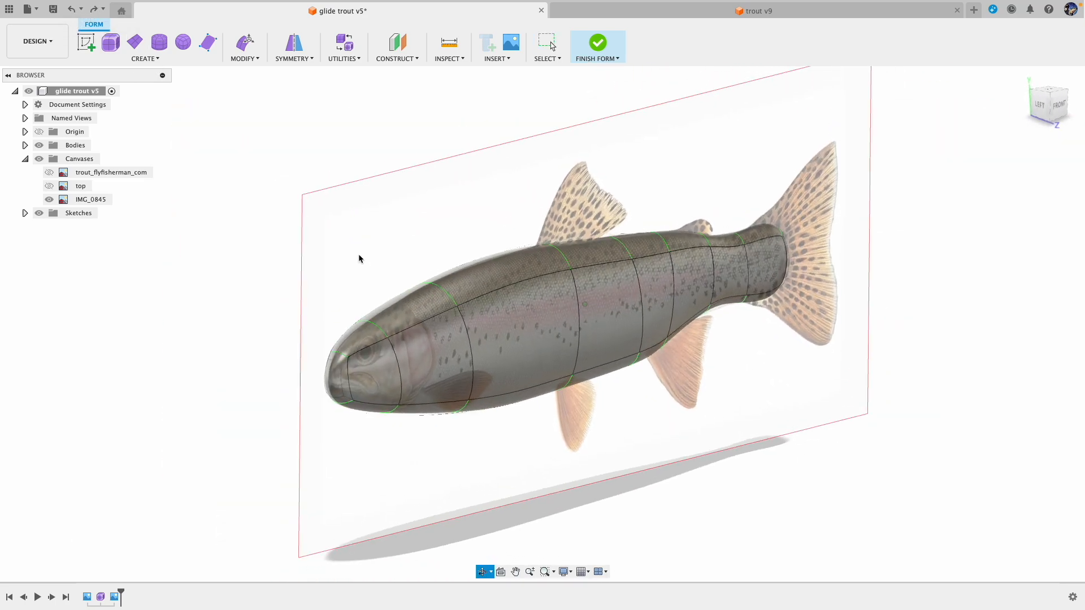
Begin Insert Edge on two upper mid-body edges before abandoning it for Insert Point.
left_click(242, 47)
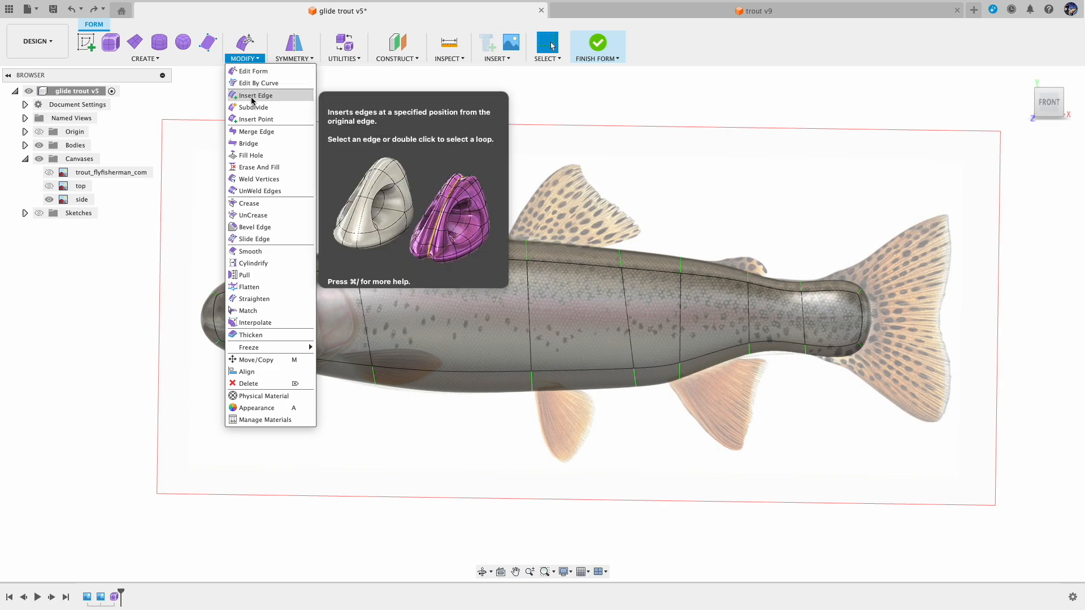
left_click(255, 95)
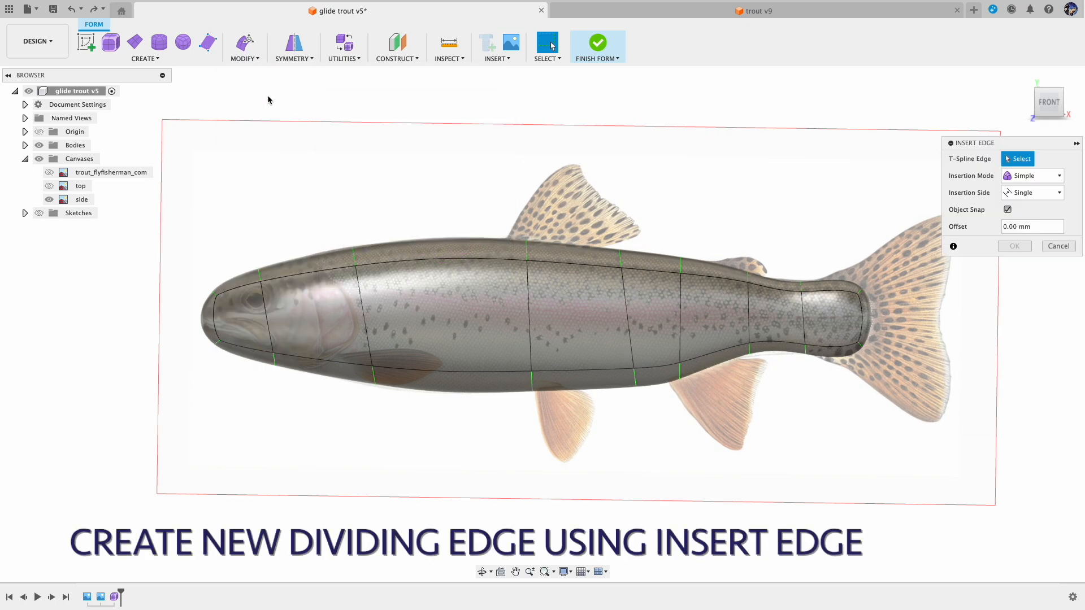
left_click(574, 263)
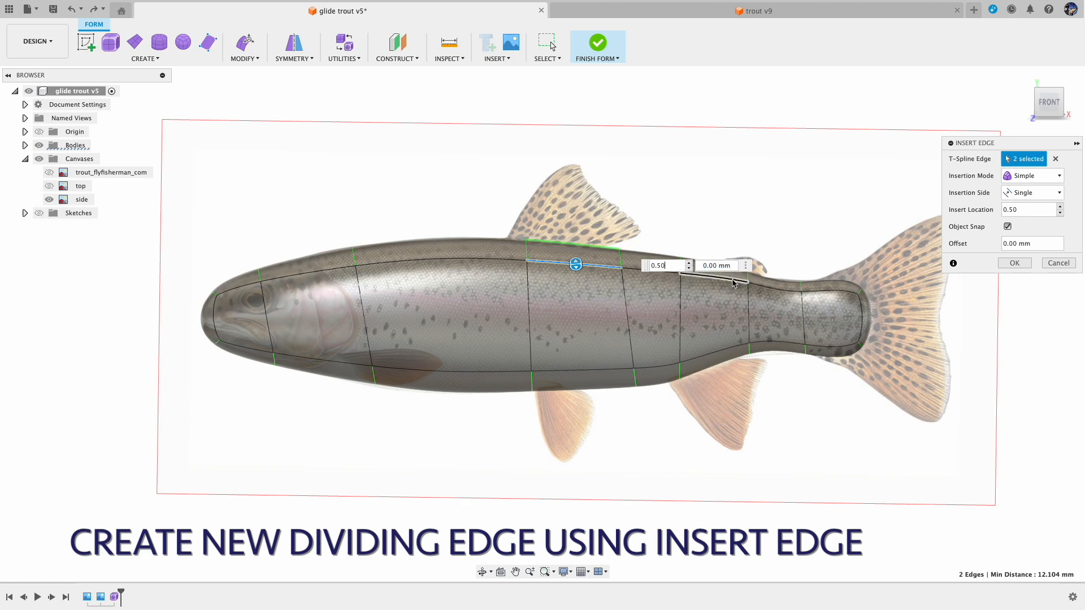
left_click(713, 245)
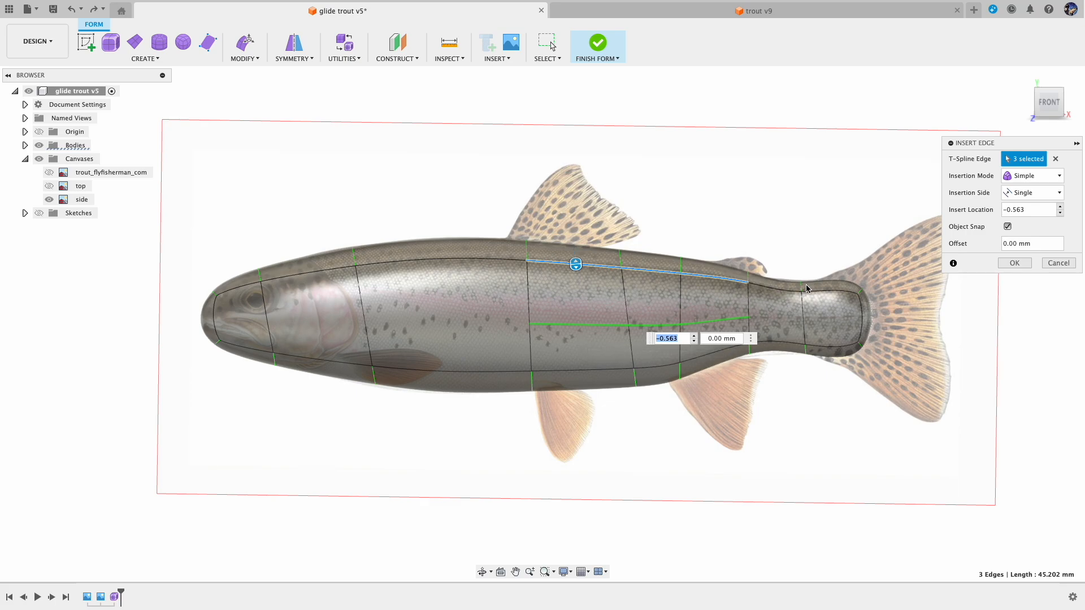
mouse_move(1058, 264)
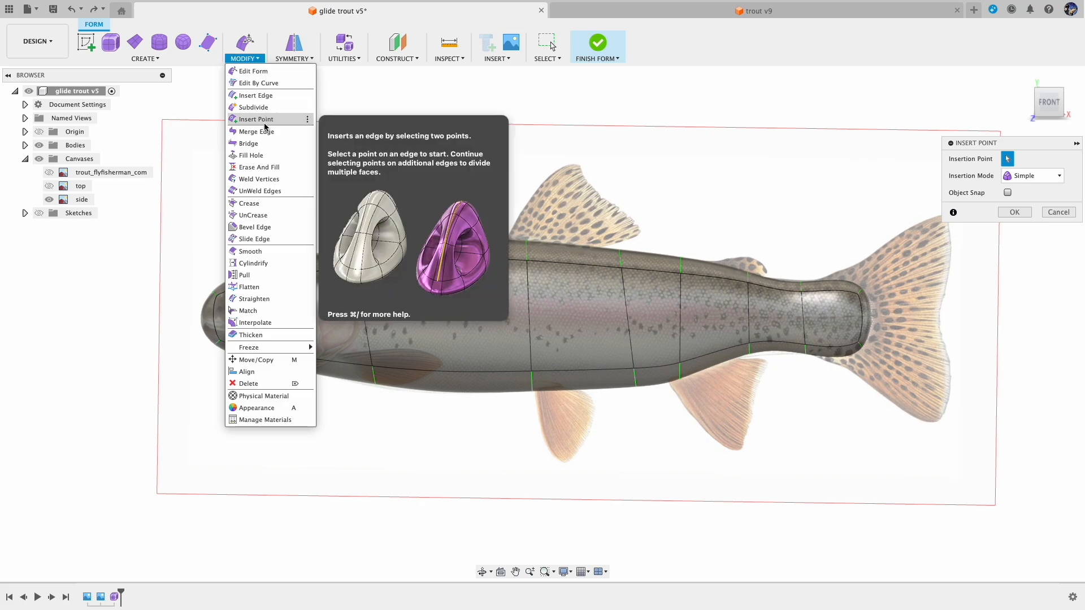
Create a lengthwise mid-body edge from below the dorsal fin toward the tail with Insert Point.
left_click(256, 119)
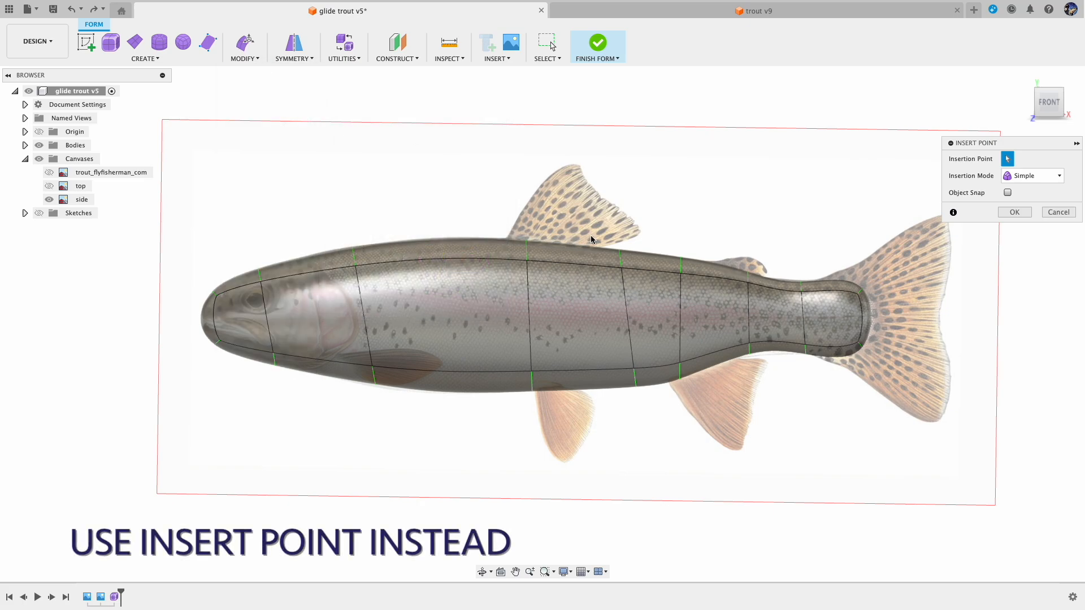
mouse_move(529, 349)
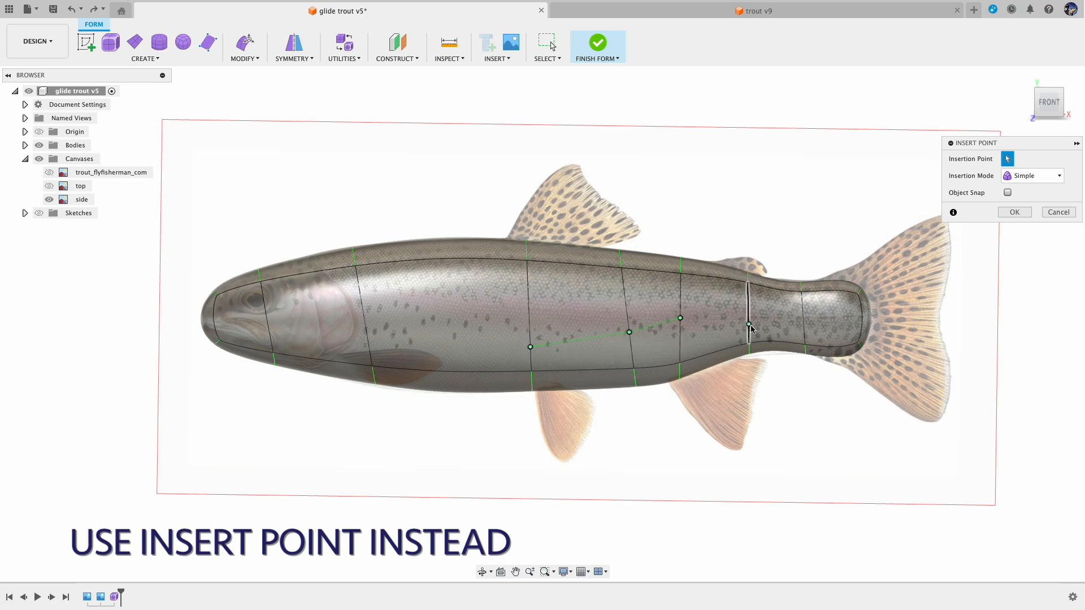
mouse_move(748, 326)
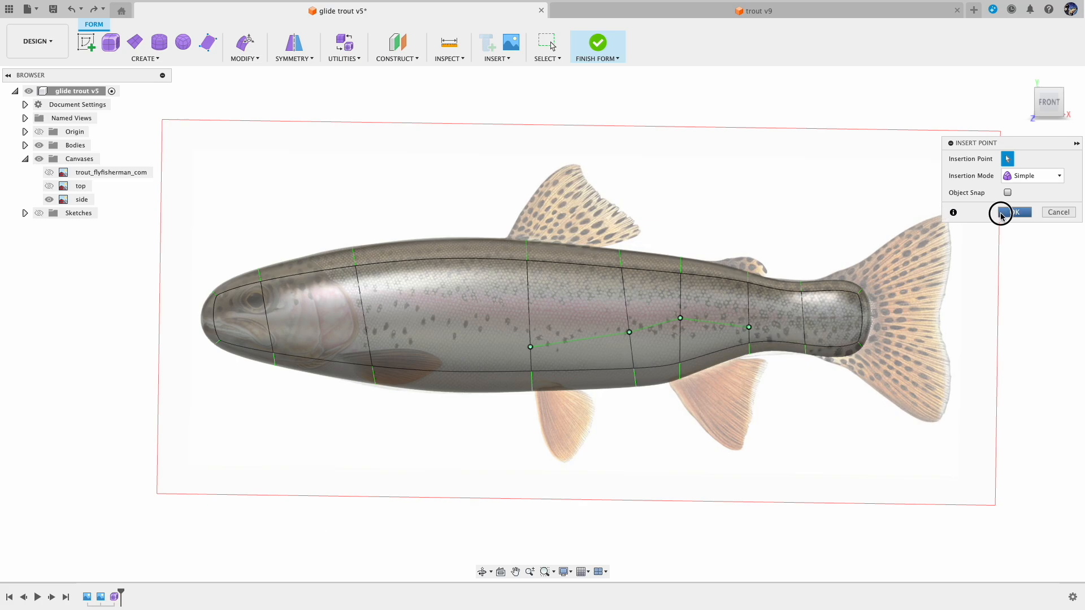
left_click(1018, 211)
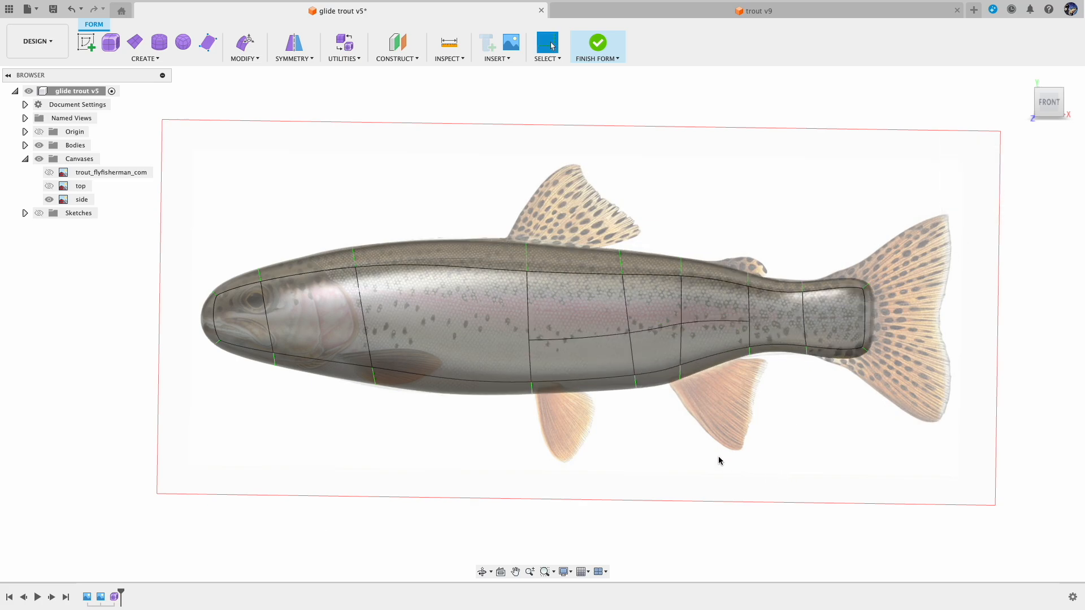
mouse_move(671, 427)
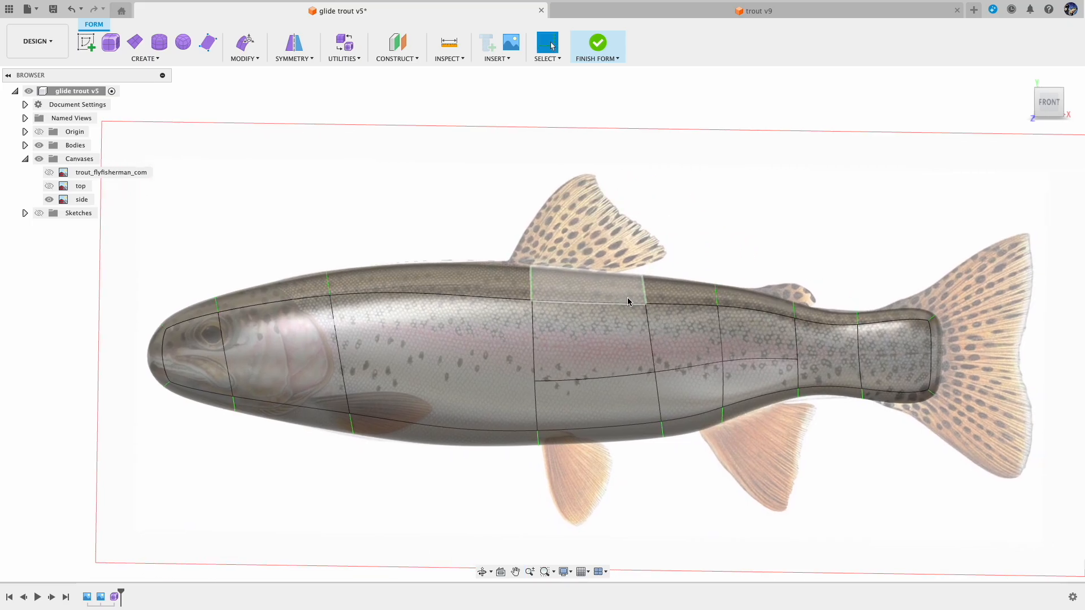
left_click(593, 44)
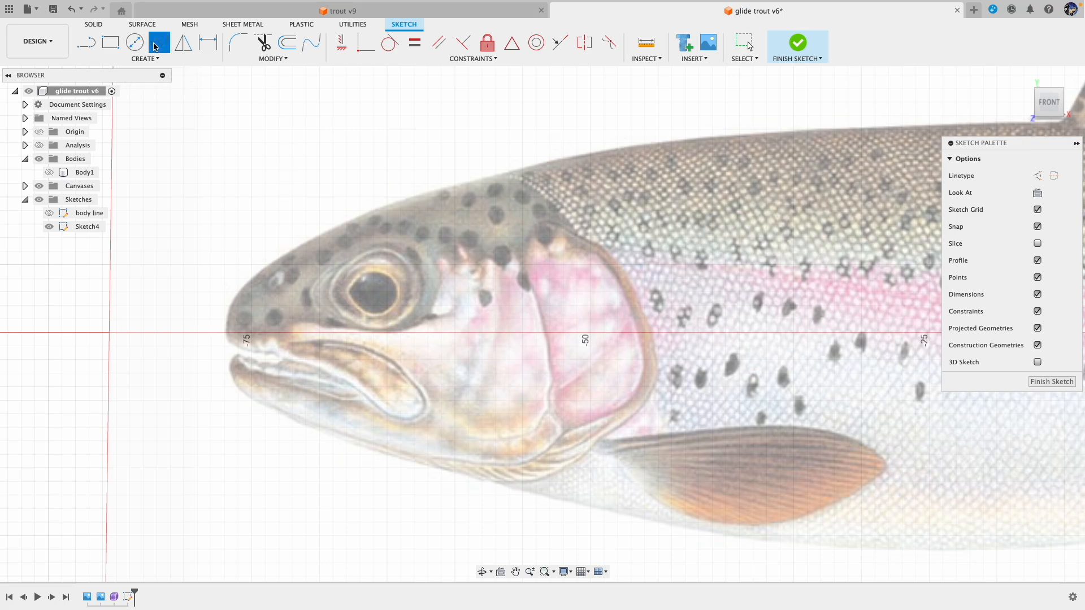
mouse_move(553, 219)
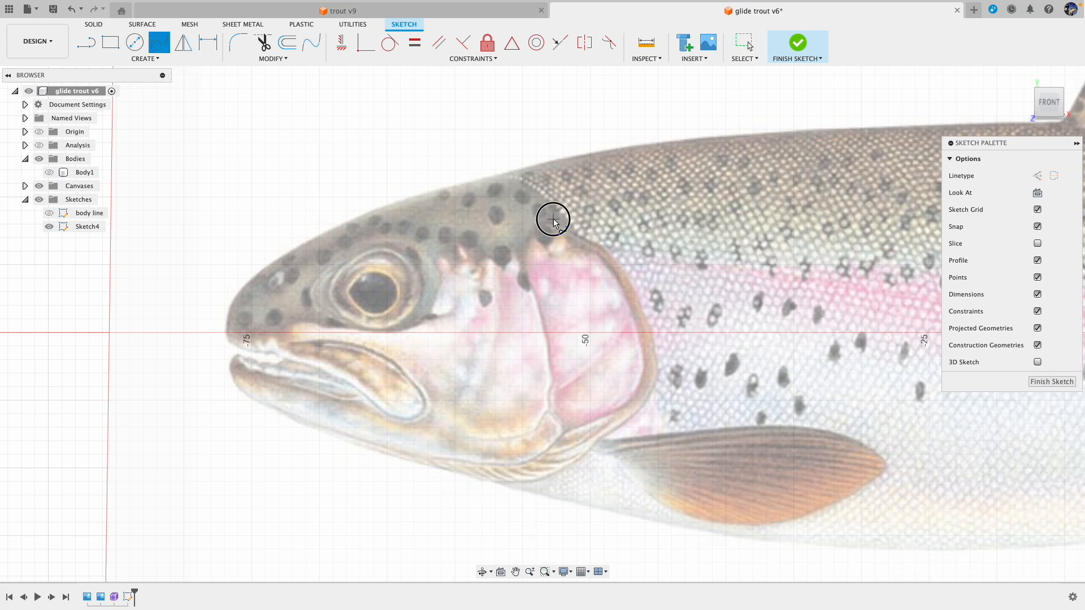
Trace a closed spline around the gill cover and eye in Sketch4 over the canvas.
left_click(654, 352)
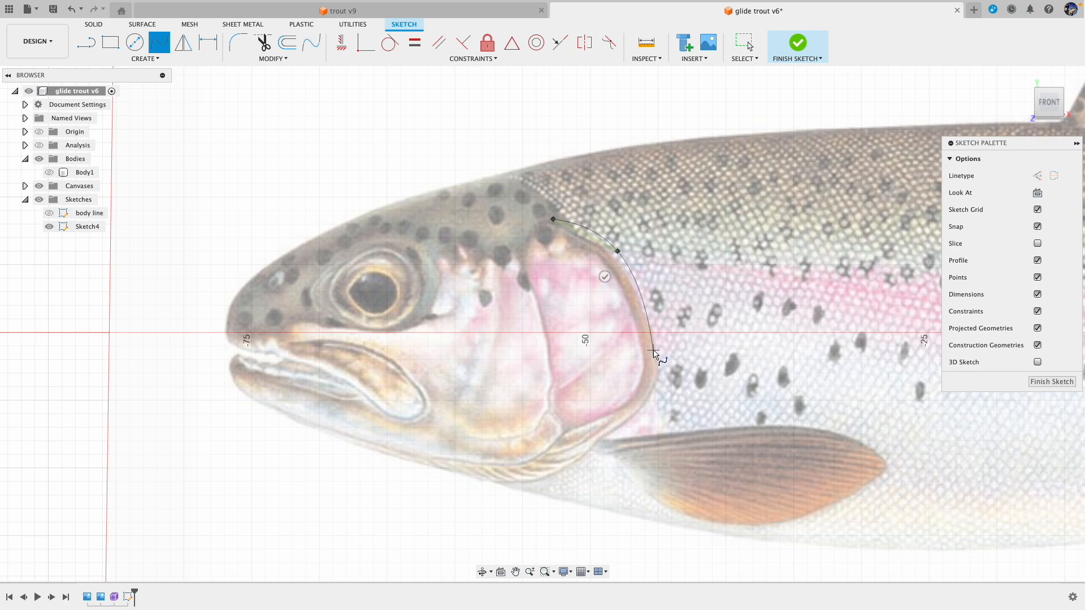
left_click(380, 427)
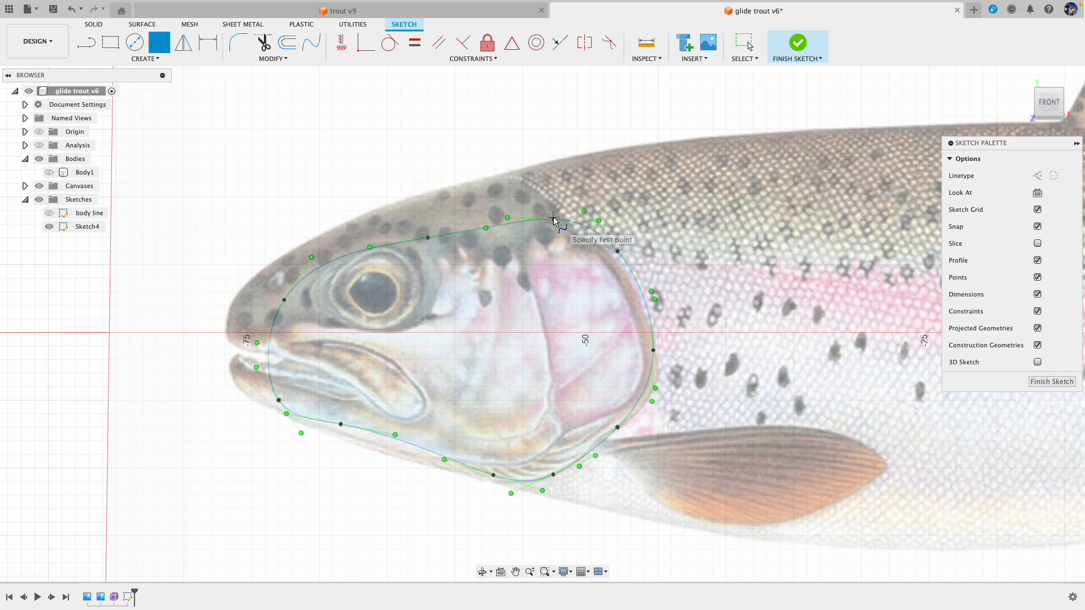
mouse_move(475, 282)
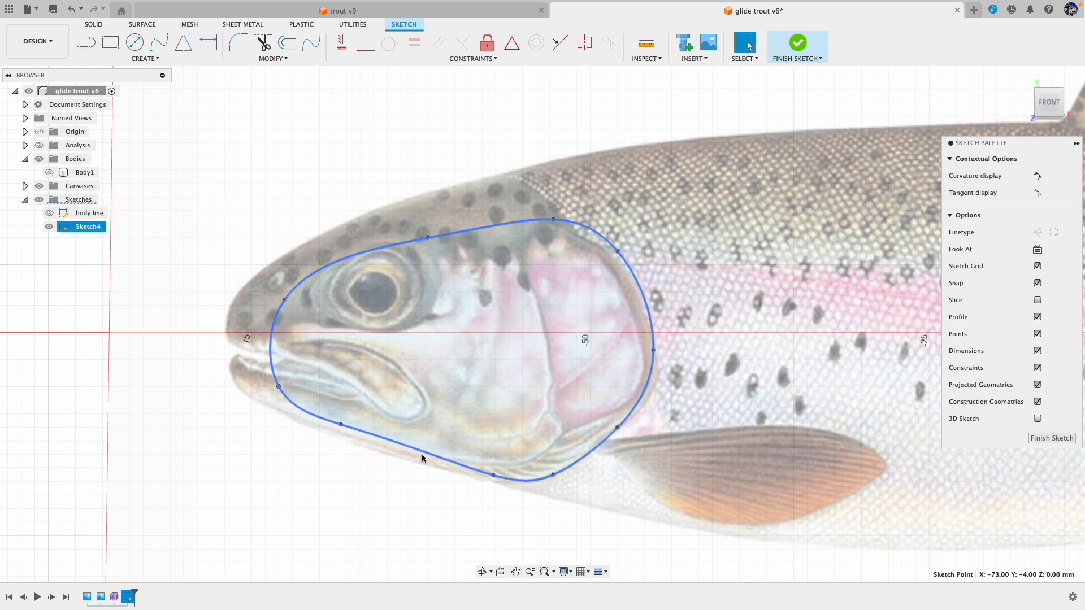
mouse_move(660, 368)
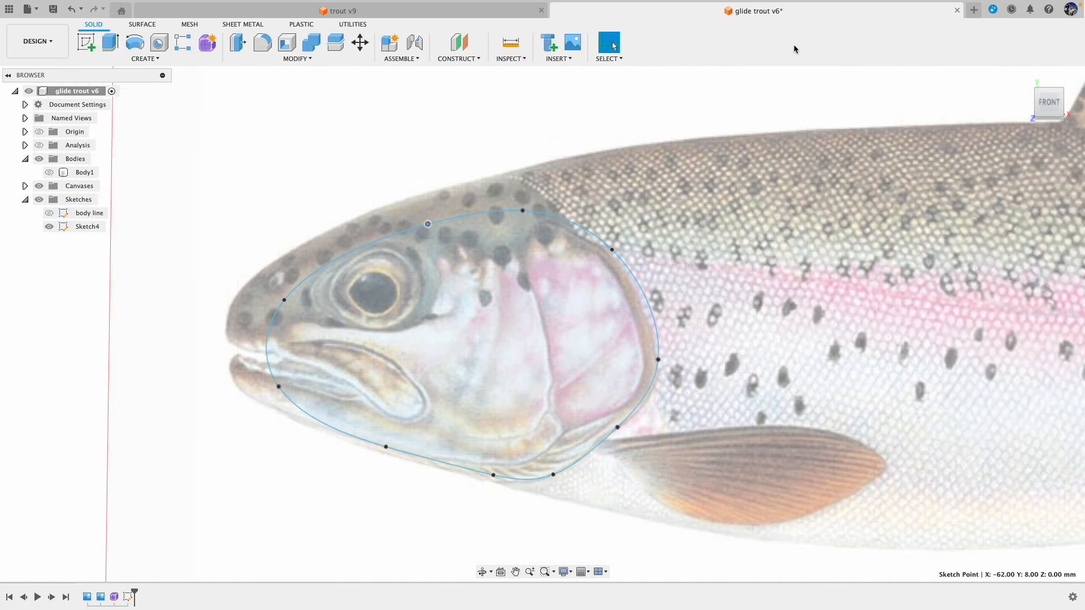
Show Body1 again and choose it as the body to split.
left_click(85, 172)
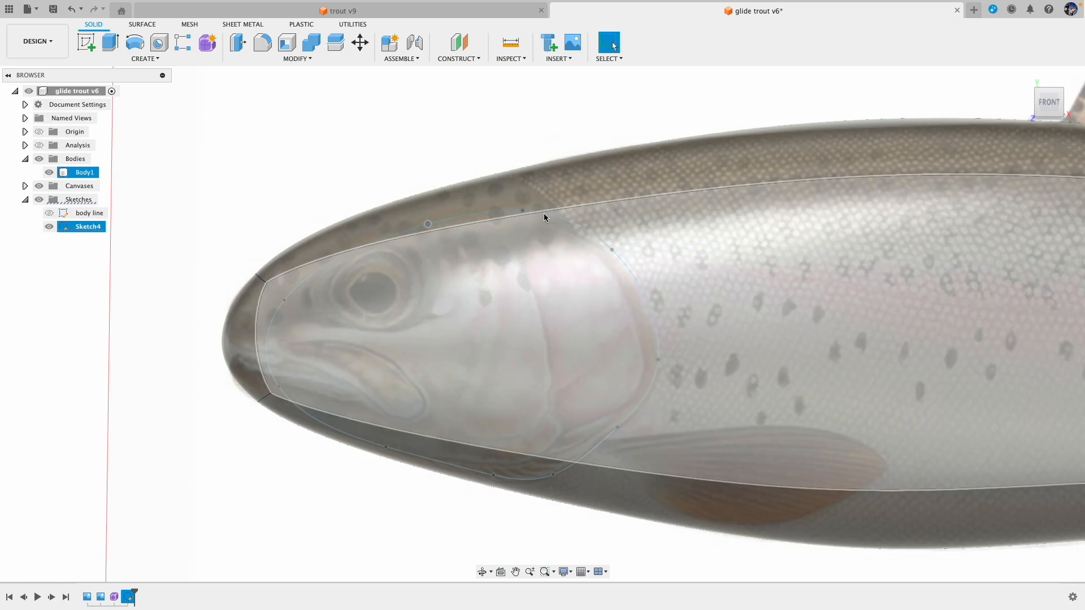
mouse_move(465, 247)
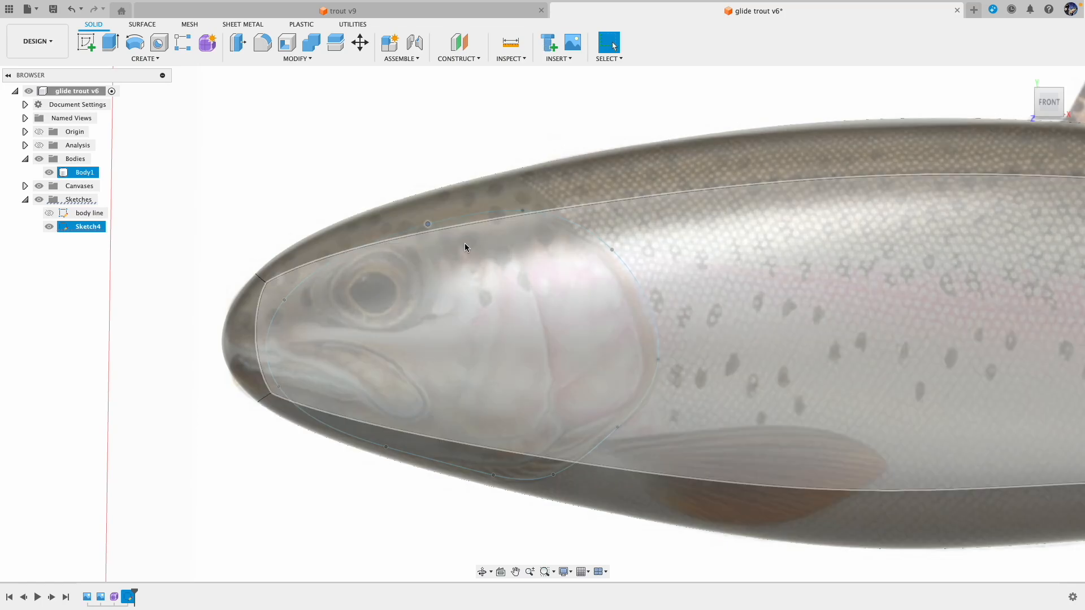
mouse_move(334, 43)
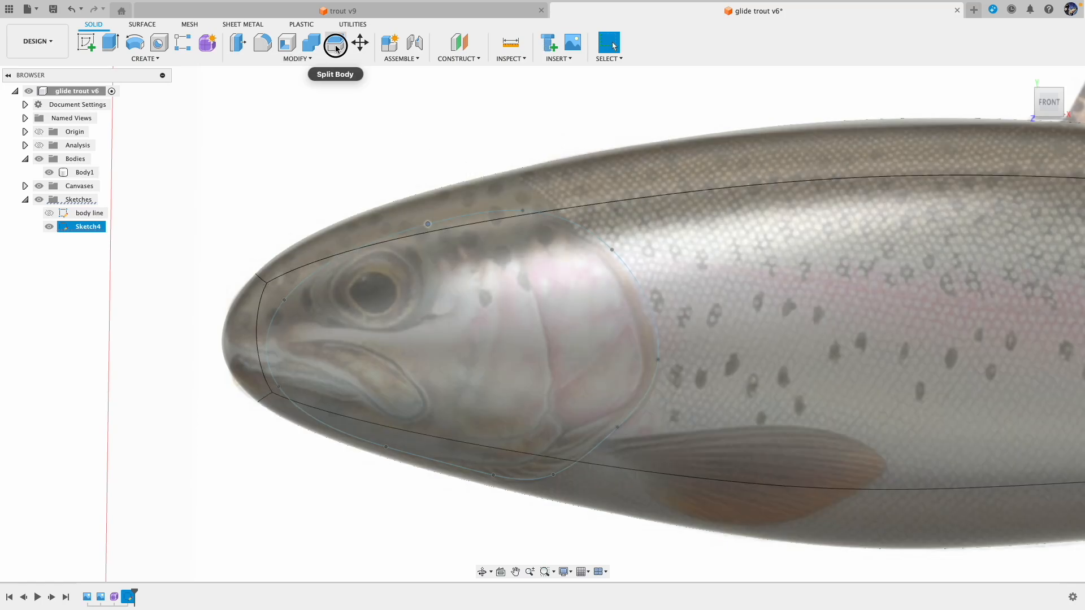
left_click(336, 42)
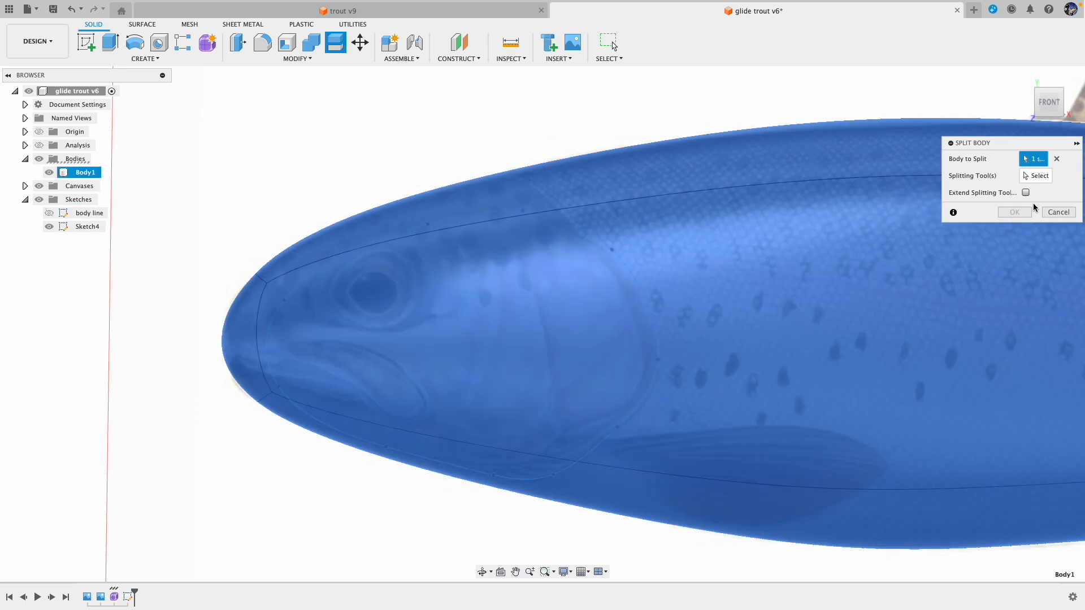
Split Body1 with Sketch4's gill-cover spline, producing head-plate Body3.
left_click(1036, 175)
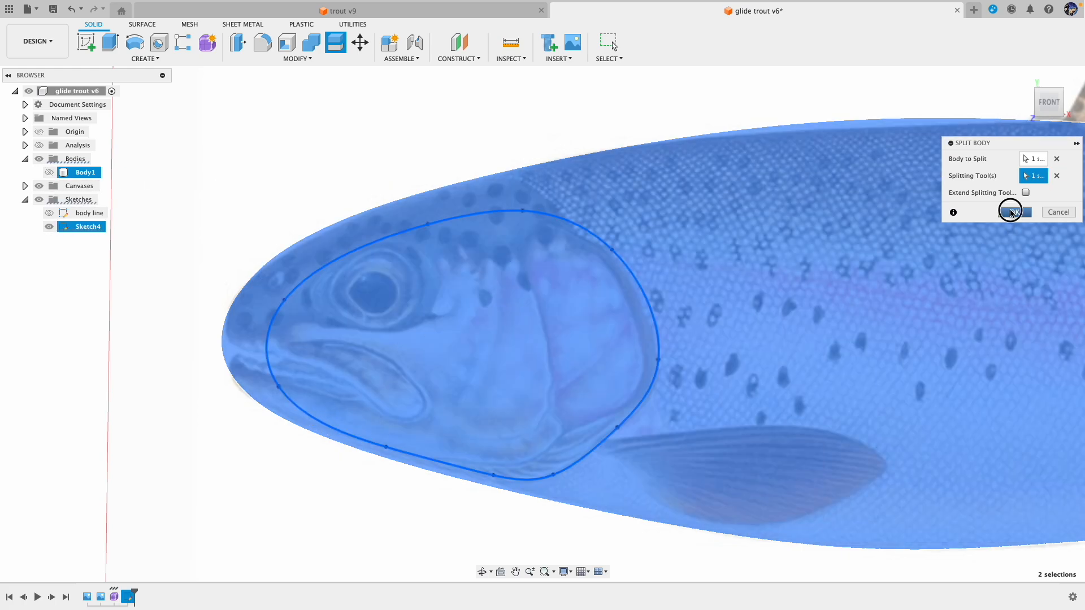
left_click(1009, 211)
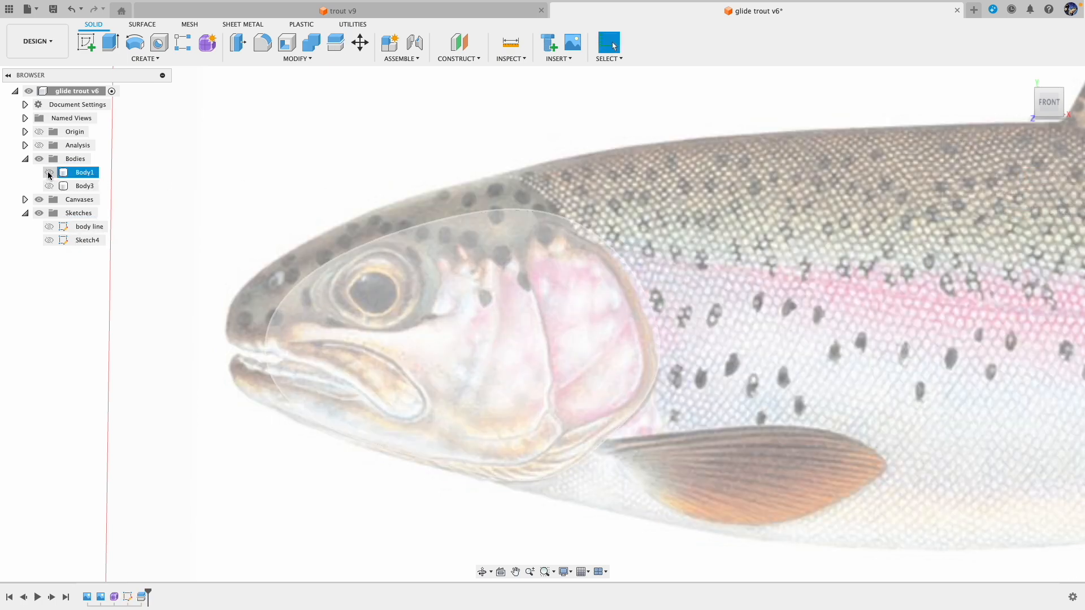
Toggle Body1 and Body3 visibility to inspect the gill-cover split.
left_click(49, 185)
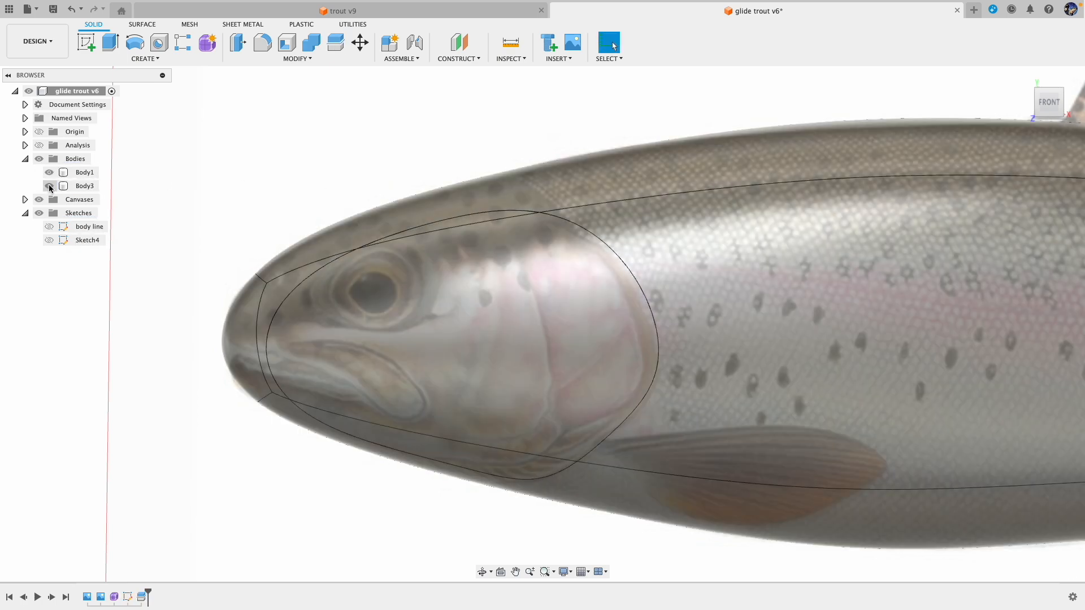
left_click(49, 185)
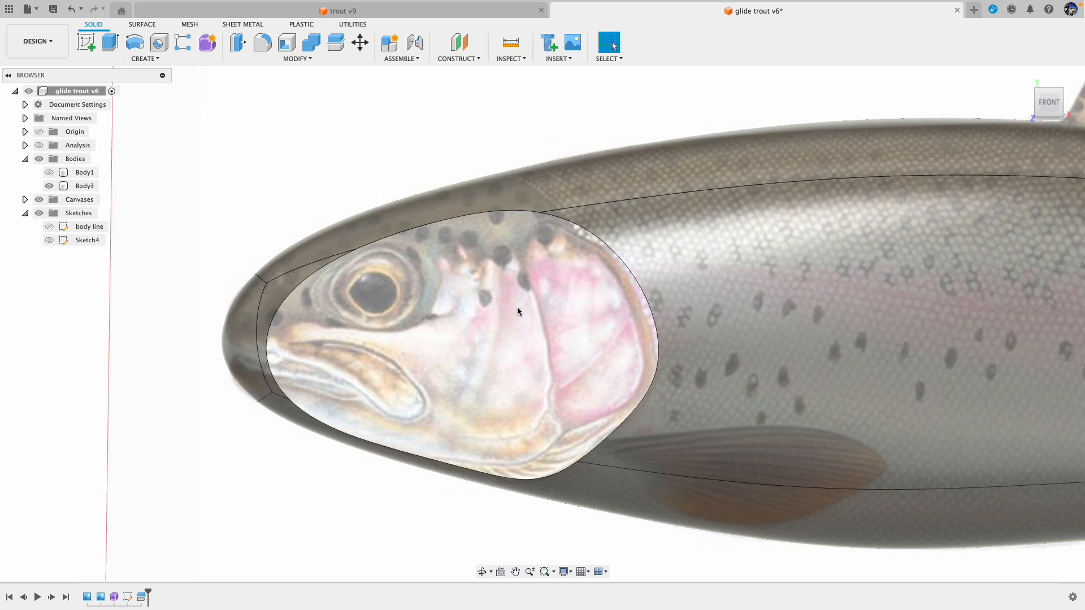
mouse_move(624, 287)
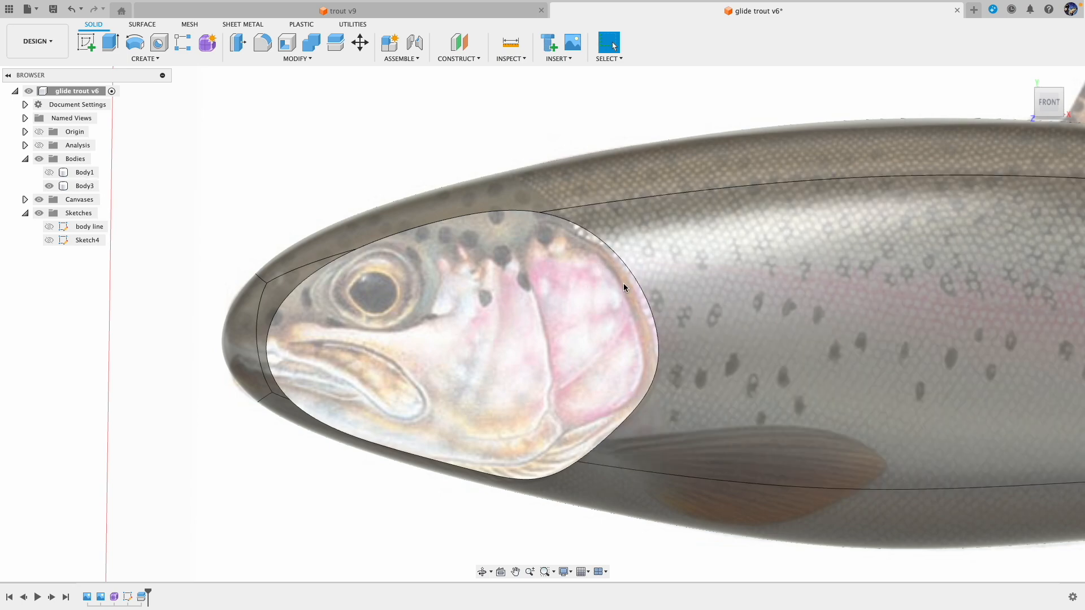
mouse_move(468, 269)
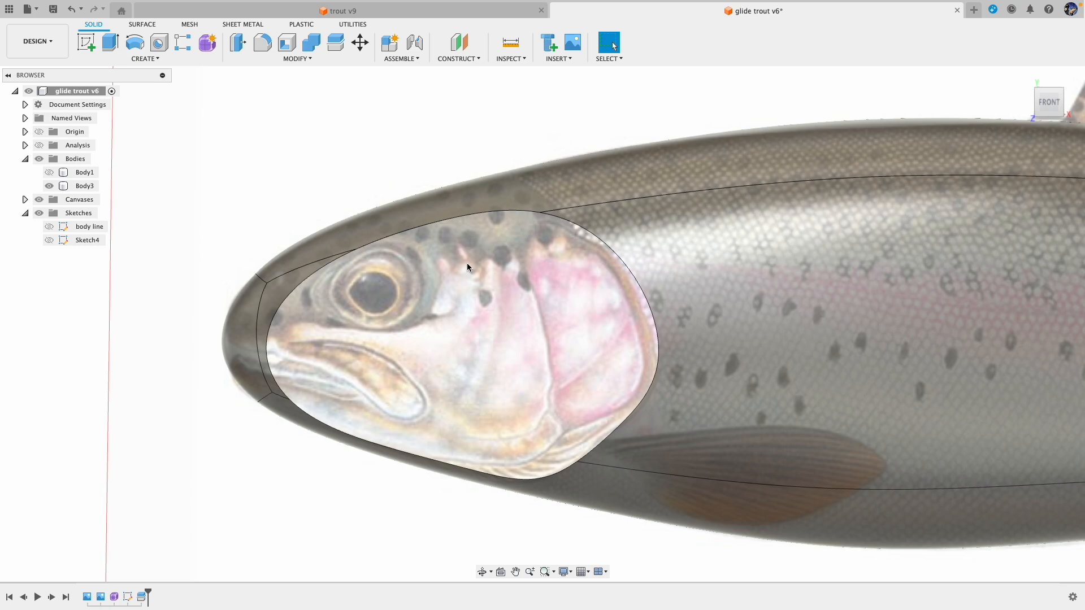
mouse_move(529, 270)
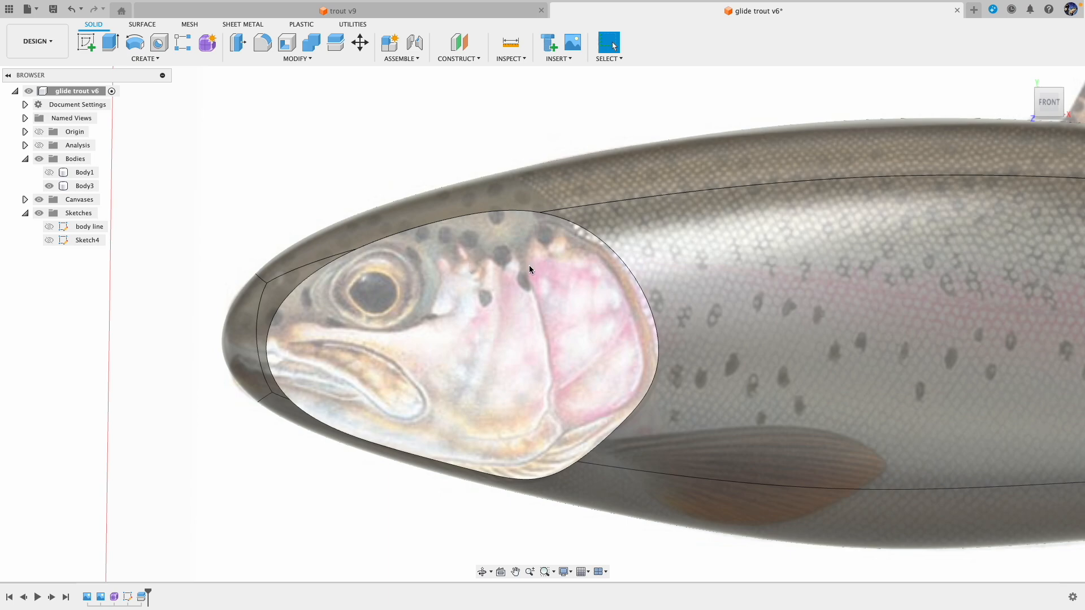
mouse_move(535, 268)
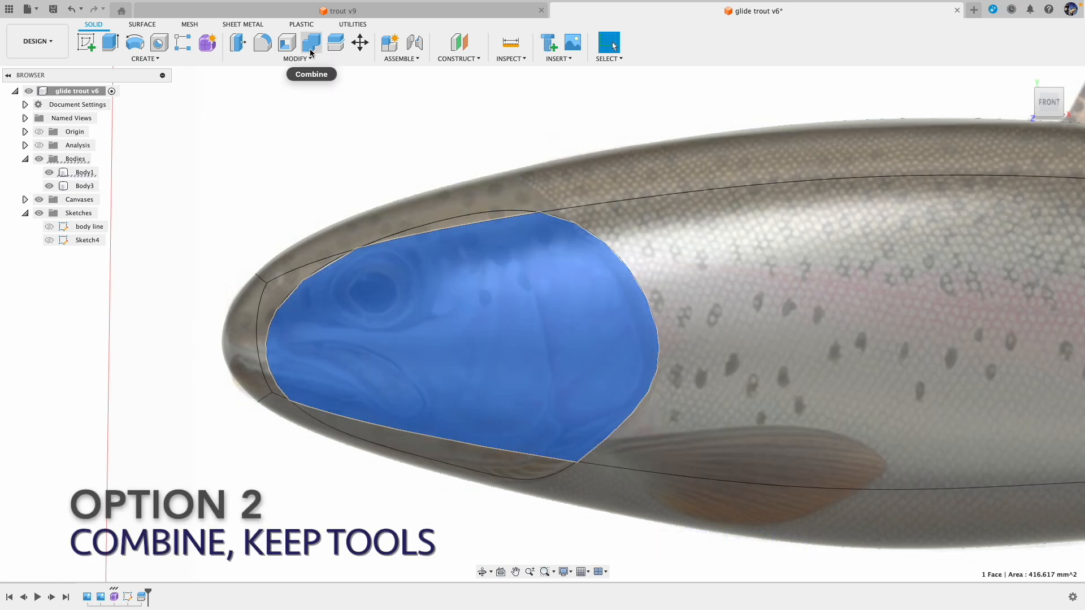
Combine Body3 into Body1 with Keep Tools checked so Body3 remains separate.
left_click(311, 43)
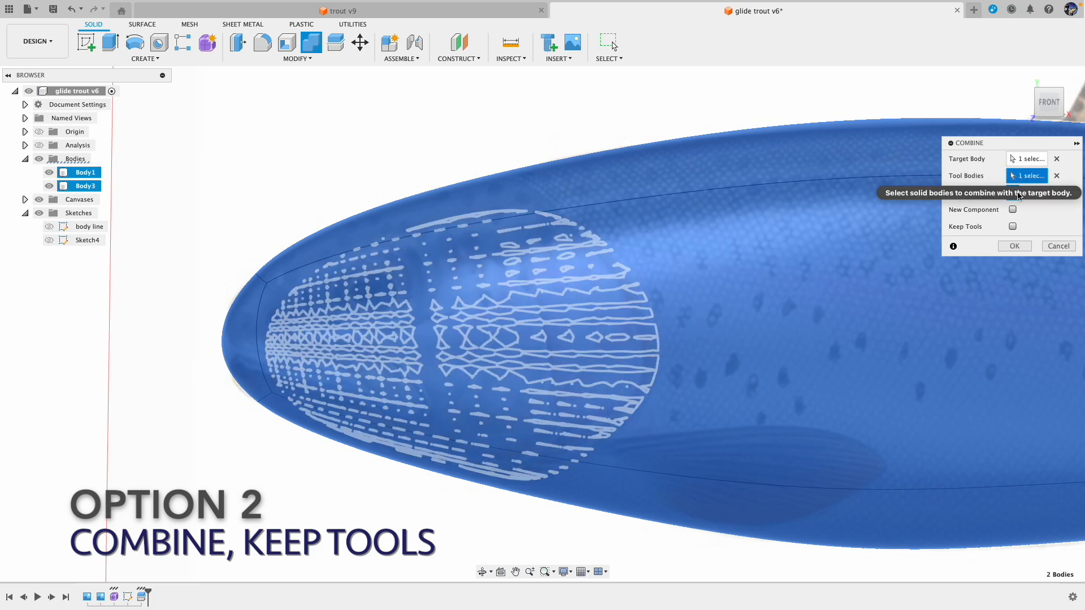
left_click(1013, 226)
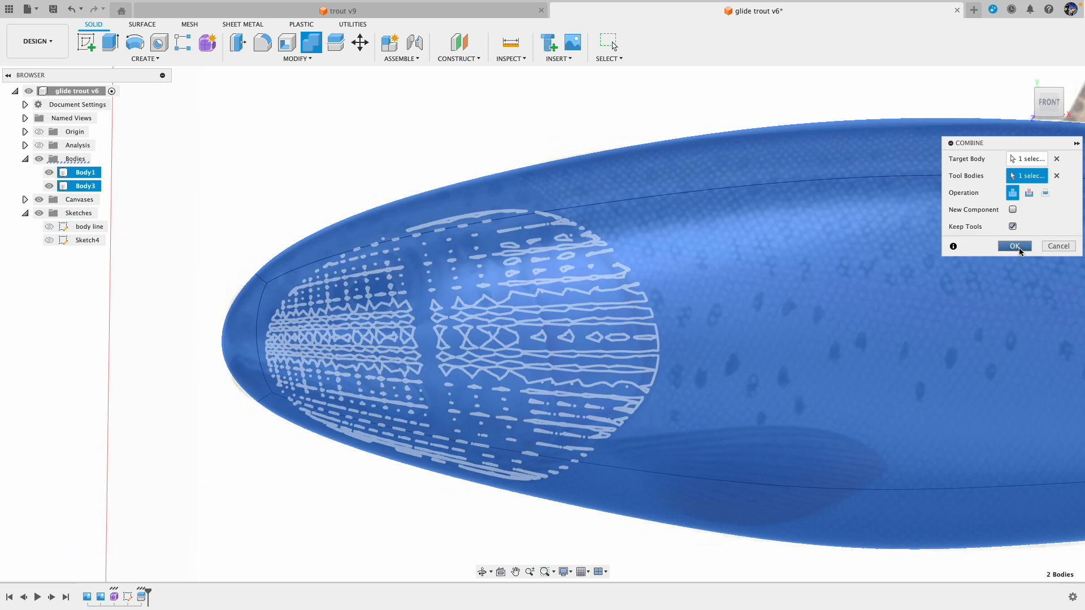
left_click(1015, 246)
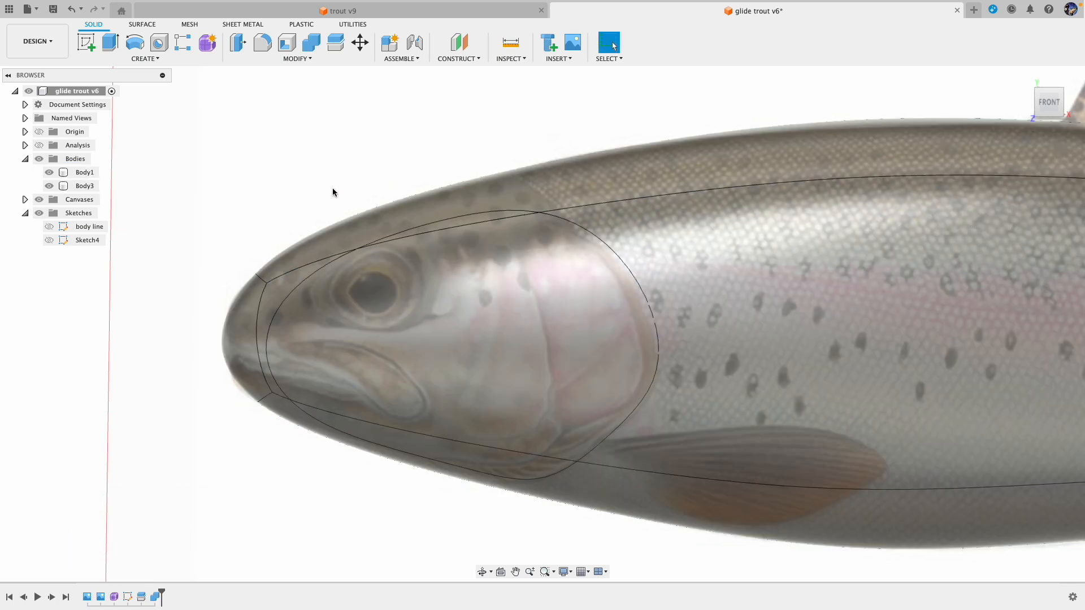
Rename Body3 in the browser to 'gill plate'.
left_click(49, 186)
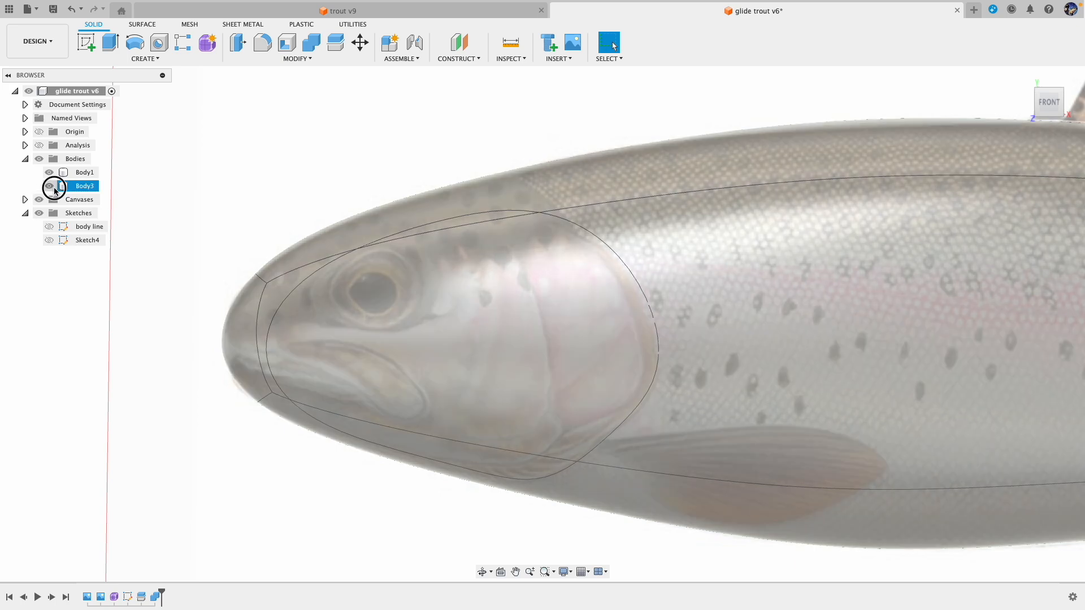
left_click(84, 171)
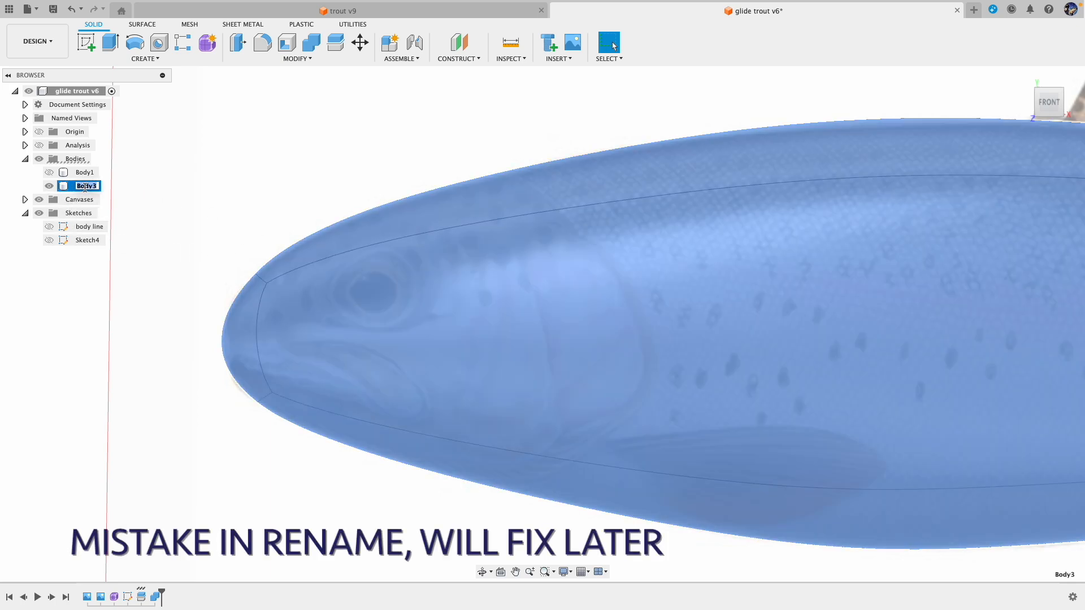
type("gill plate")
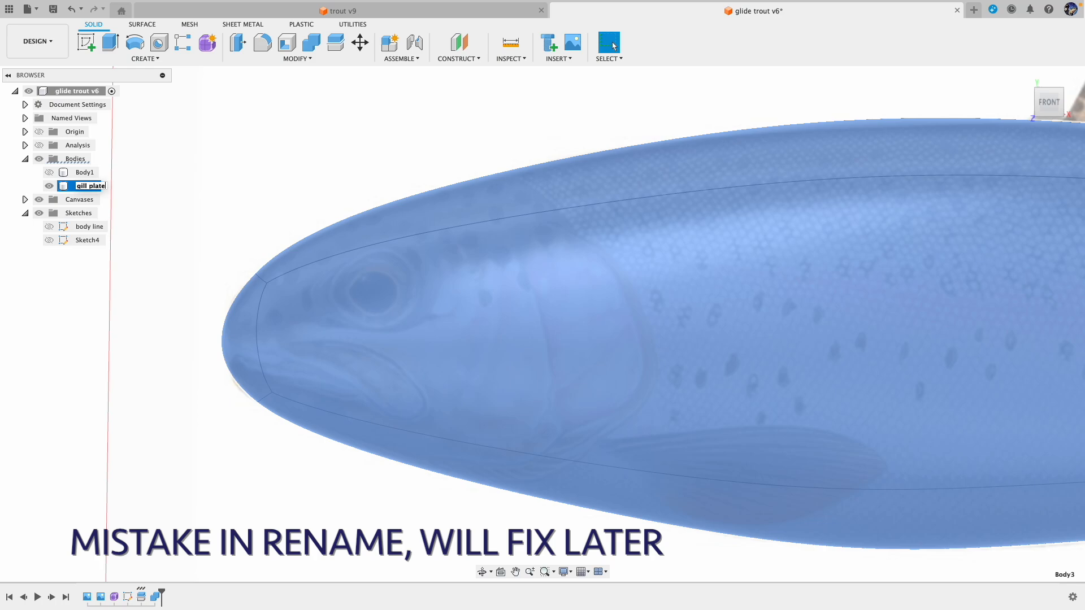
left_click(85, 172)
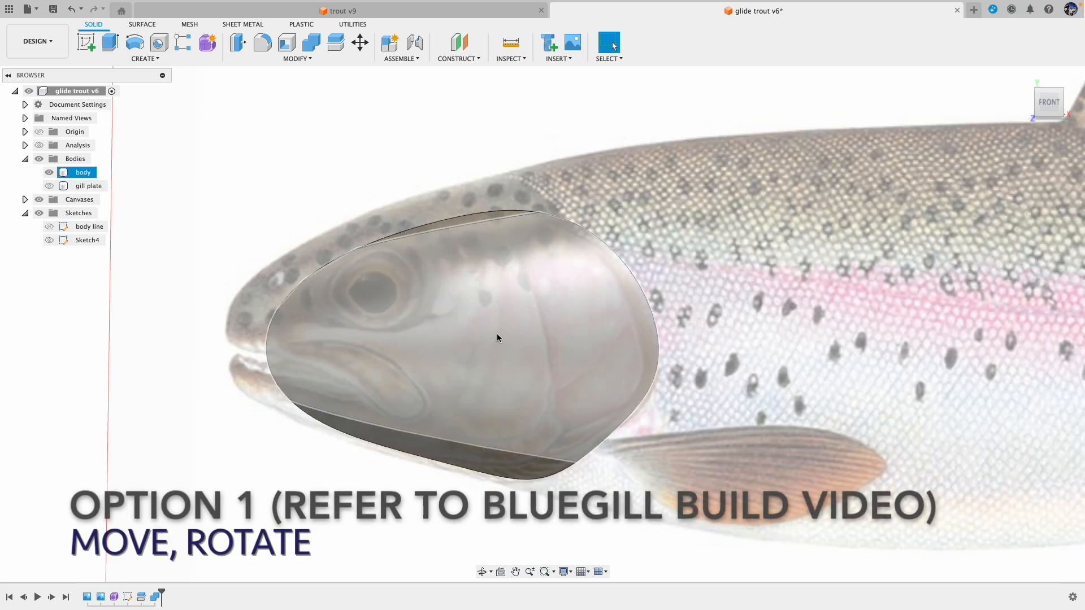
mouse_move(522, 305)
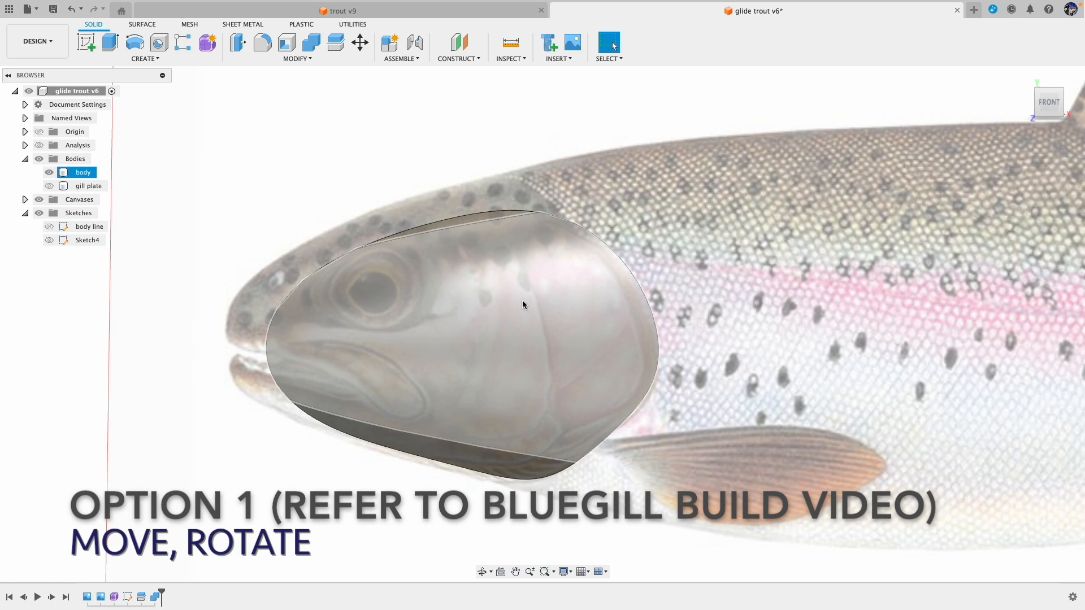
Clear the selection and rename the other body, leaving only the head-plate piece shown.
left_click(399, 168)
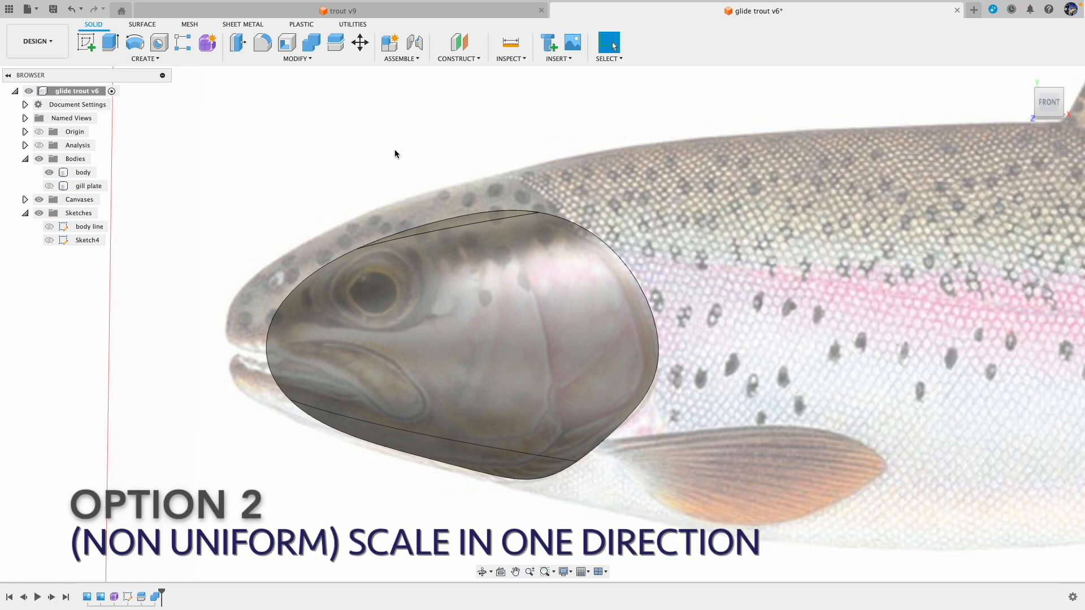
left_click(82, 171)
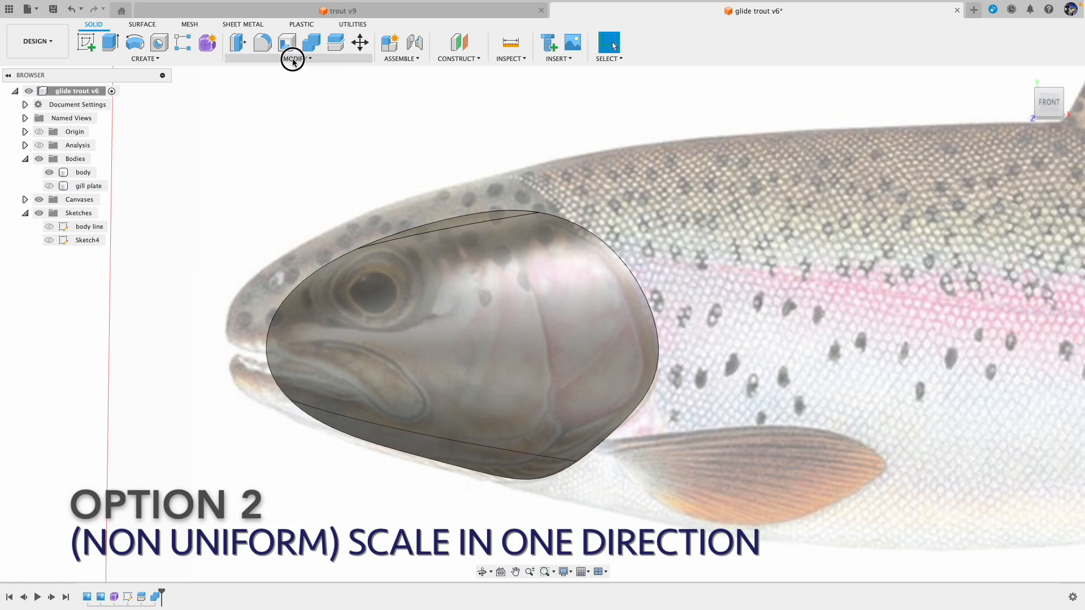
Correct the body names to 'gill plate' and 'main', then scale the gill plate non-uniformly to 1.3 along Z.
left_click(293, 57)
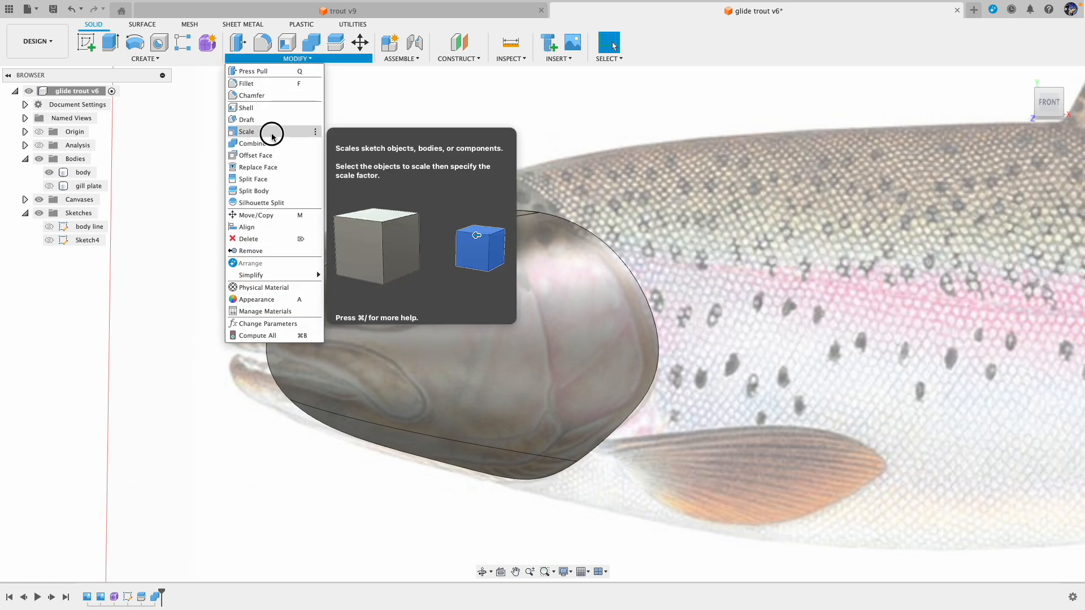
left_click(246, 131)
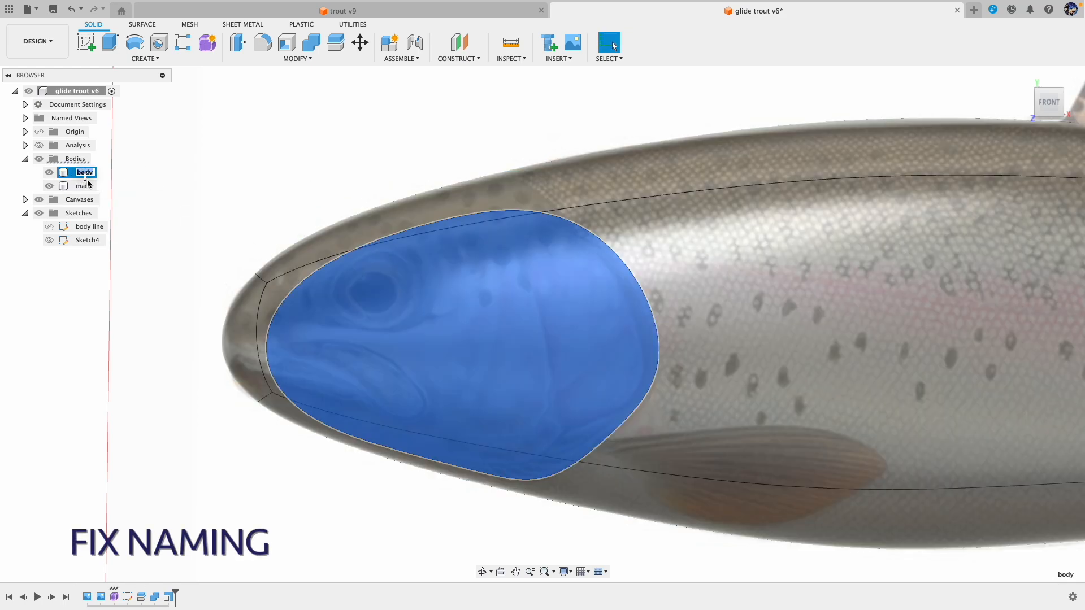
left_click(295, 57)
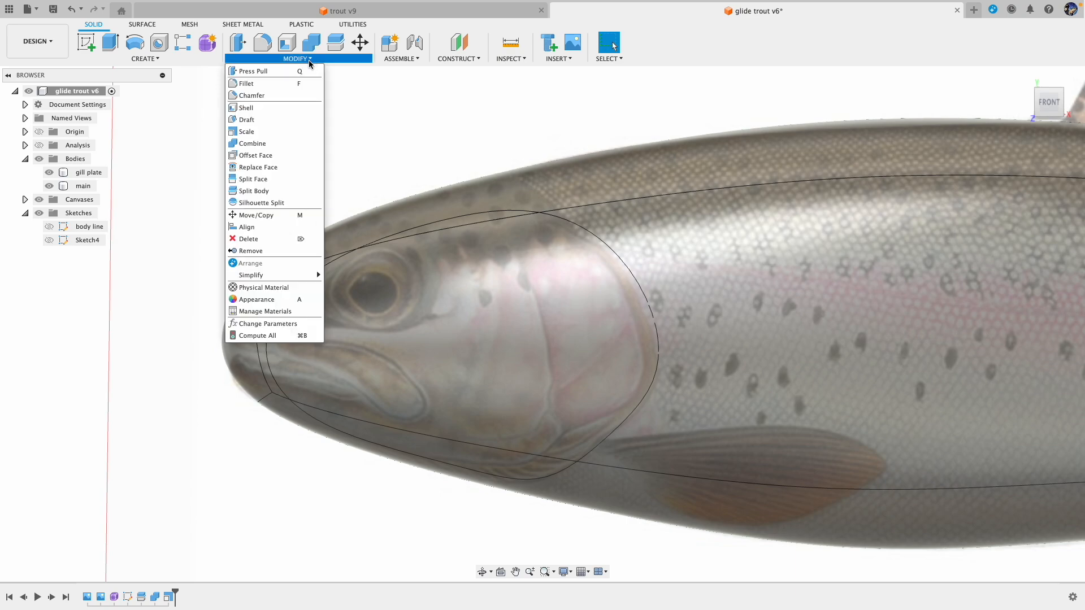
mouse_move(254, 155)
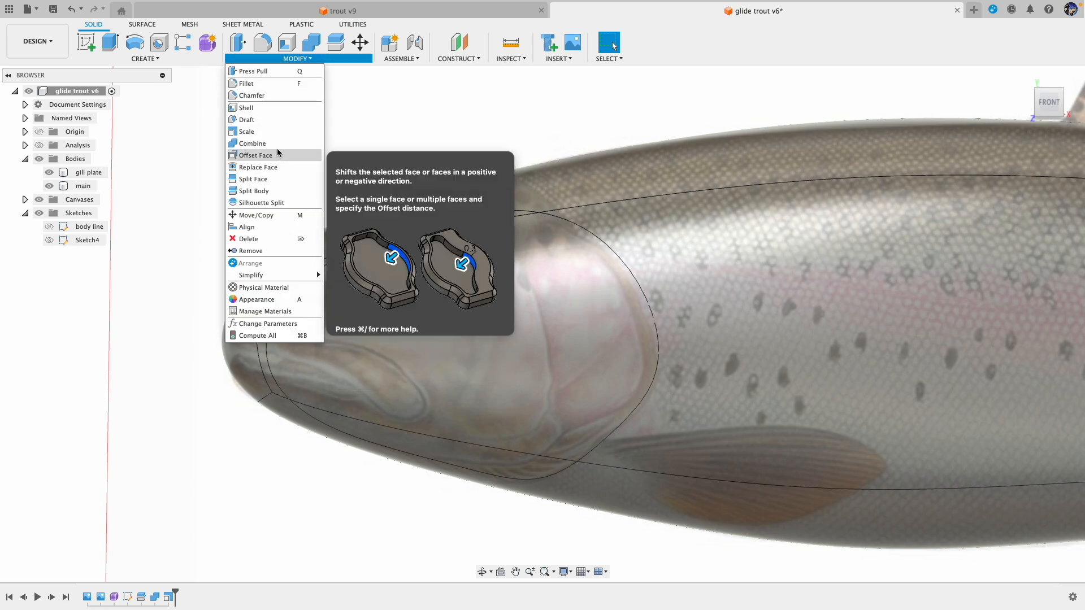
left_click(246, 131)
type("1.3")
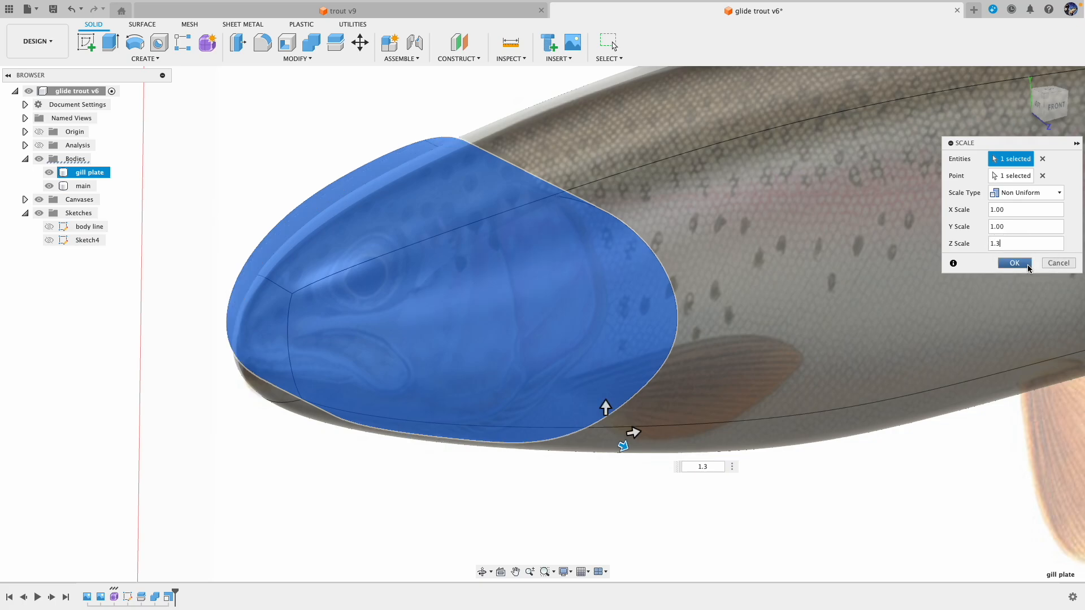
left_click(1012, 264)
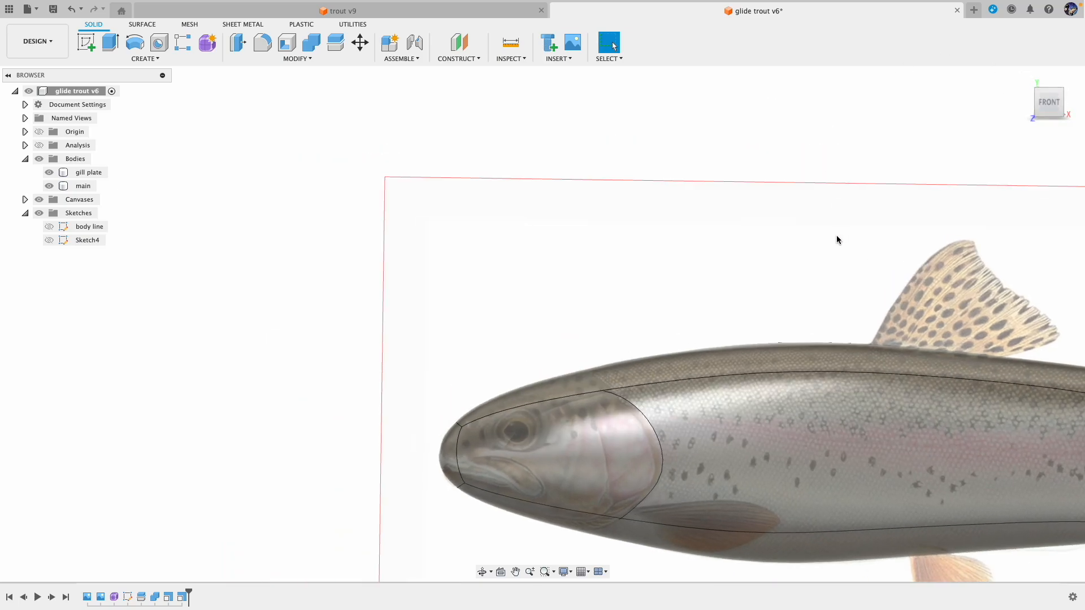
Combine with Join: target main, tool gill plate, leaving one body with a raised gill-cover patch.
left_click(82, 185)
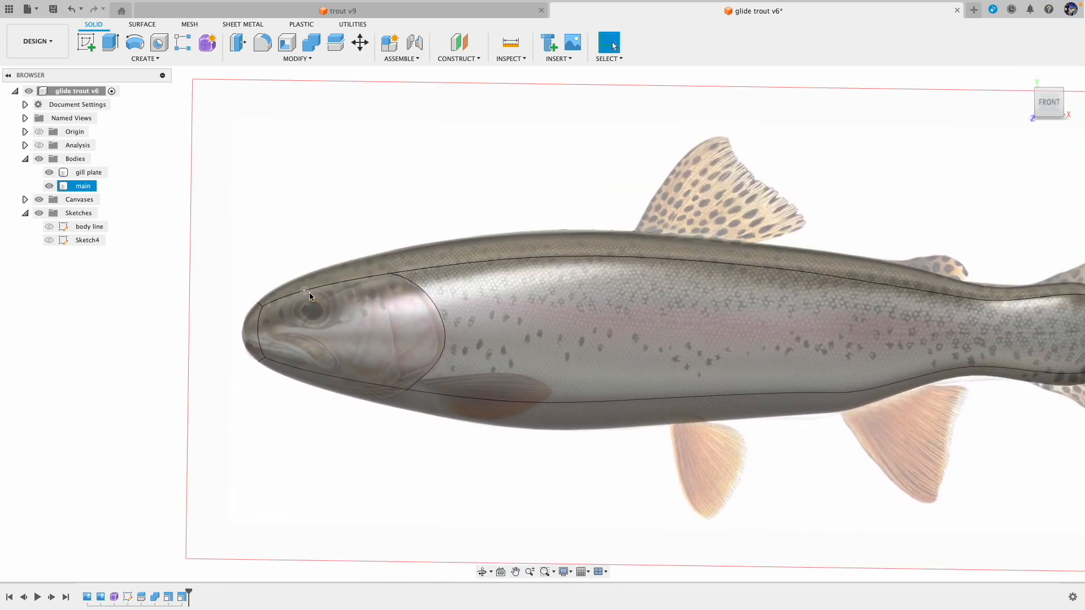
left_click(88, 171)
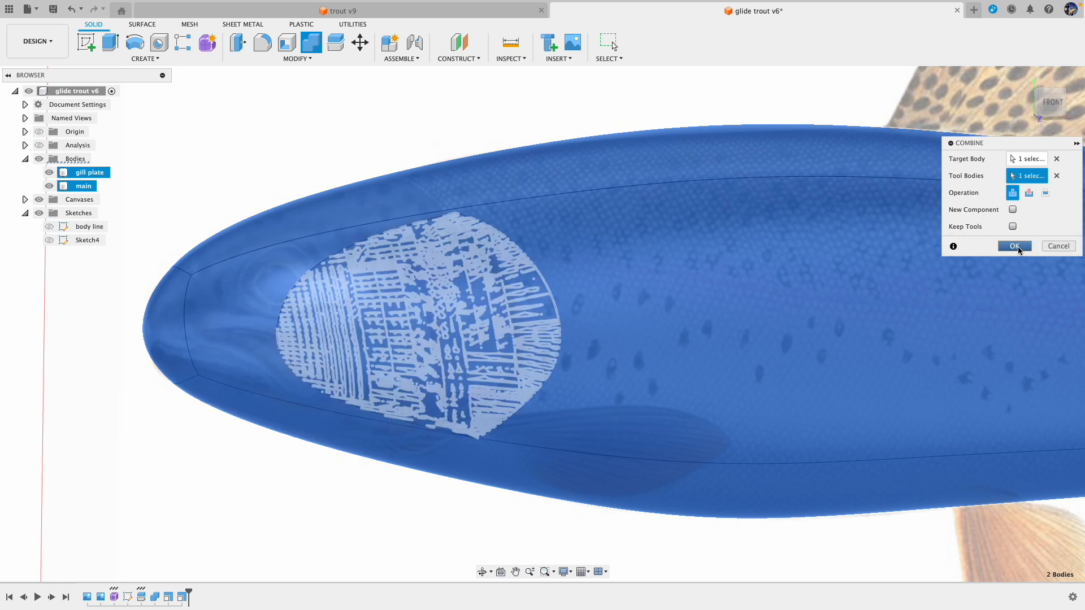
left_click(1013, 245)
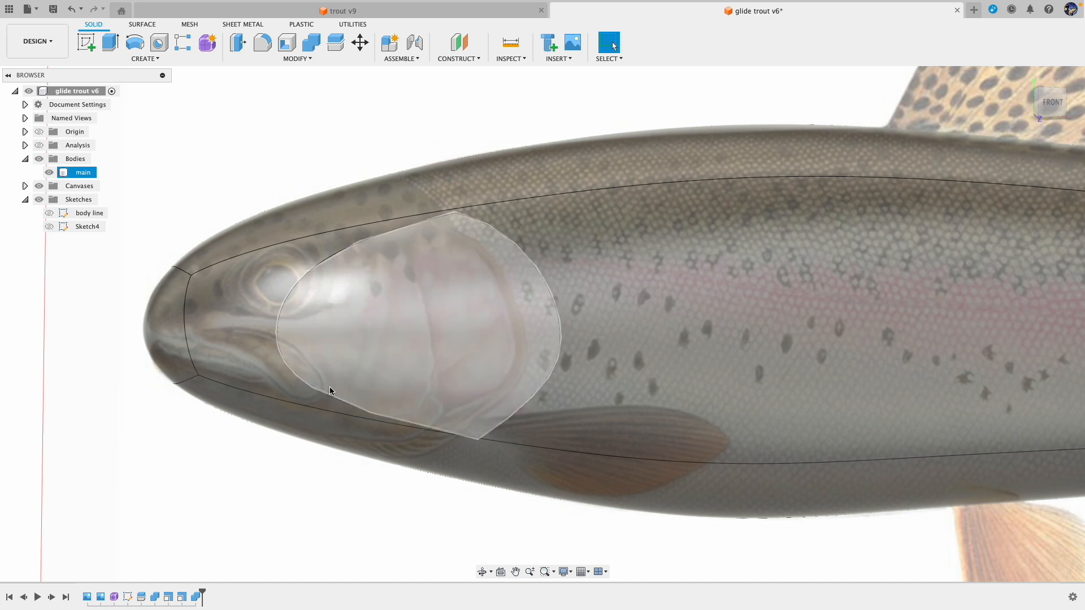
Round the gill cover's front edge with a 1000 mm fillet.
left_click(261, 42)
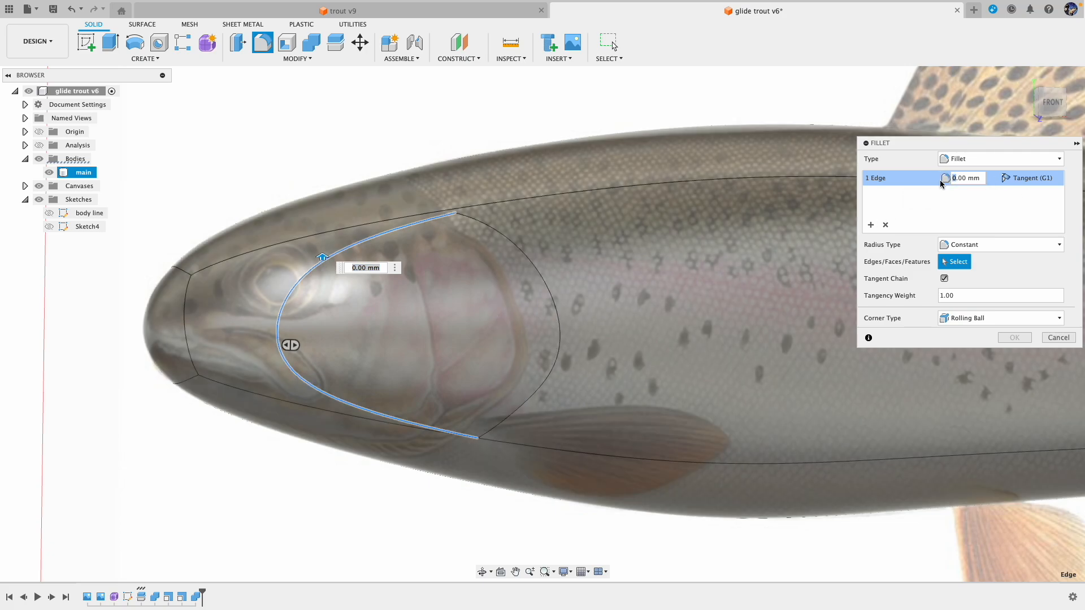
type("100")
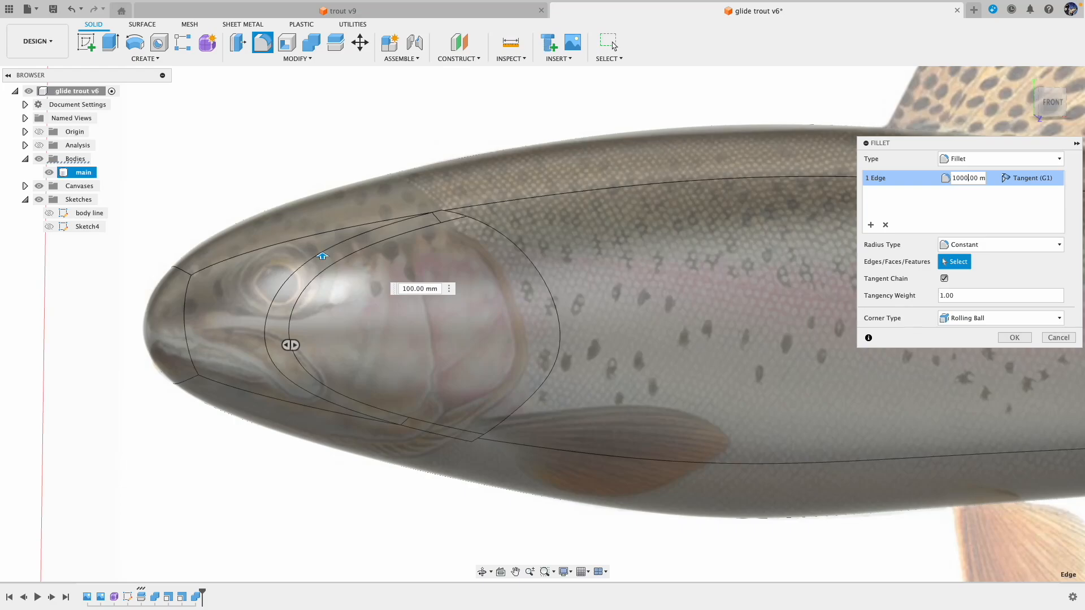
mouse_move(985, 187)
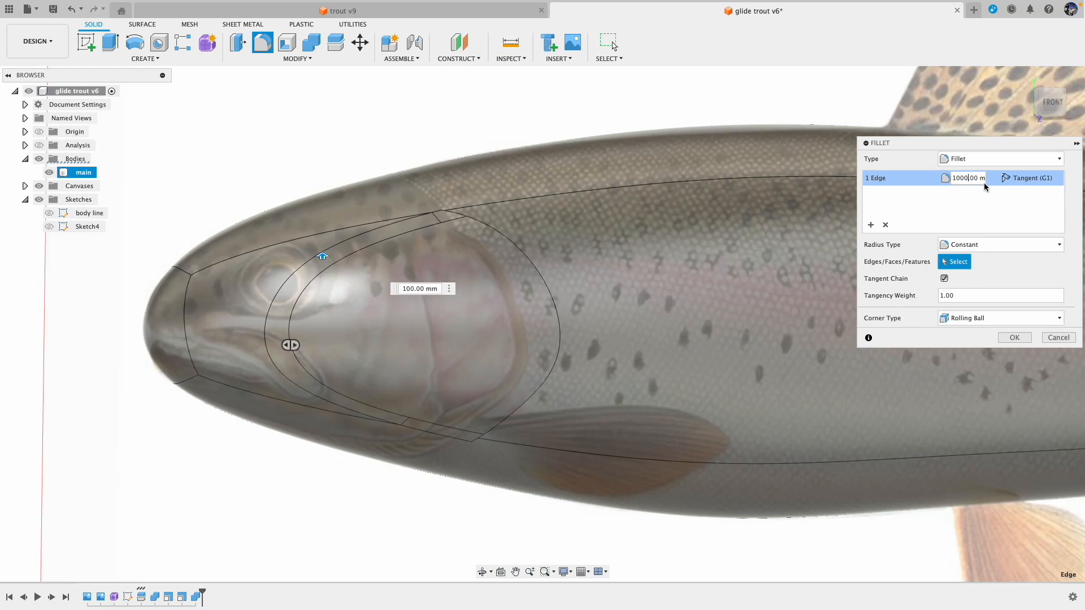
mouse_move(967, 351)
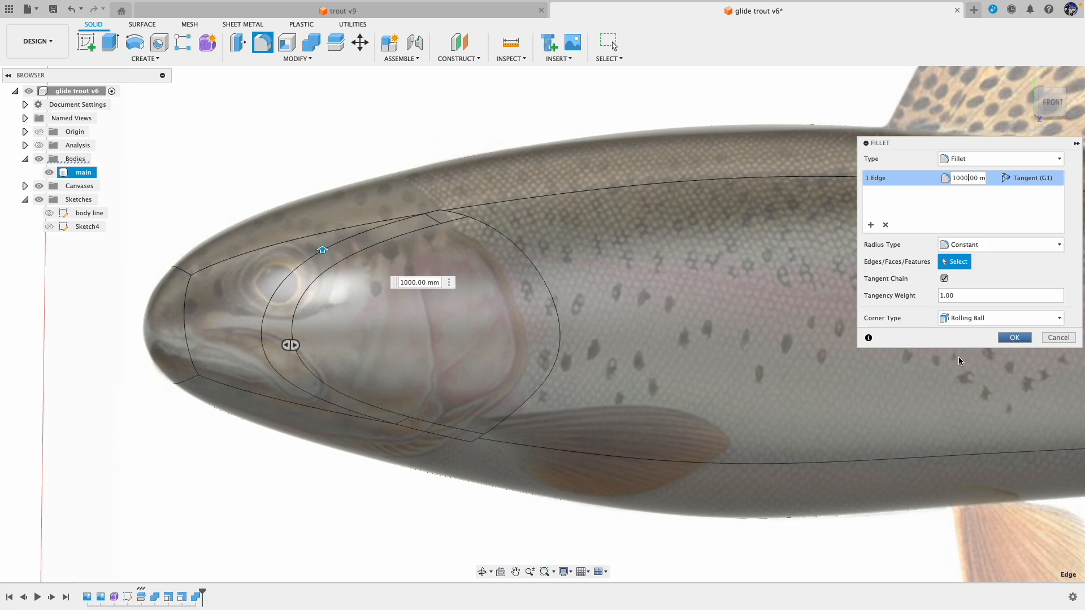
left_click(1014, 337)
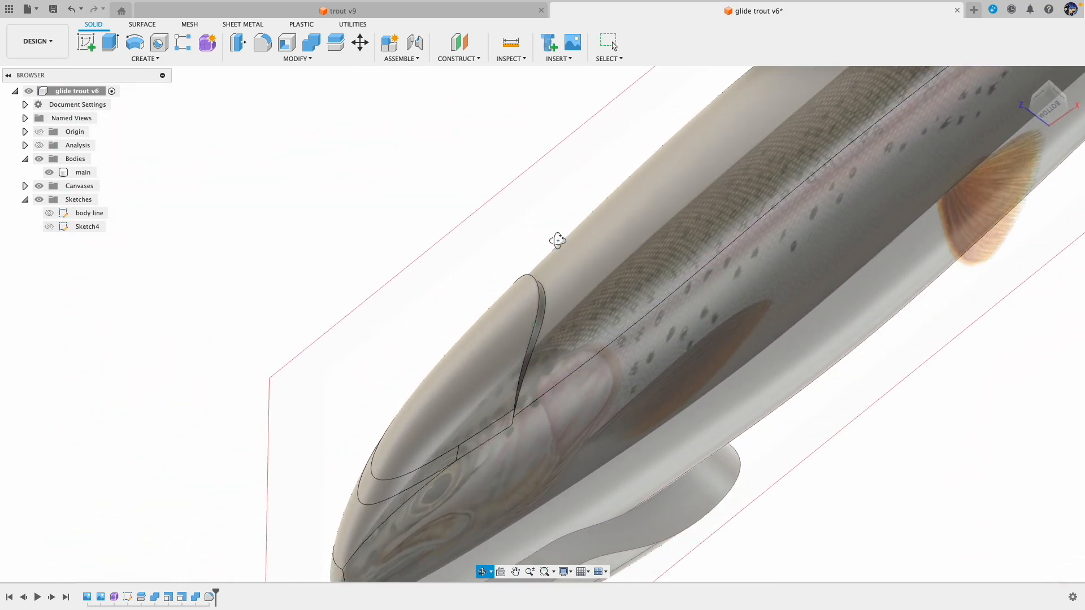
Save the design as version 7 and begin a new sketch.
left_click(81, 171)
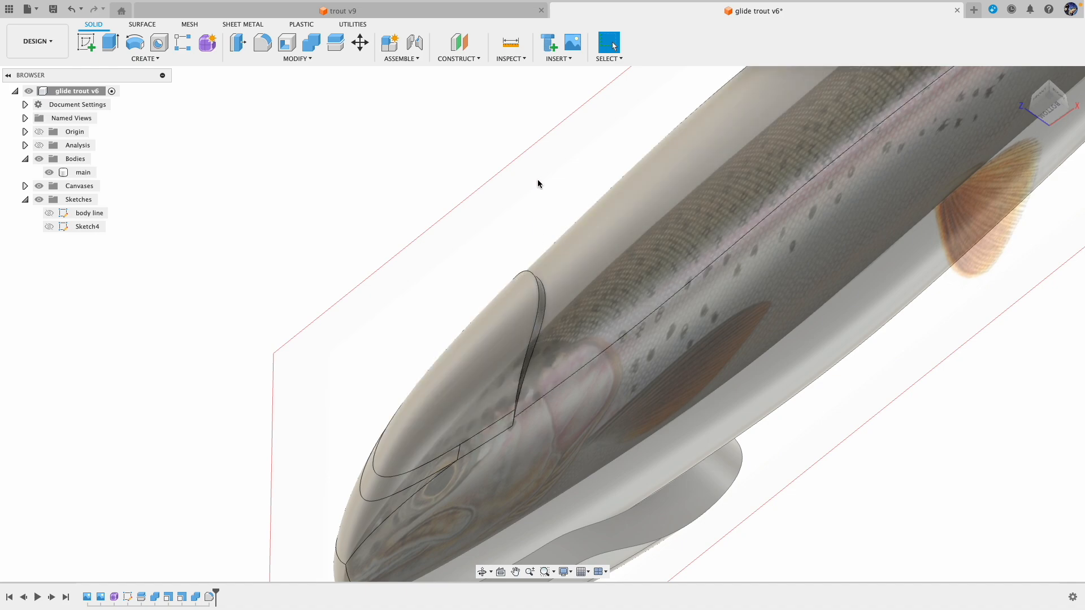
left_click(1051, 102)
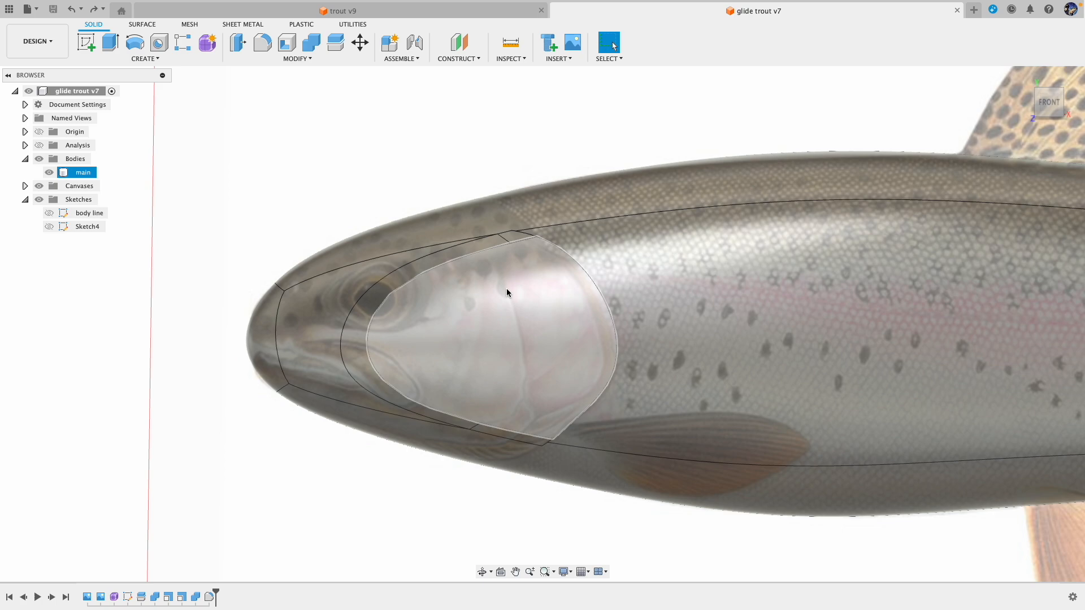
left_click(241, 125)
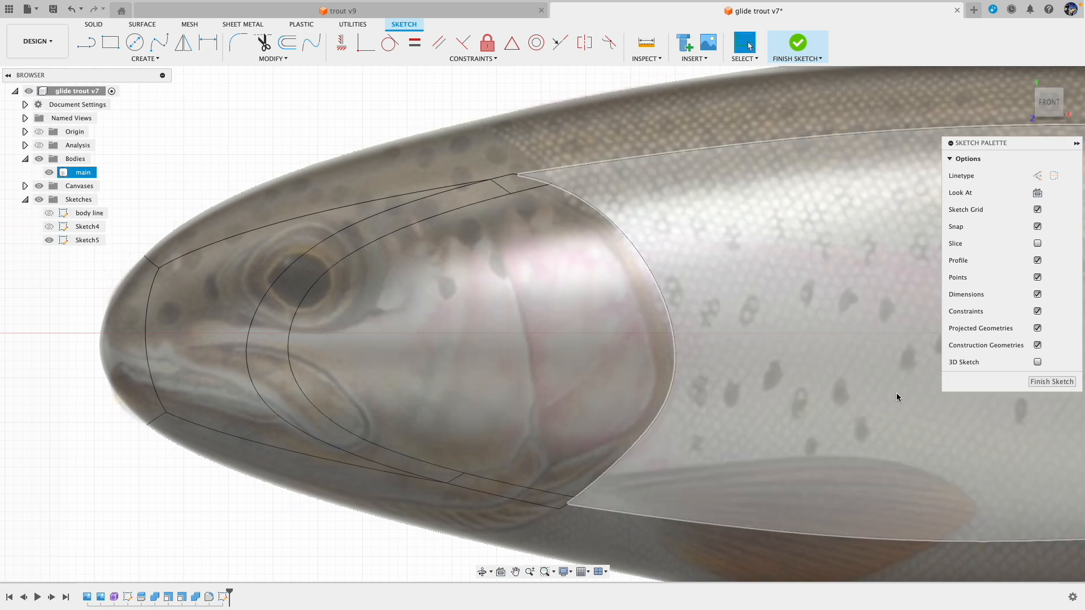
Enable 3D Sketch and start a fit point spline at its first point on the gill cover.
left_click(1037, 364)
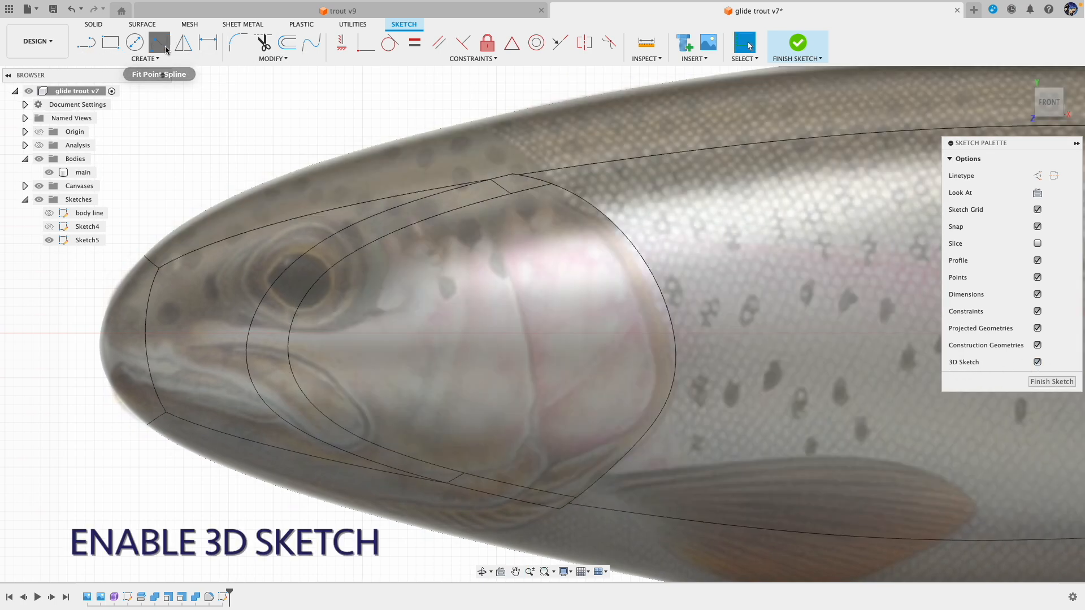
left_click(158, 42)
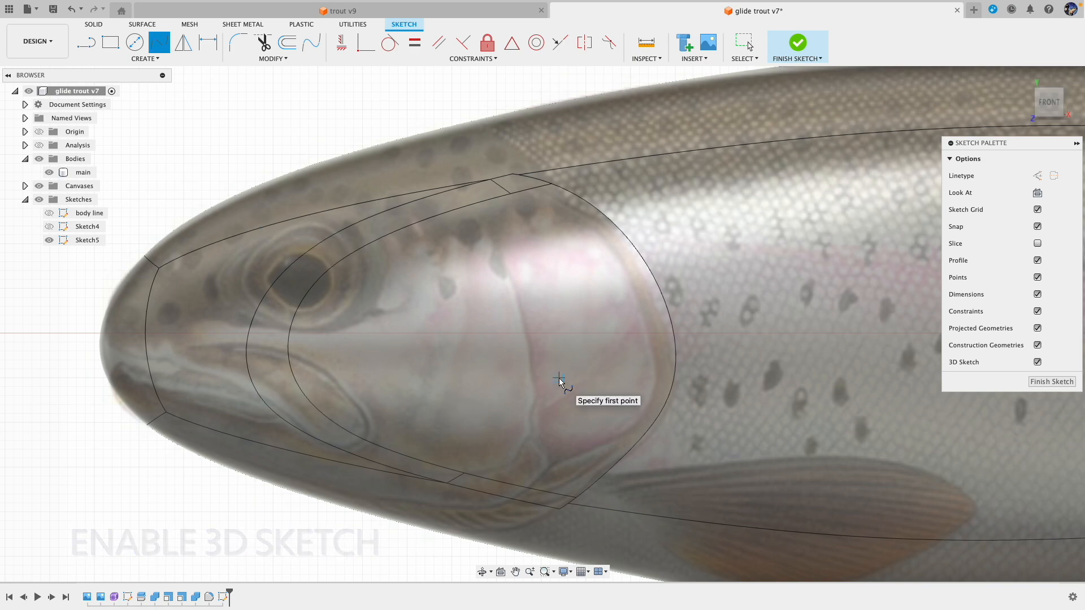
left_click(561, 346)
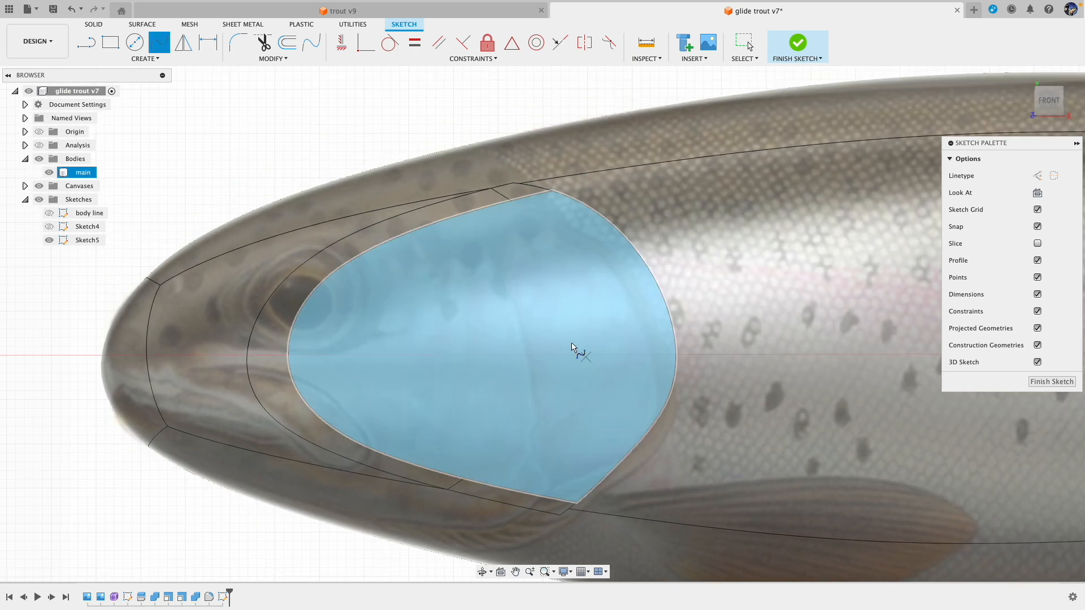
mouse_move(515, 260)
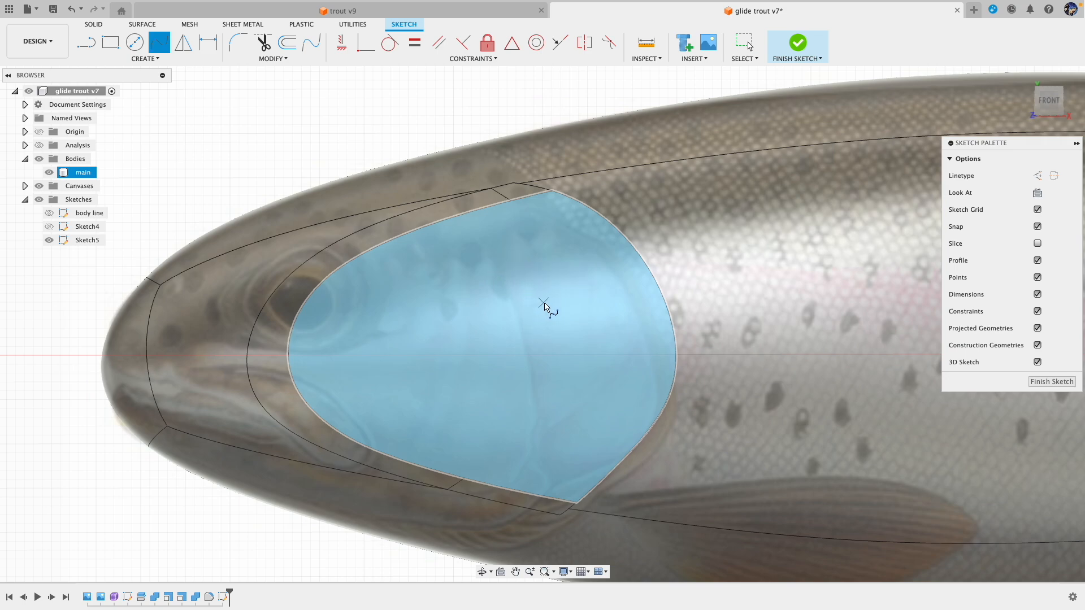
mouse_move(522, 306)
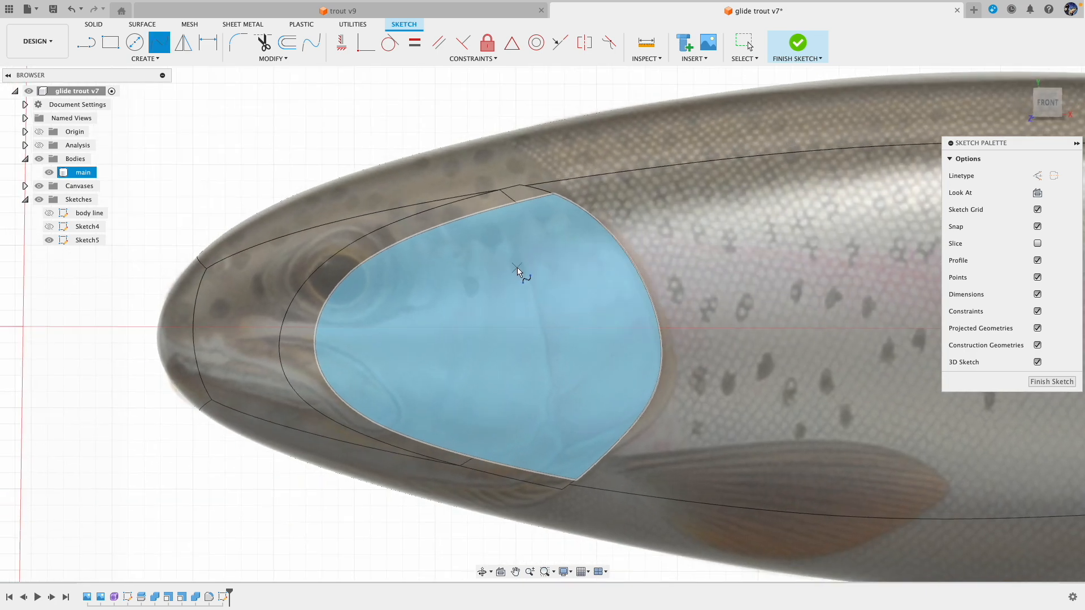
mouse_move(526, 271)
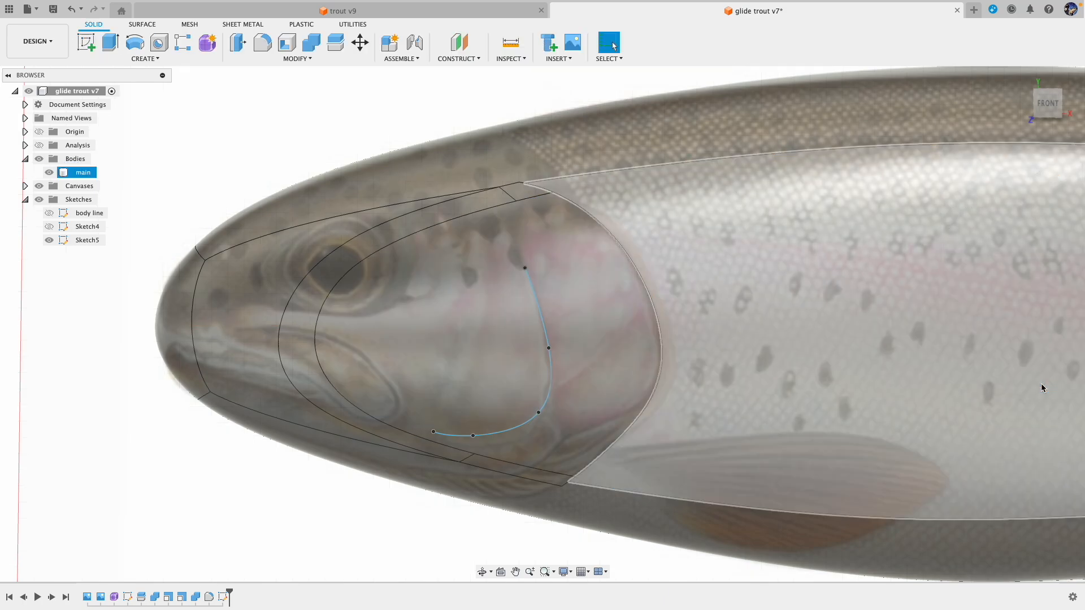
mouse_move(628, 467)
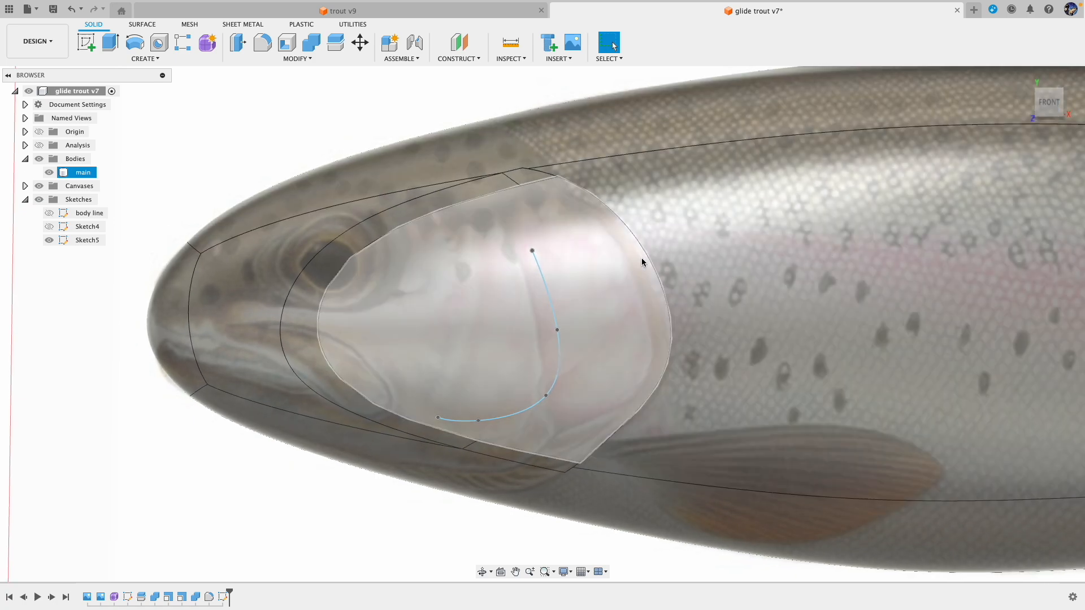
left_click(290, 142)
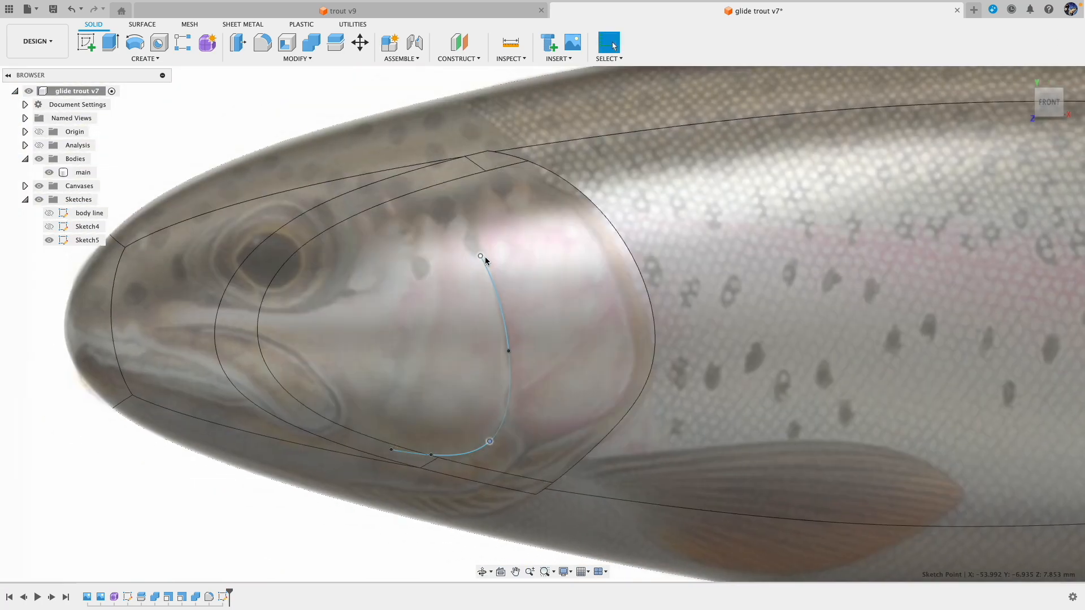
left_click(82, 172)
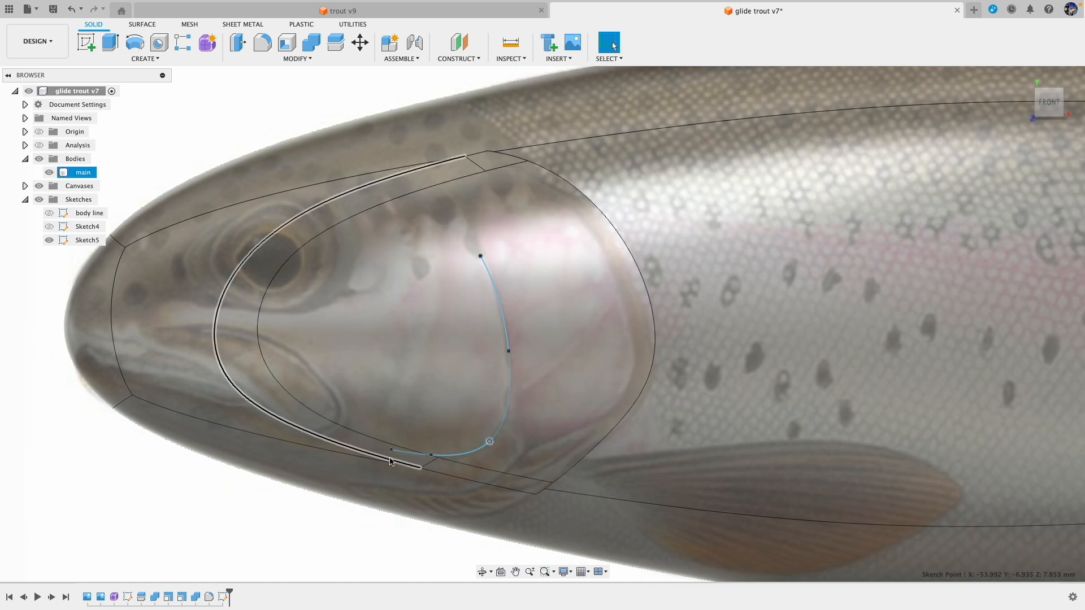
left_click(474, 272)
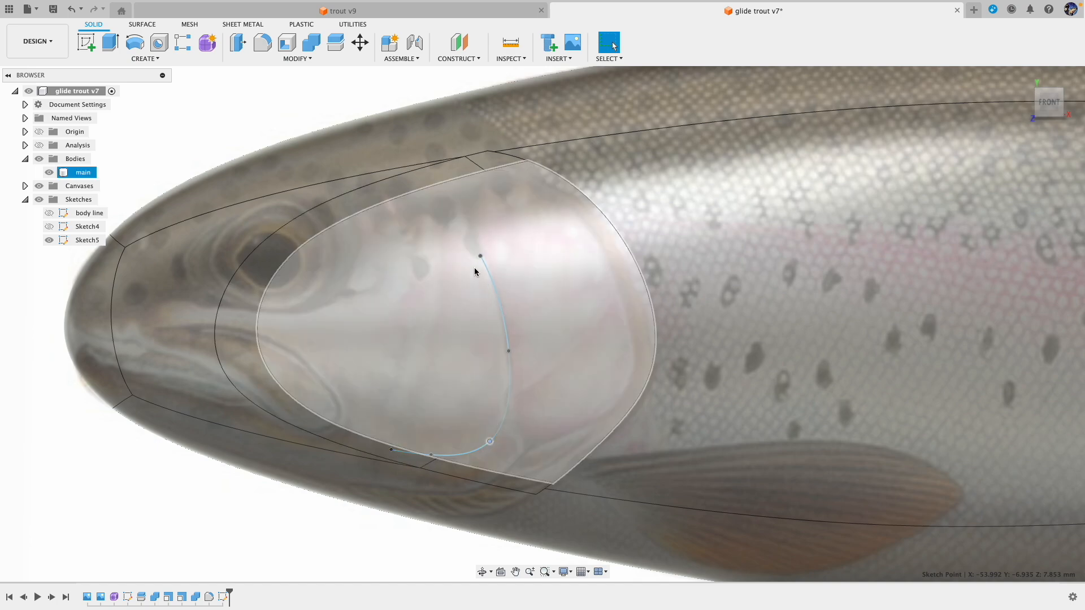
mouse_move(512, 320)
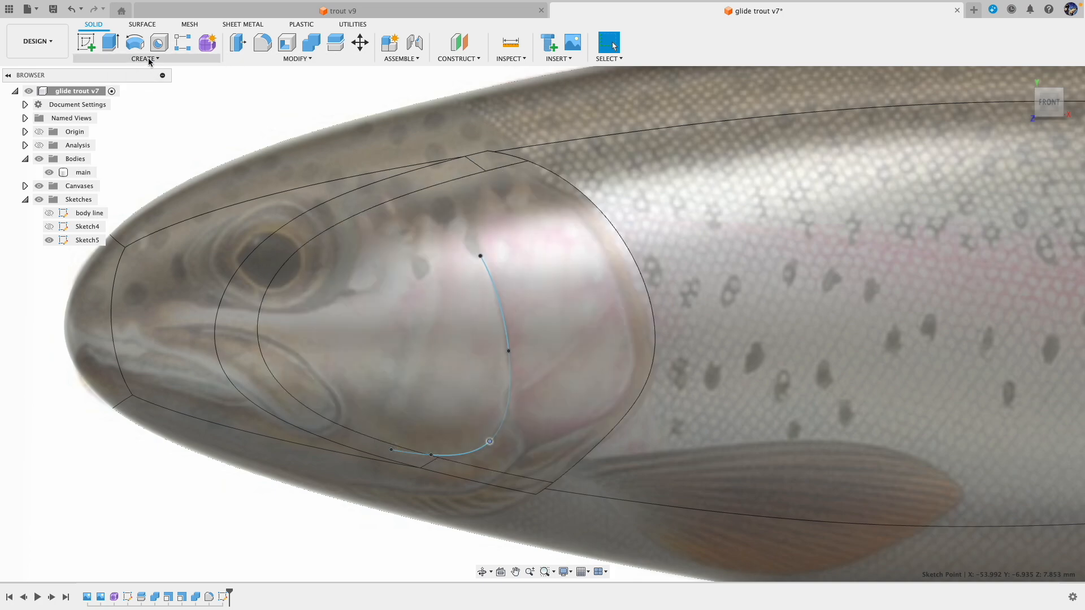
left_click(145, 57)
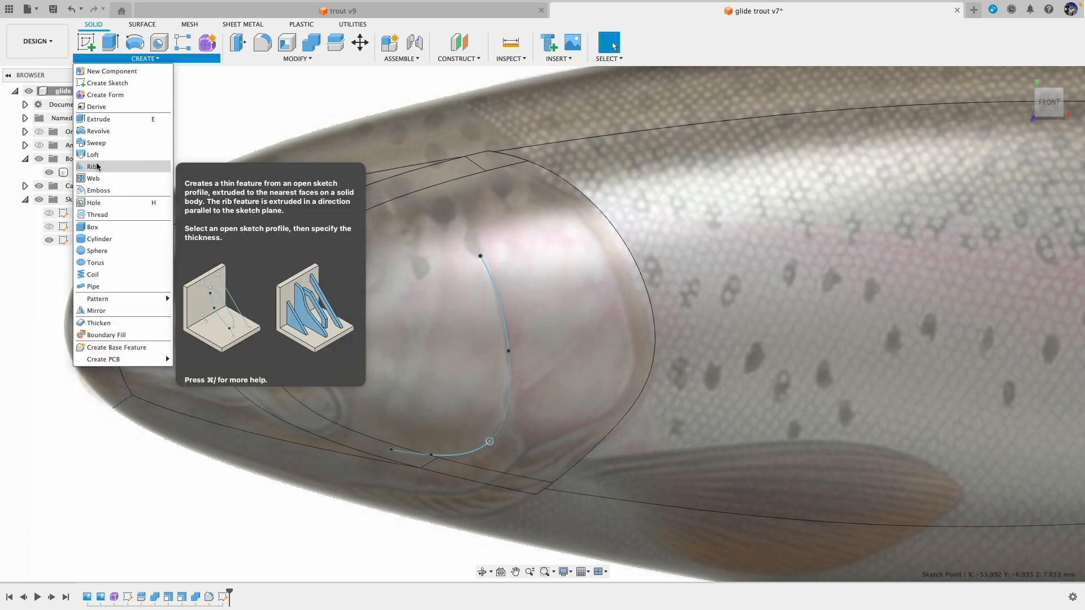
mouse_move(208, 74)
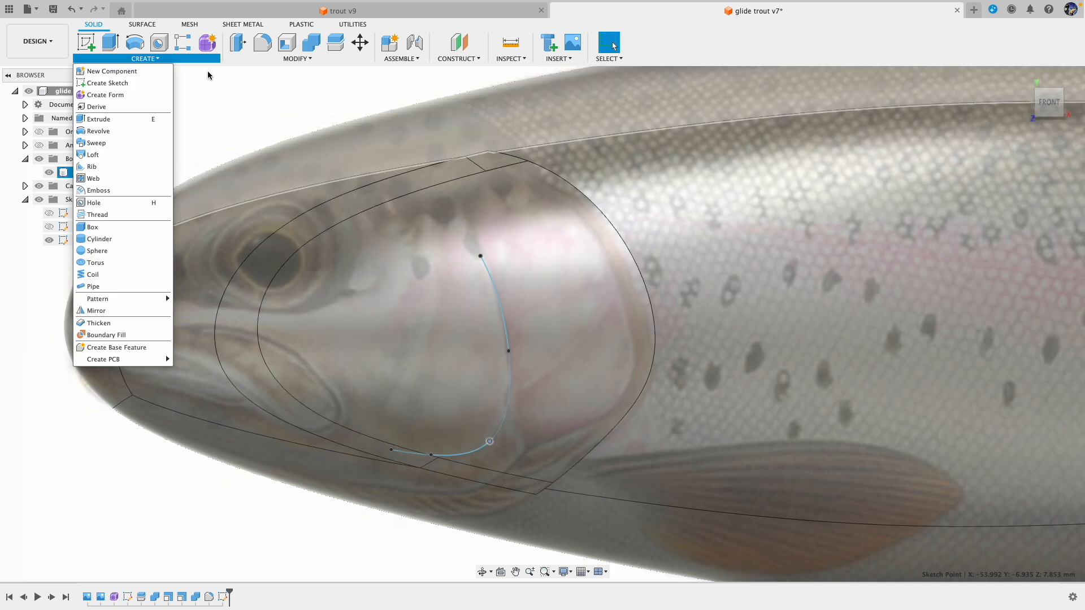
left_click(510, 322)
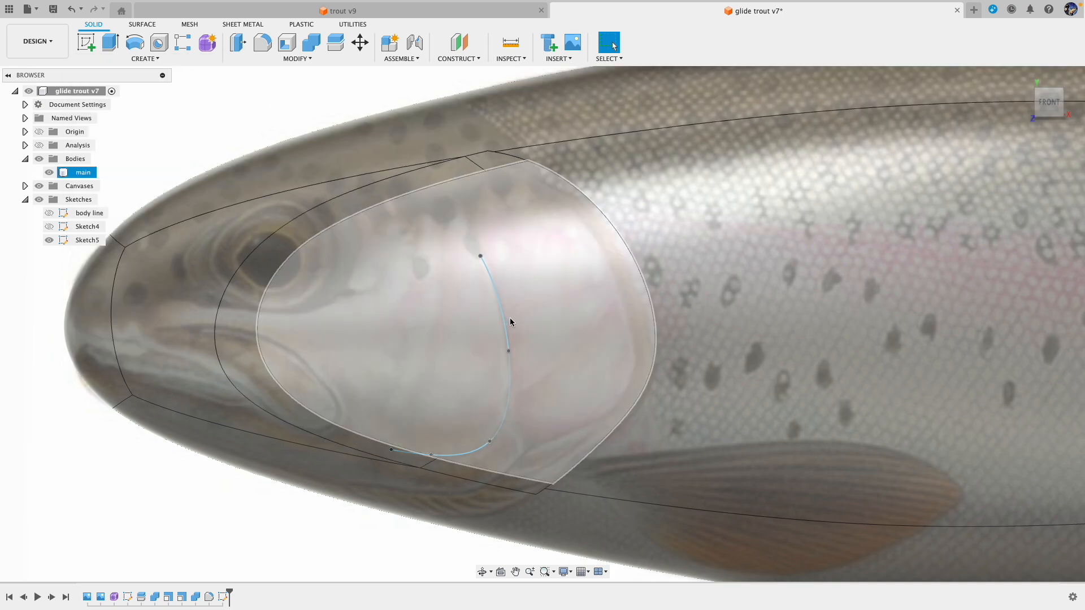
mouse_move(519, 330)
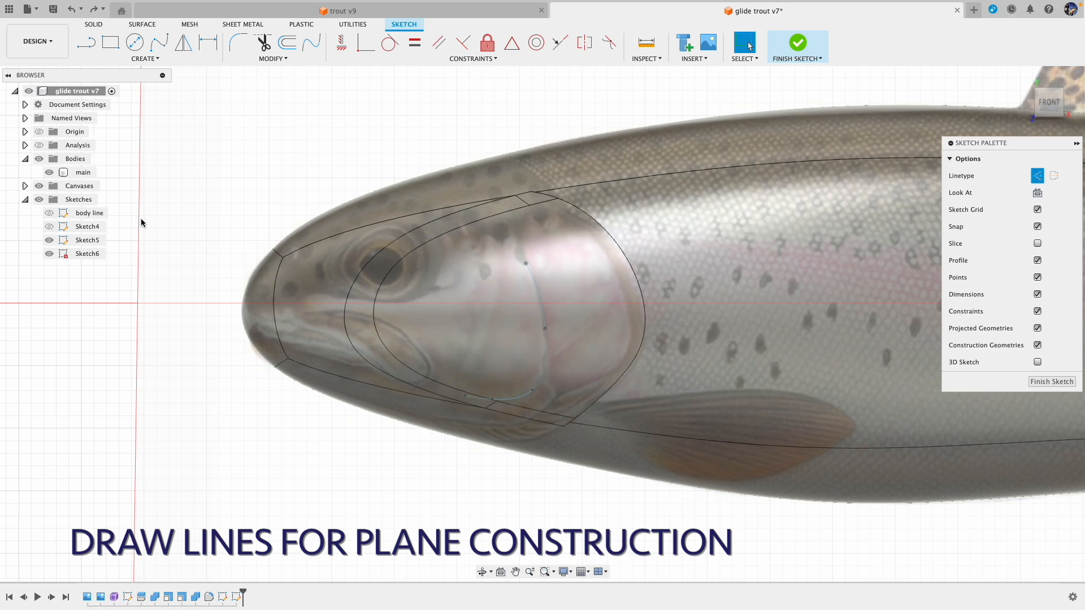
Draw a construction line from the gill cover out past the snout and finish Sketch6.
left_click(86, 42)
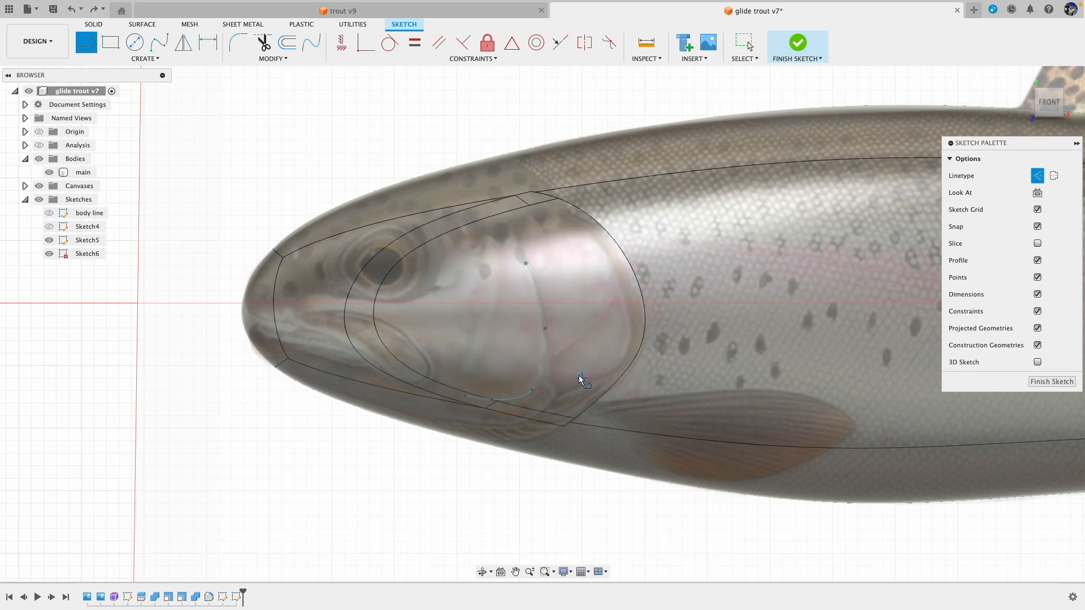
mouse_move(584, 382)
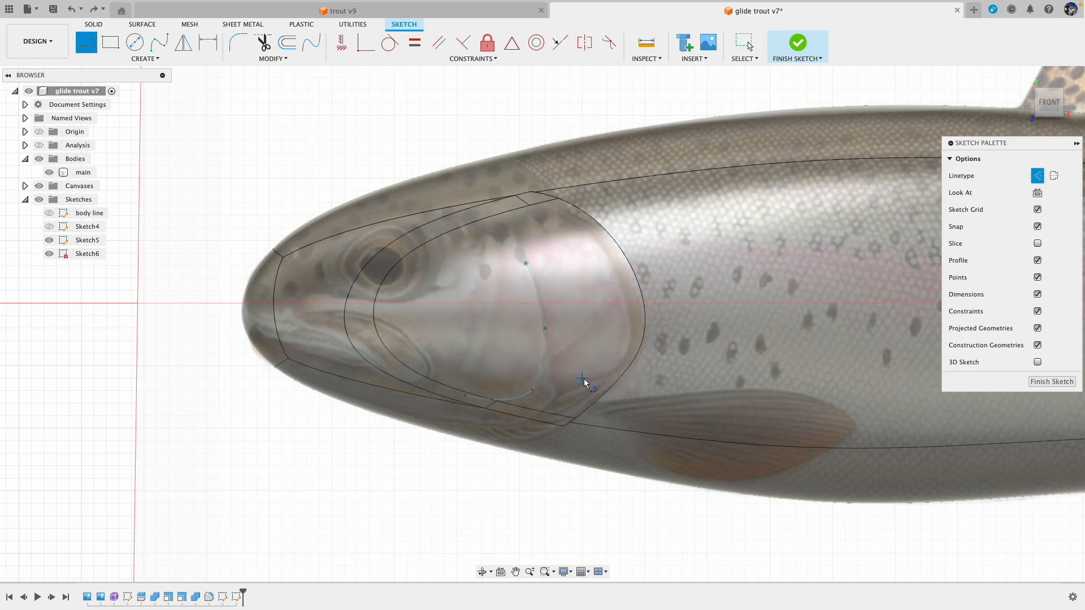
left_click(581, 378)
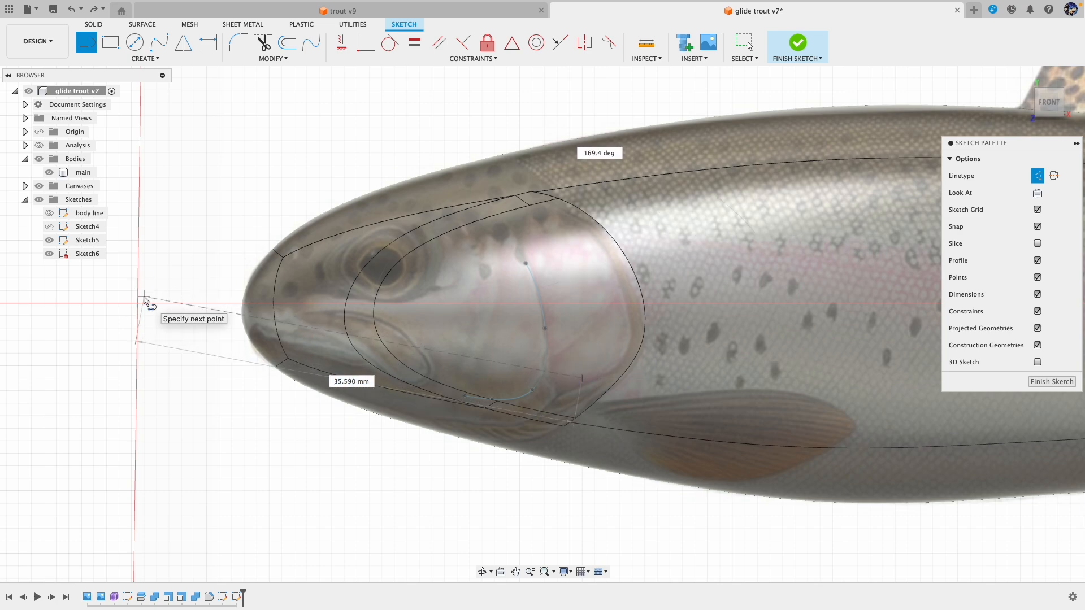
left_click(146, 300)
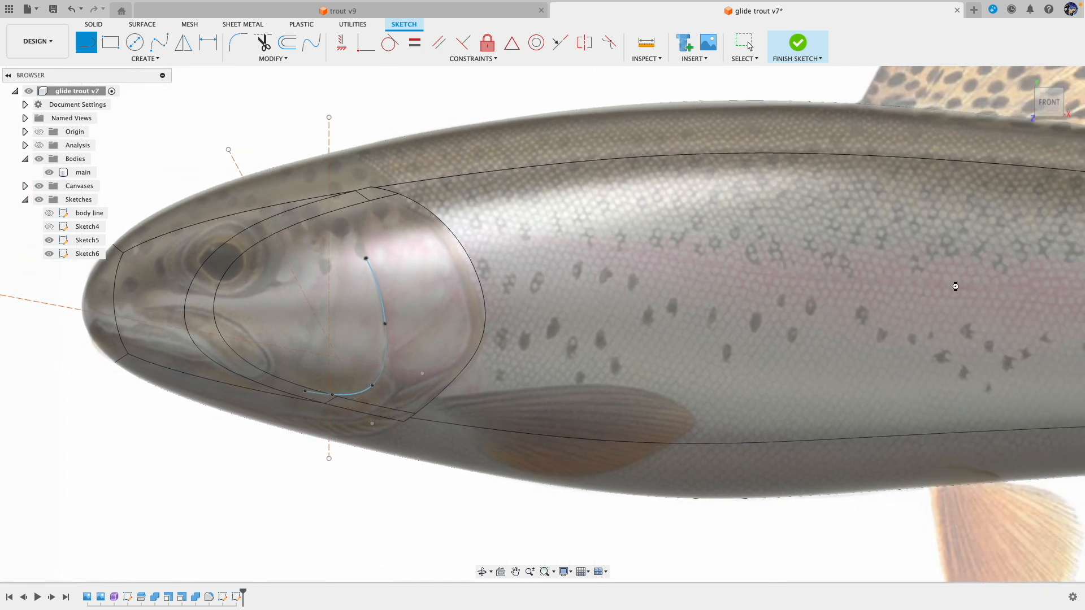
left_click(797, 43)
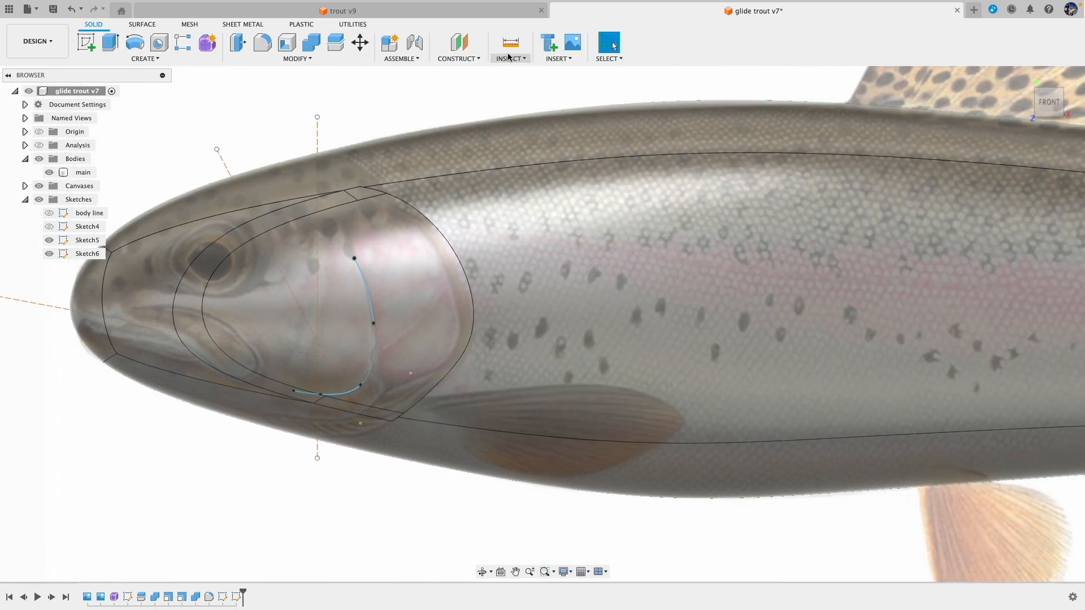
Create a Plane at Angle of 90 degrees about the sketch line.
left_click(458, 48)
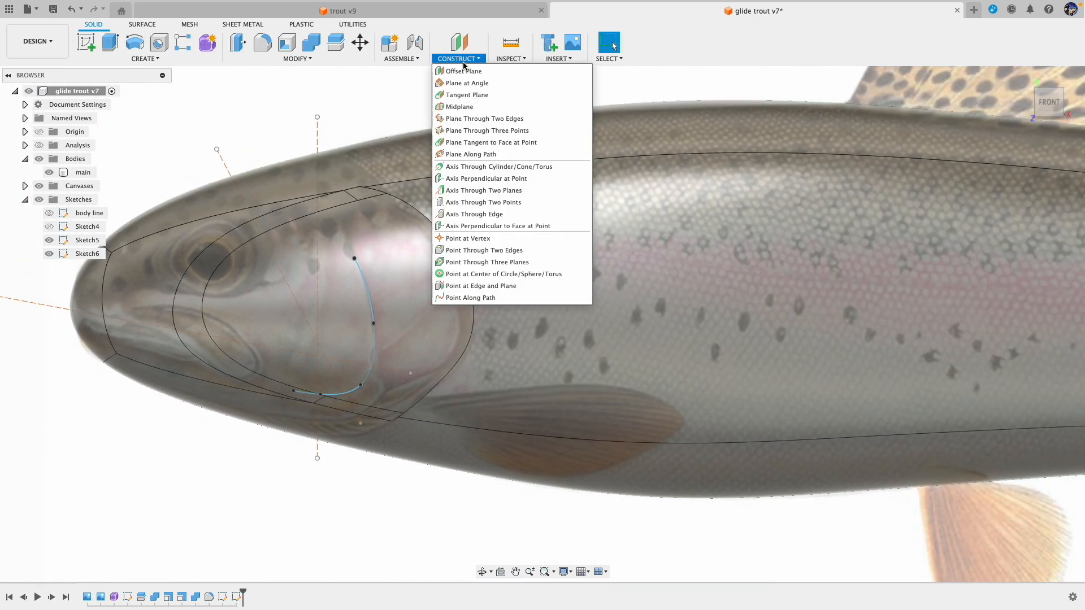
mouse_move(467, 83)
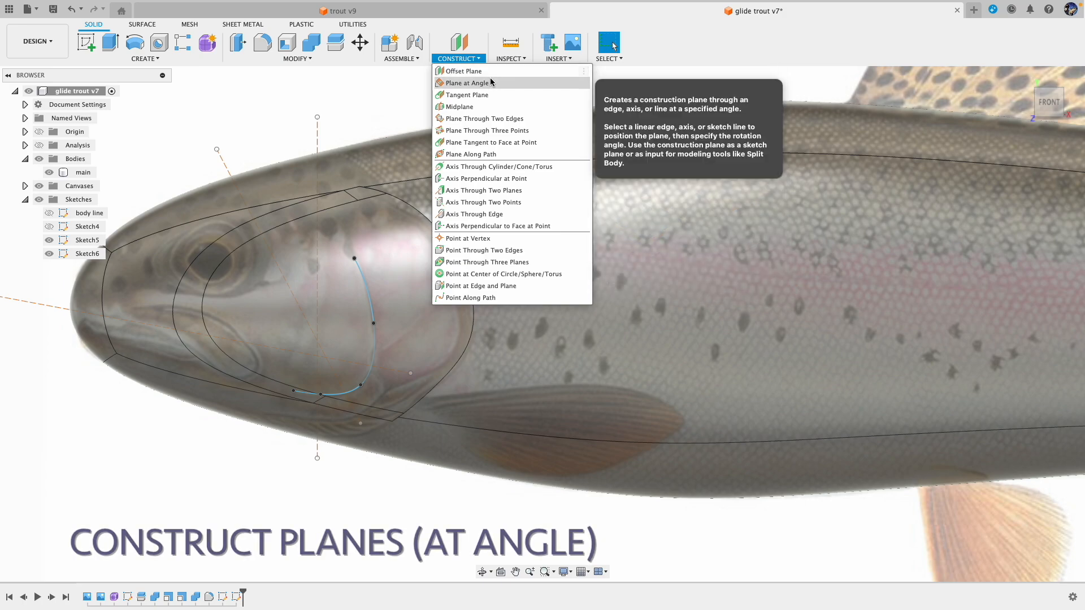
left_click(466, 83)
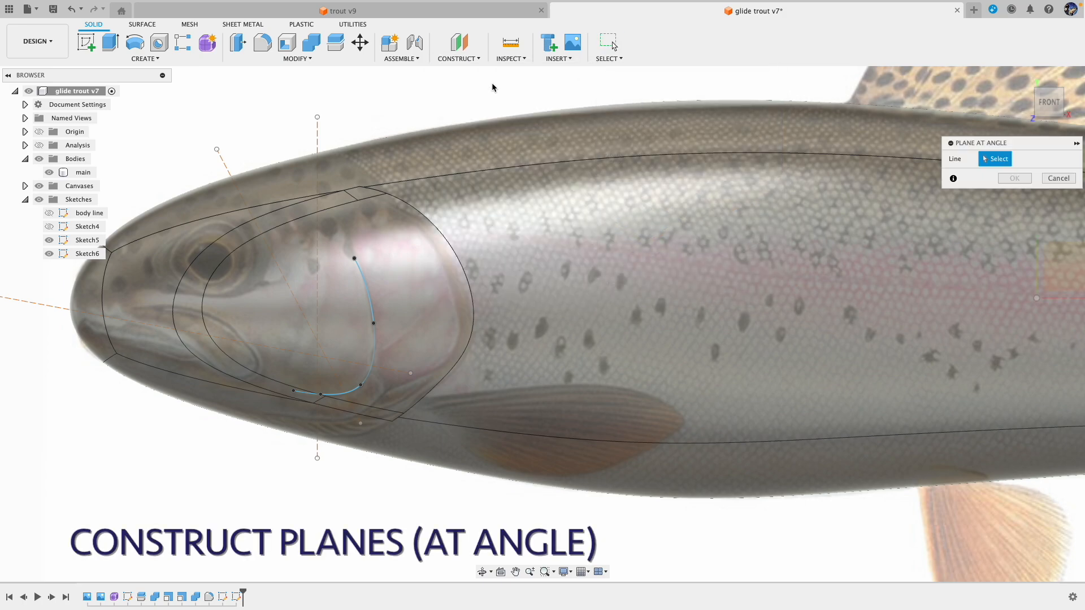
mouse_move(316, 137)
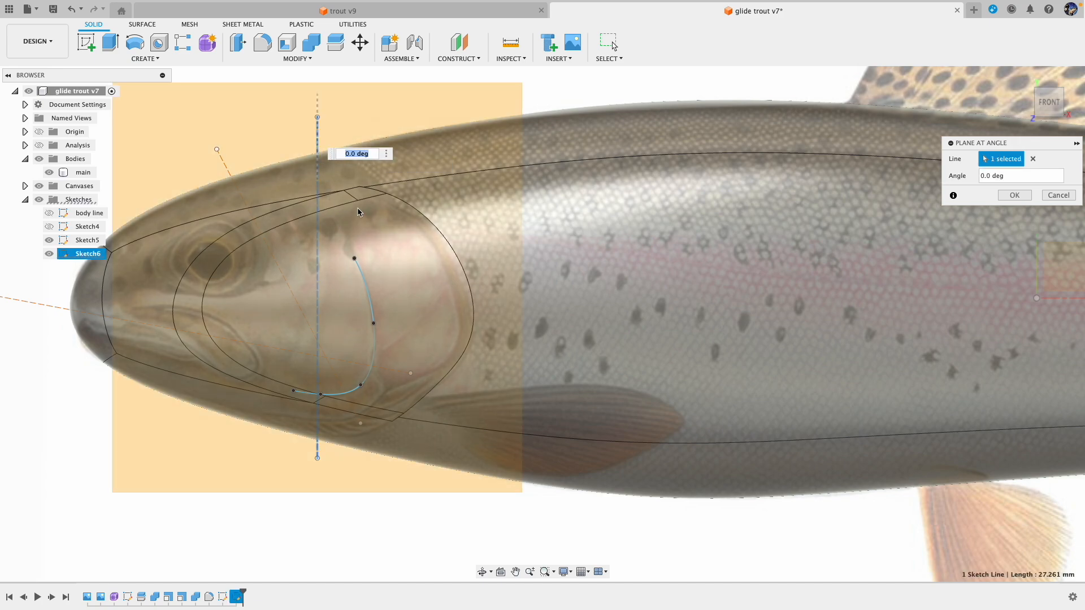
type("90")
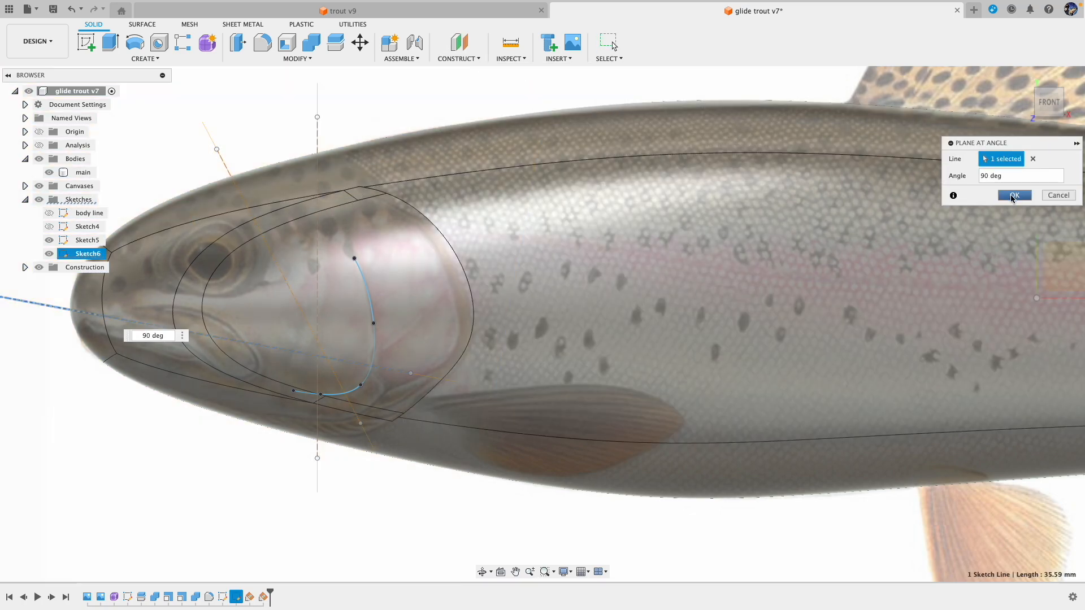
left_click(1013, 195)
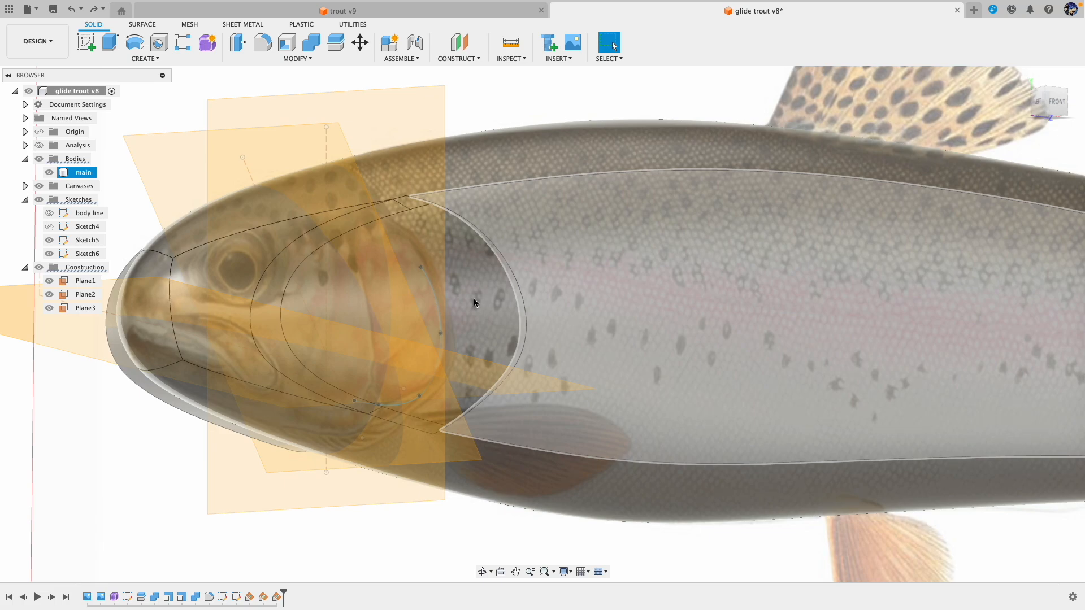
mouse_move(361, 362)
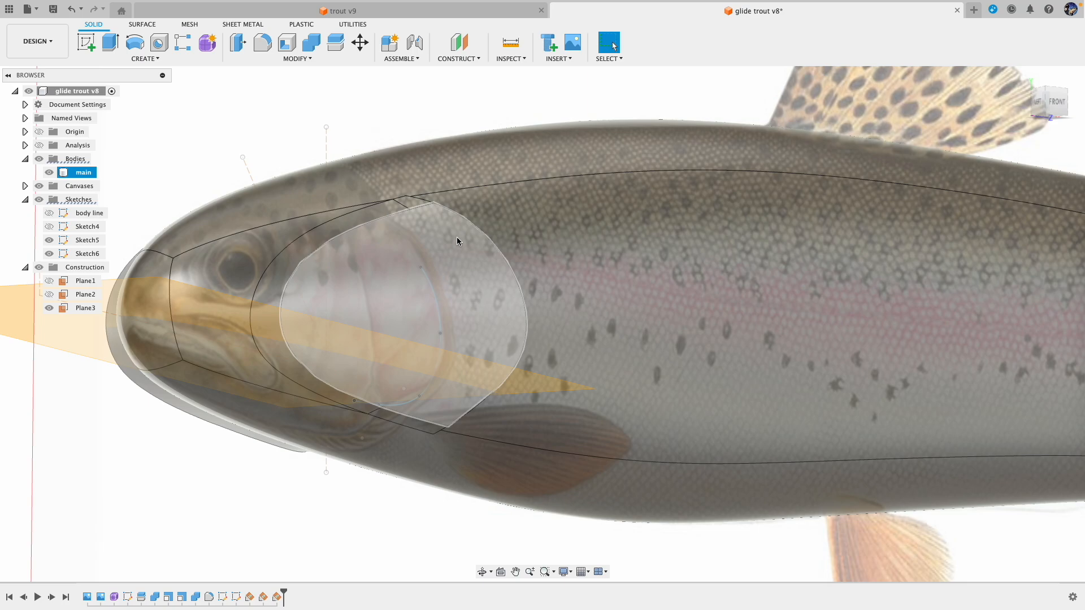
Hide the main head body and start Sketch7 on the now-visible Plane3.
left_click(47, 172)
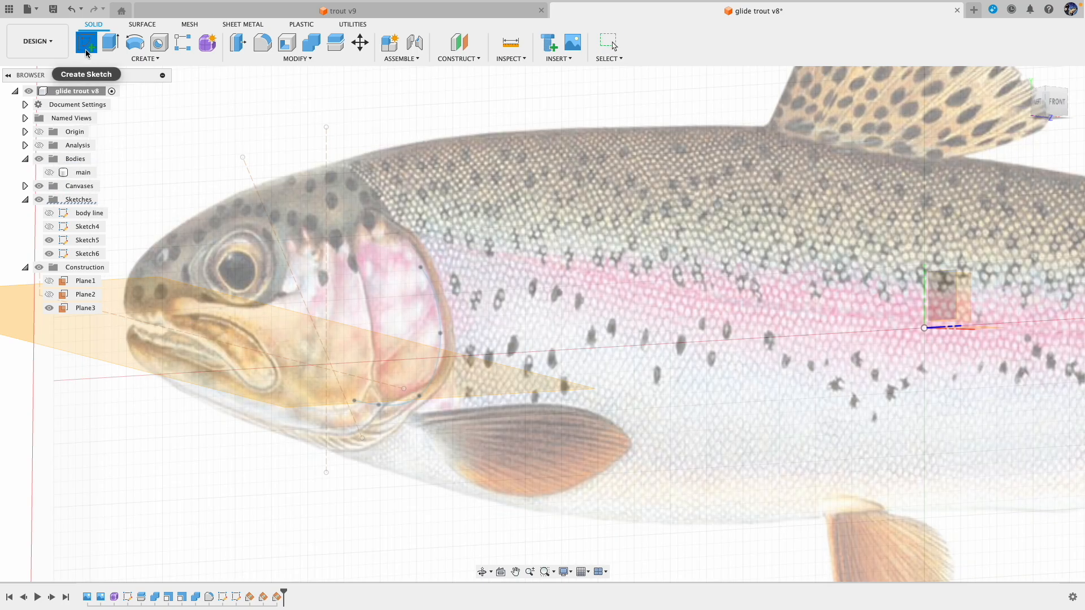
left_click(84, 42)
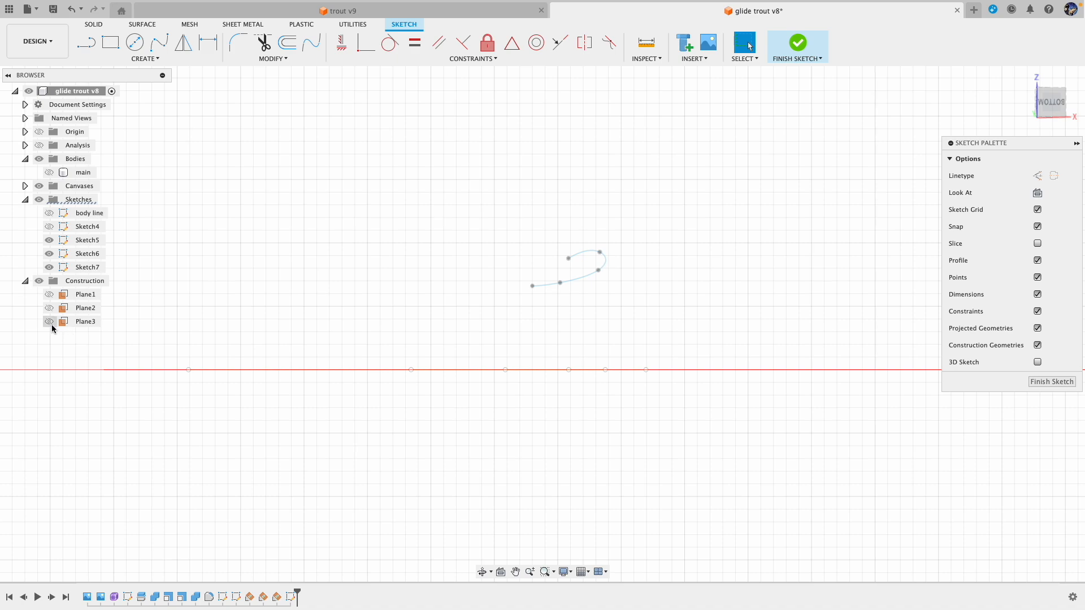
left_click(48, 321)
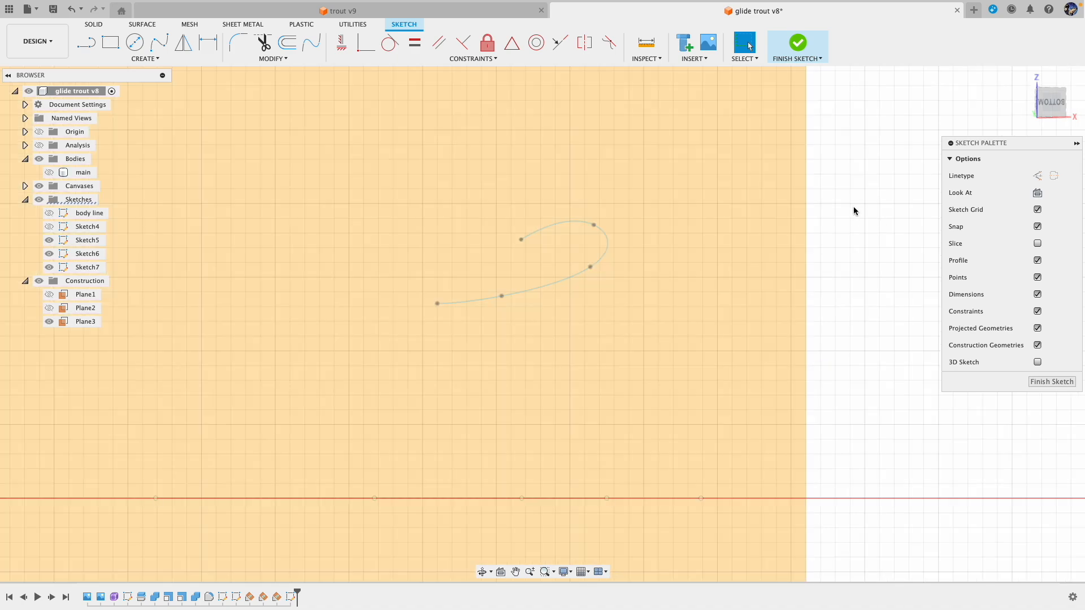
mouse_move(862, 211)
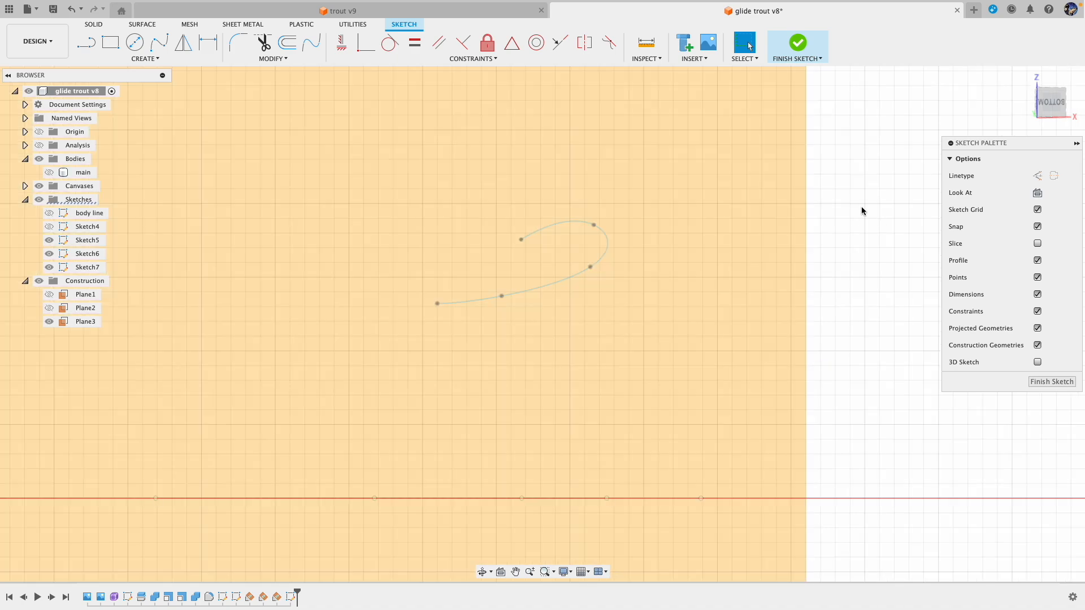
left_click(85, 321)
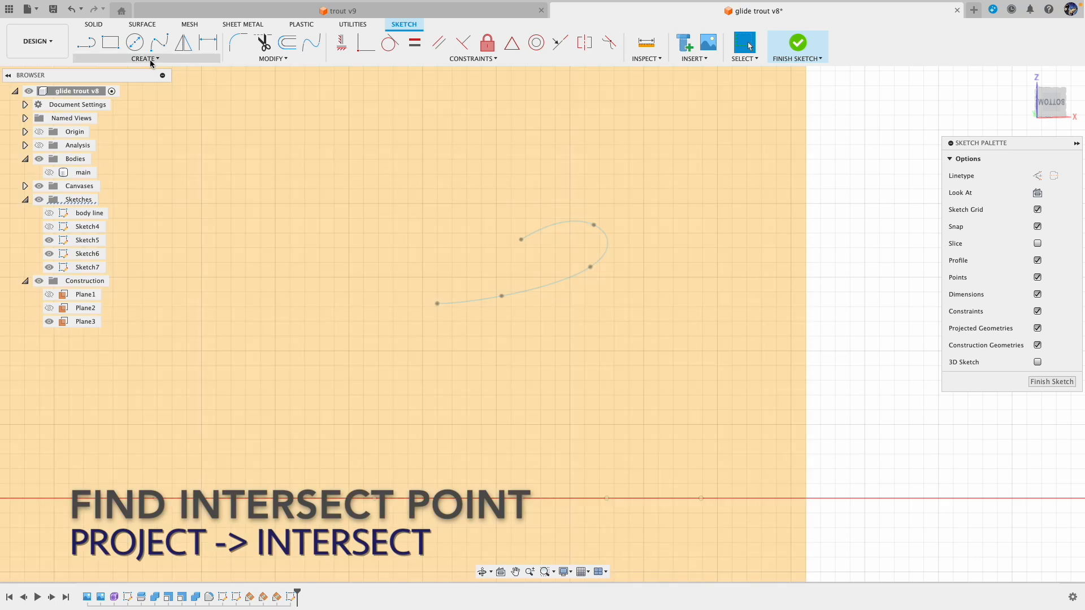
Intersect the gill-cover spline with the sketch plane to get a crossing point.
left_click(143, 58)
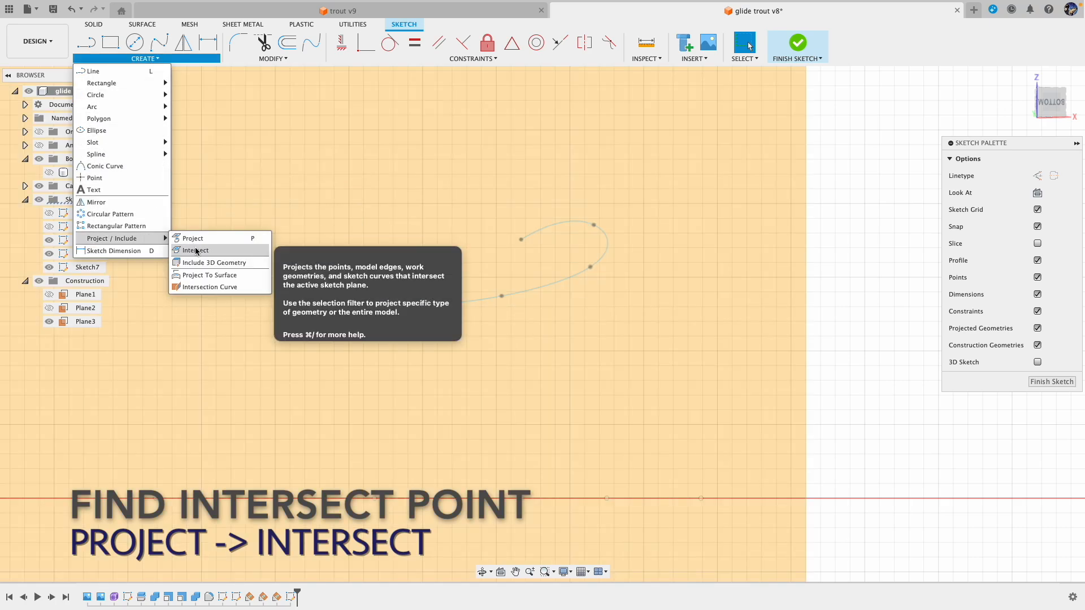
left_click(196, 250)
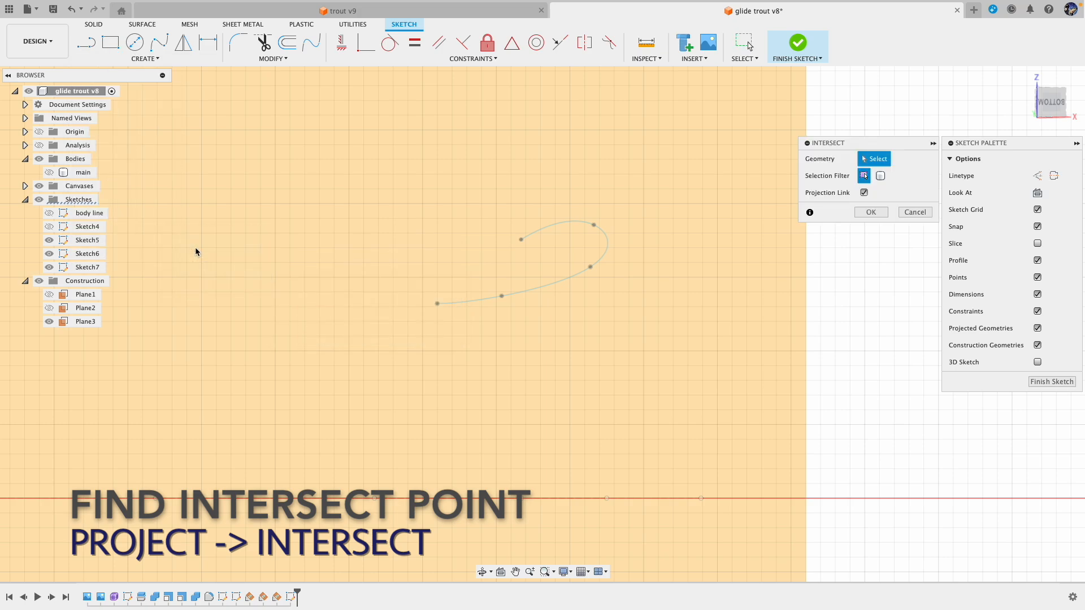
left_click(598, 244)
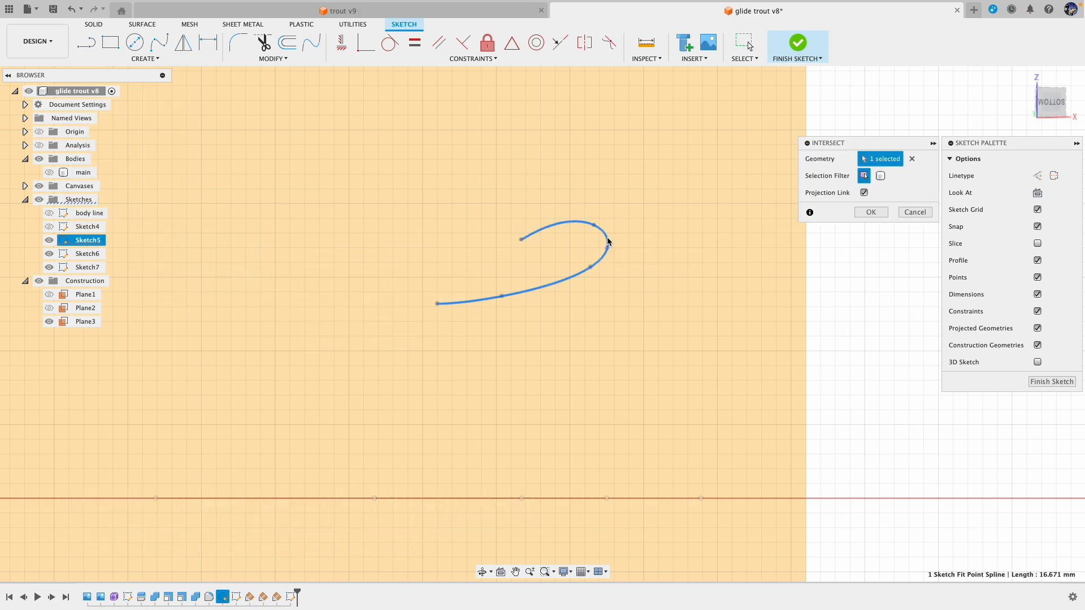
left_click(870, 211)
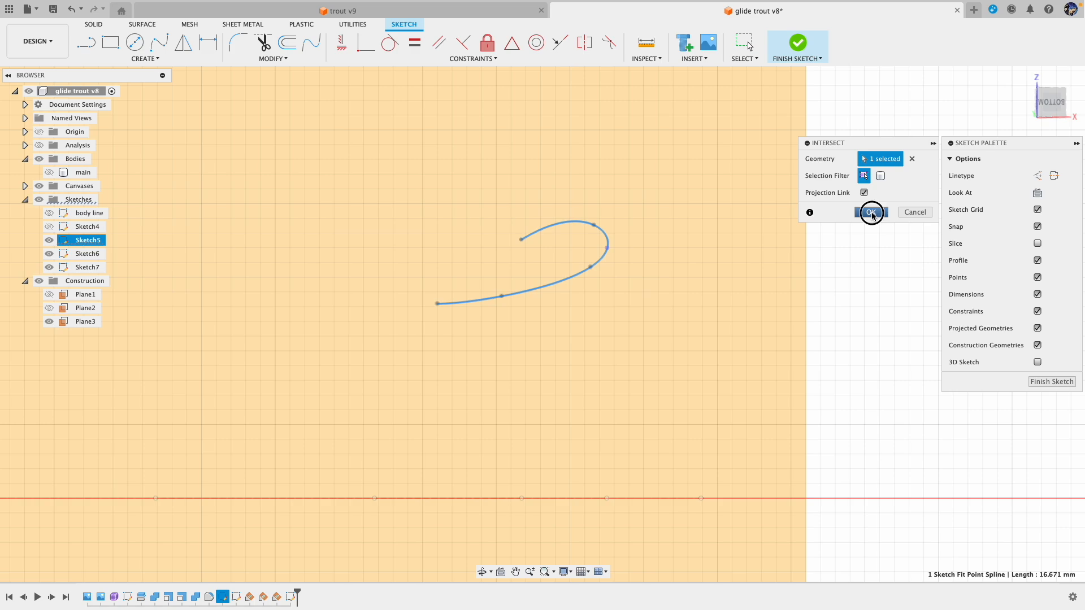
left_click(869, 212)
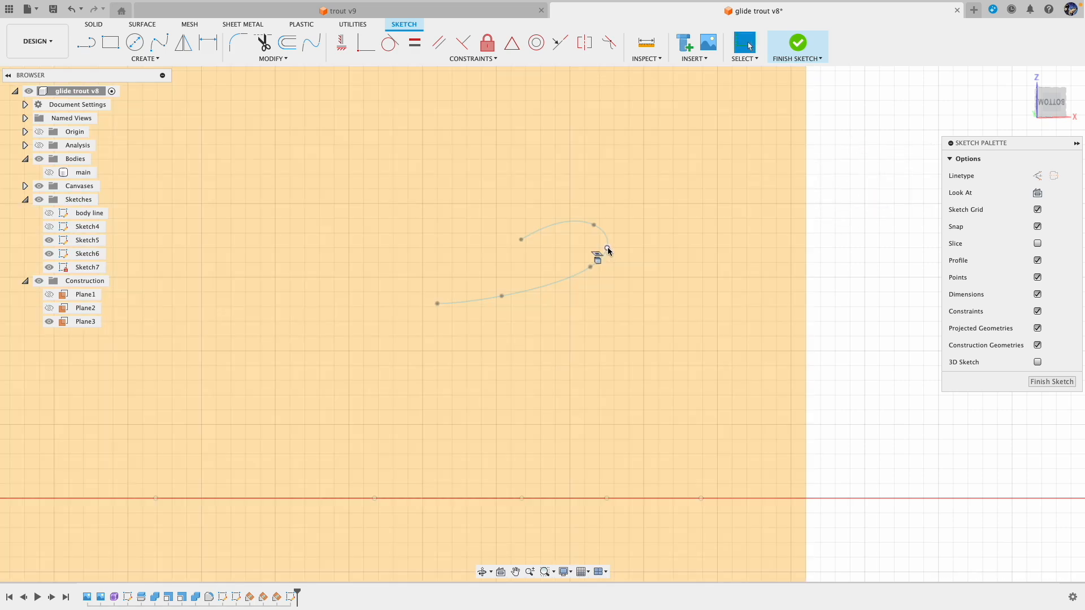
left_click(84, 321)
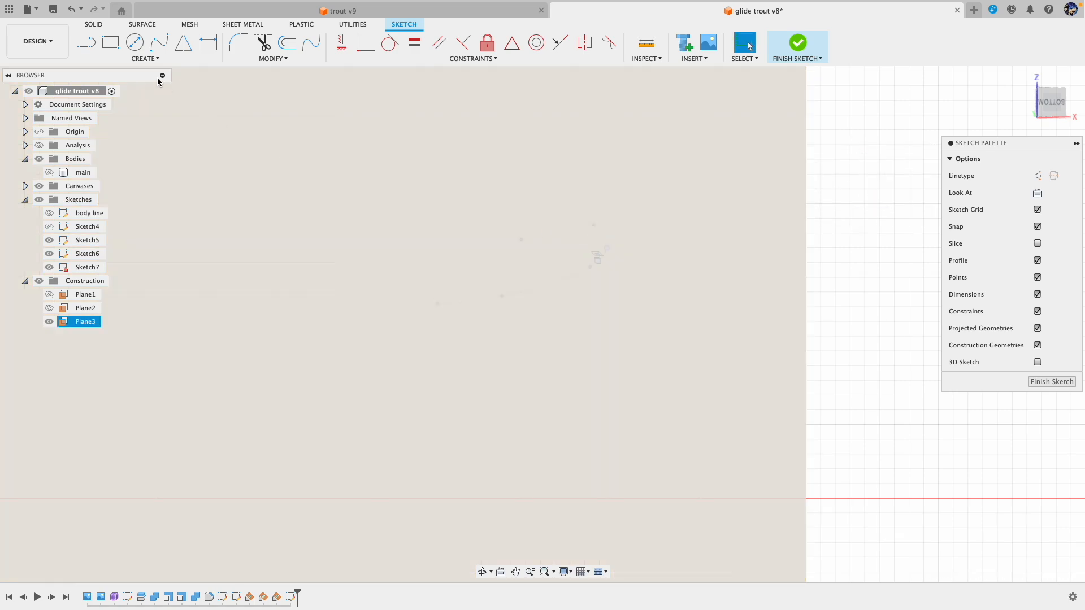
left_click(84, 41)
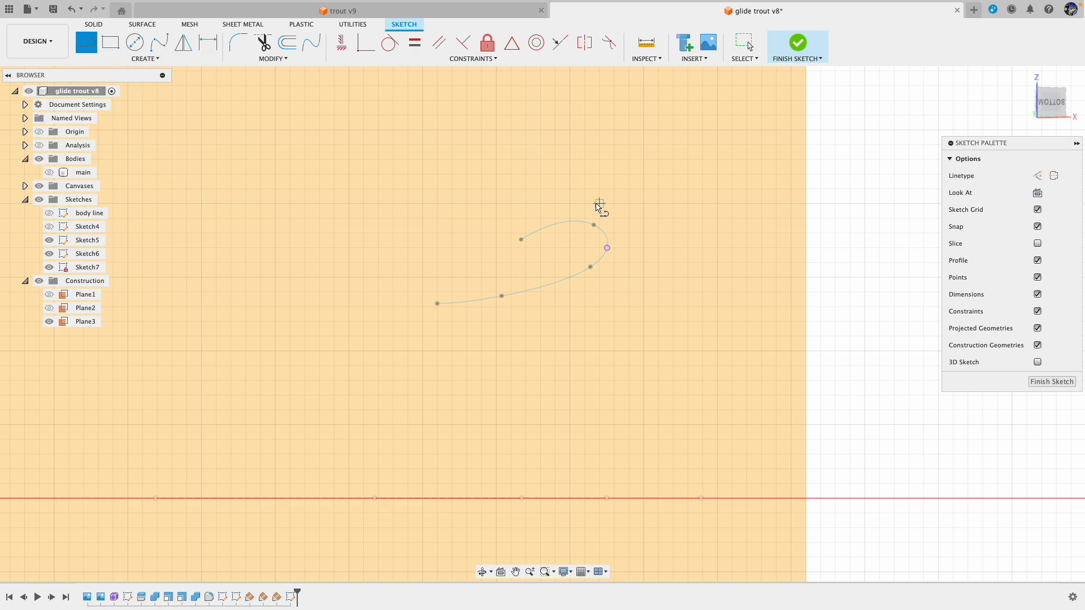
mouse_move(607, 248)
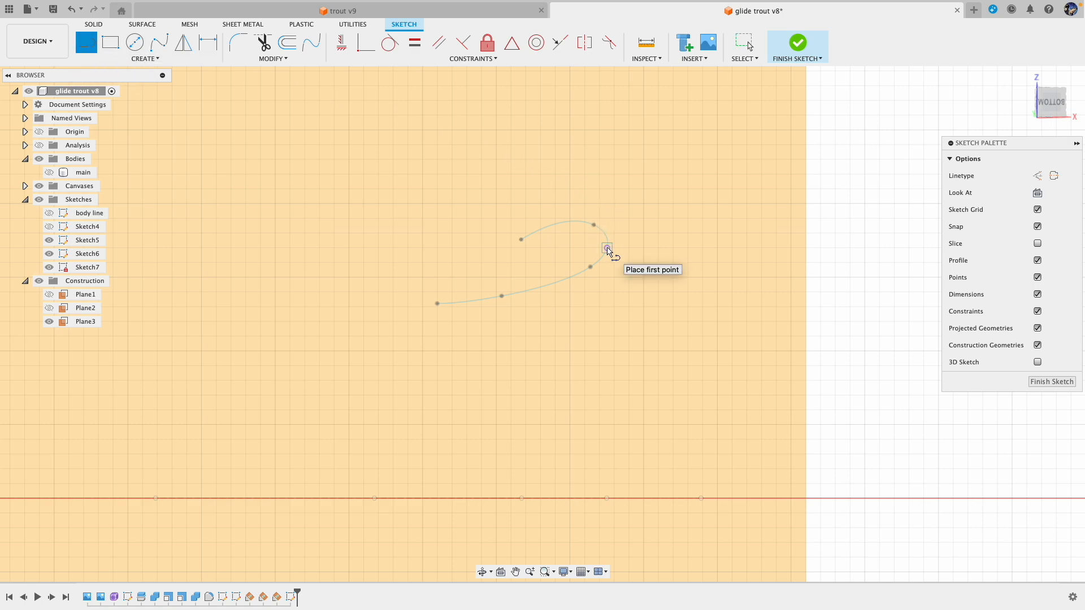
Draw a small triangular profile from the intersection point, finish Sketch7, repeat for Sketch8 and finish.
left_click(607, 248)
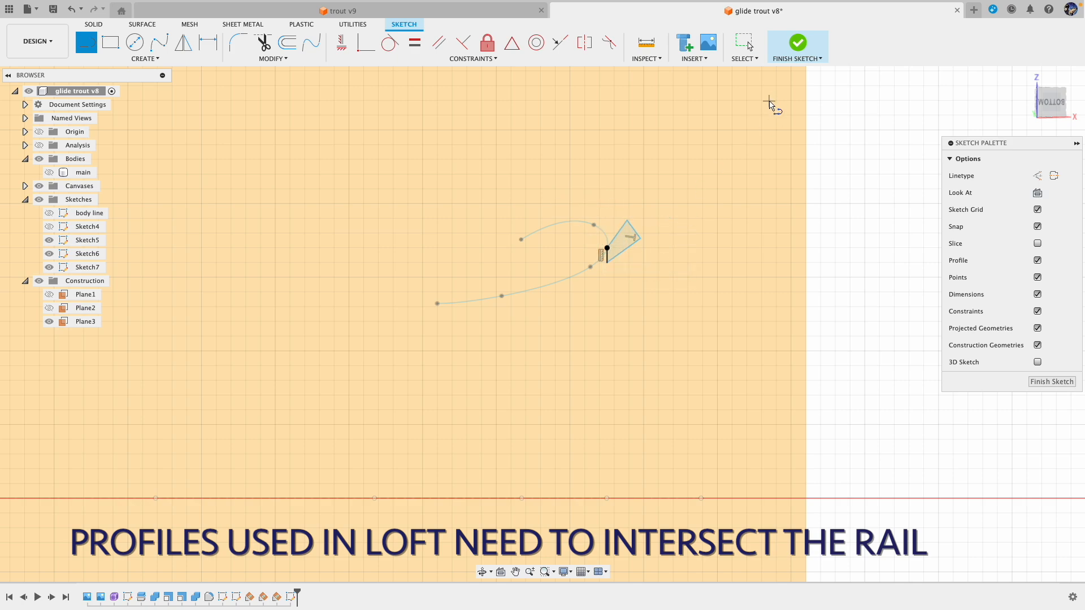
mouse_move(666, 234)
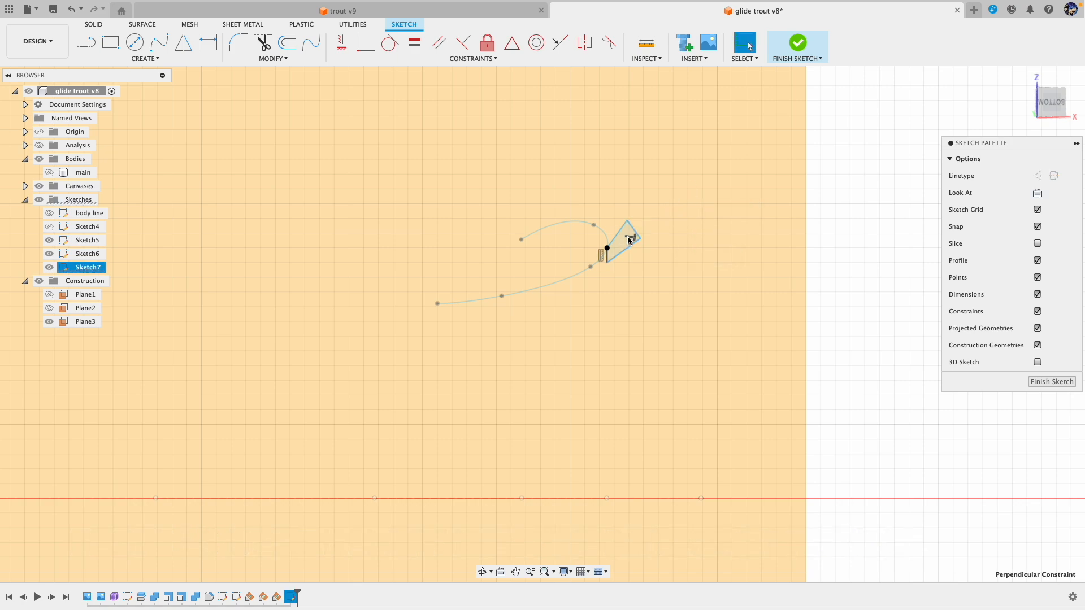
left_click(85, 321)
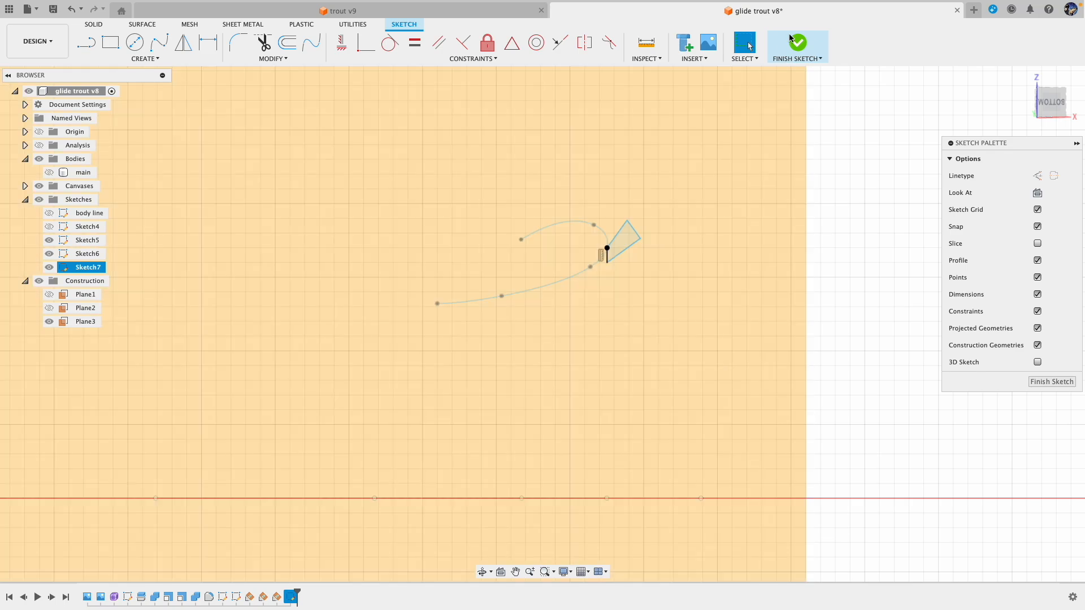
left_click(796, 43)
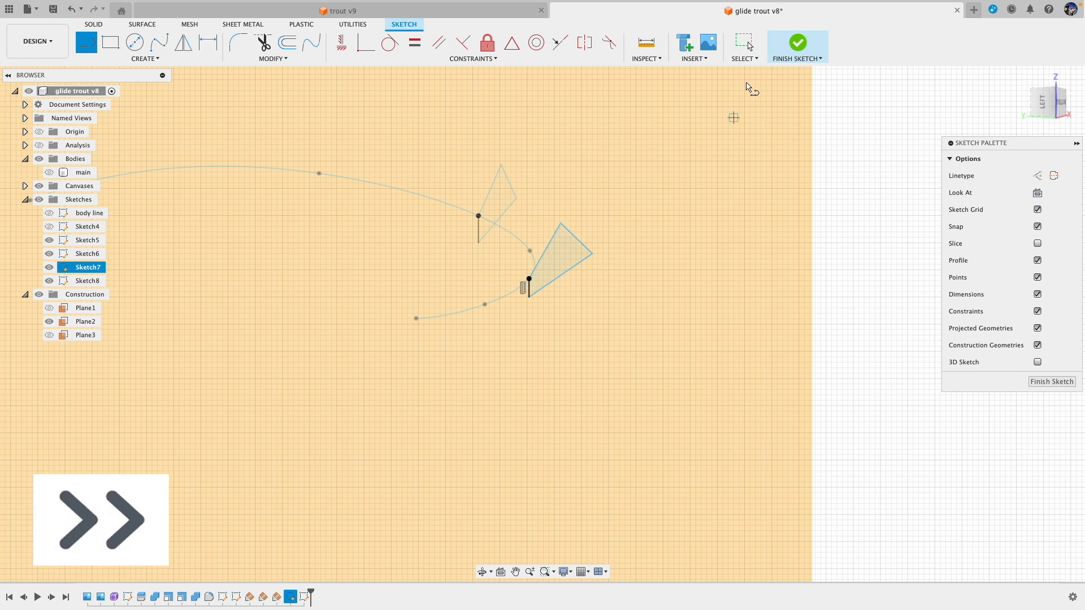
left_click(797, 42)
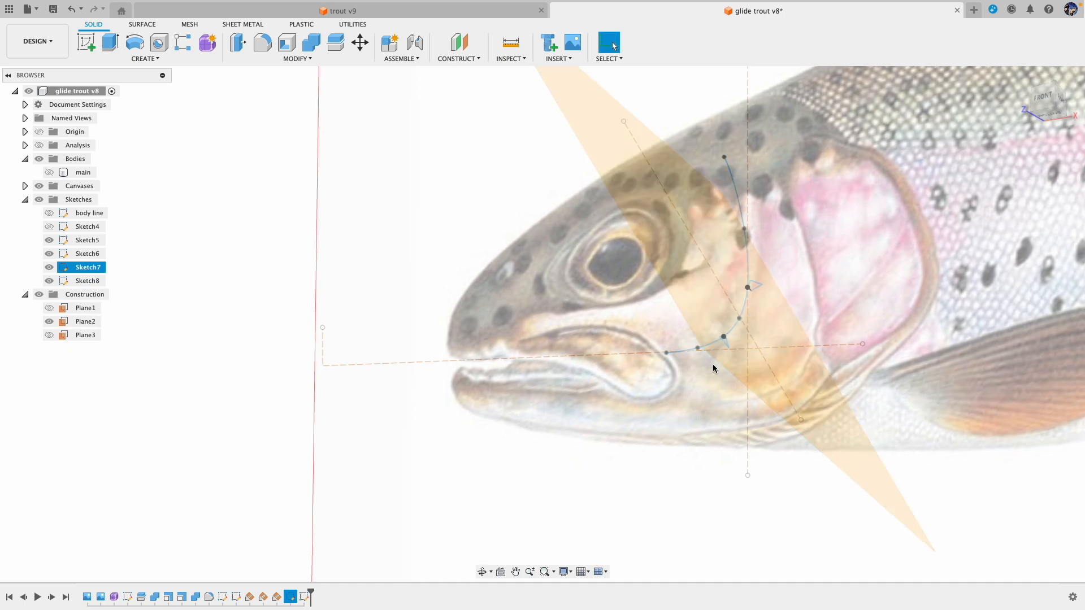
Start a Loft and add the curve's top end point and the next profile as Profiles 1–2.
left_click(85, 320)
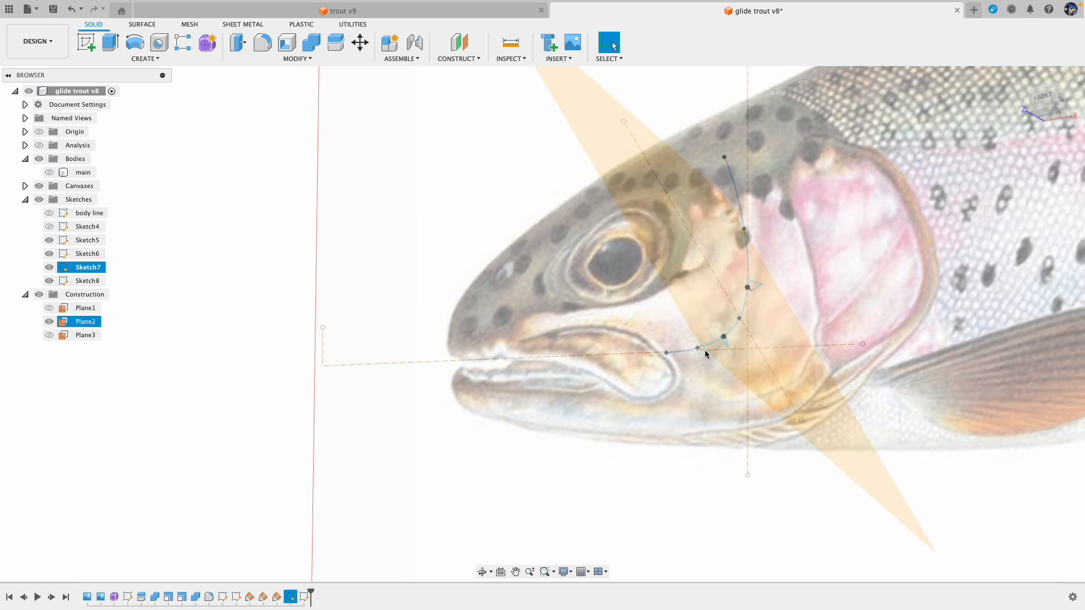
left_click(143, 48)
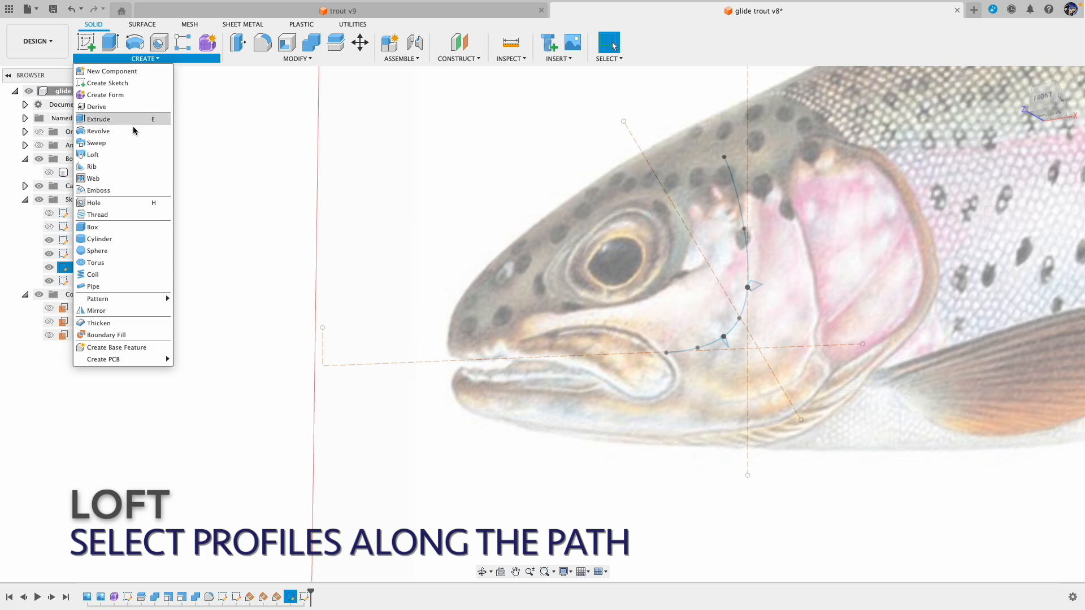
left_click(91, 155)
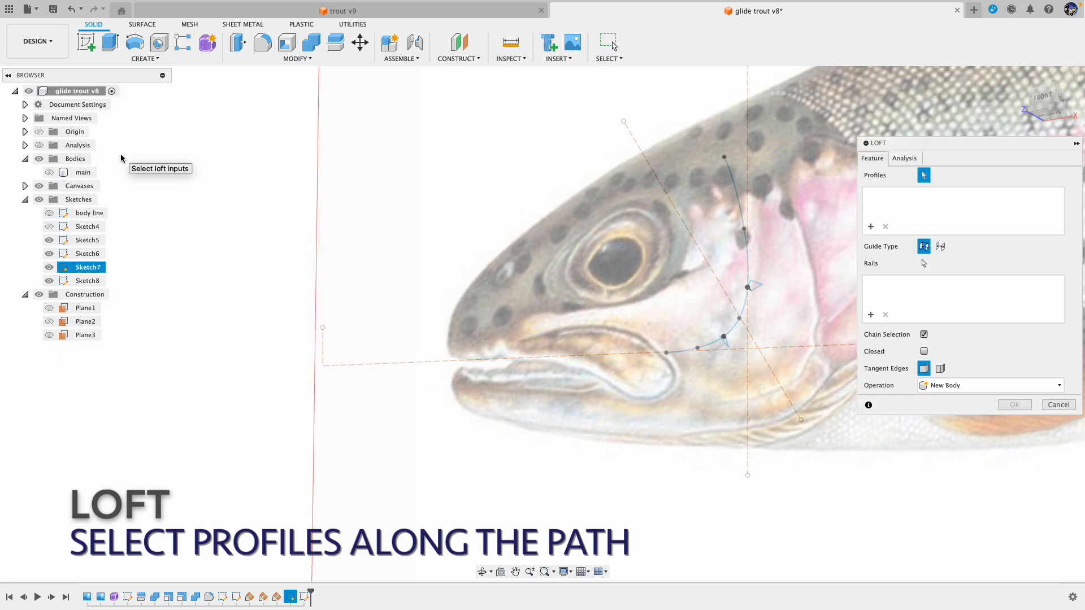
mouse_move(723, 159)
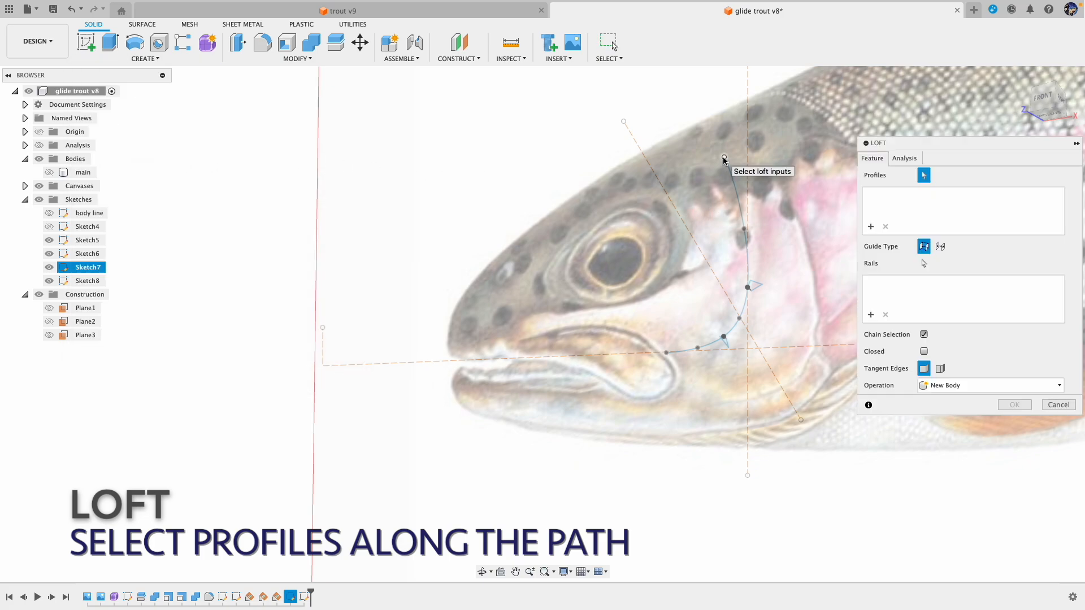
left_click(723, 157)
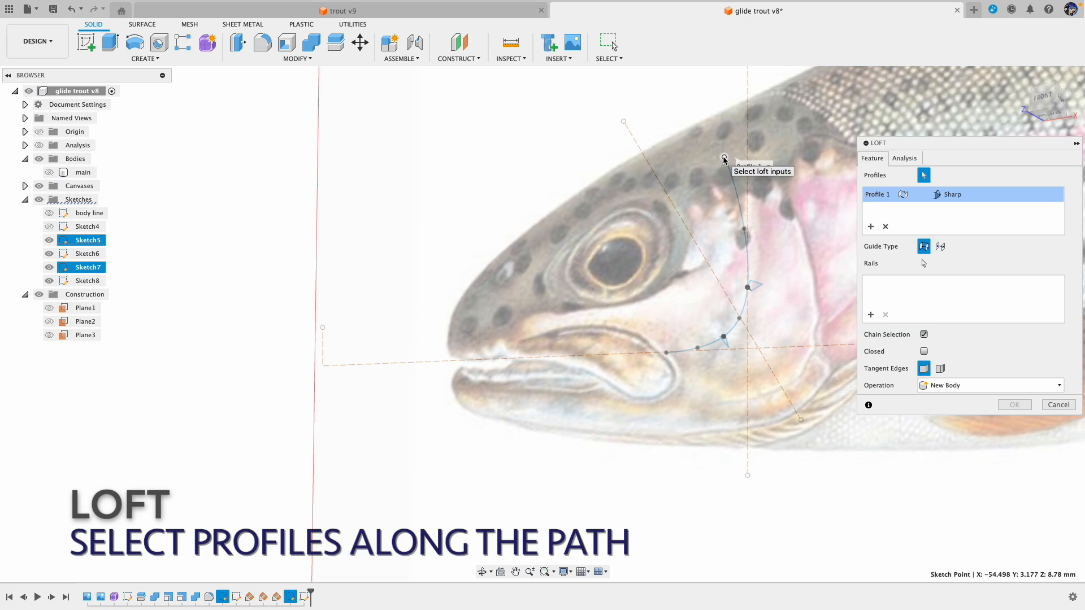
mouse_move(723, 159)
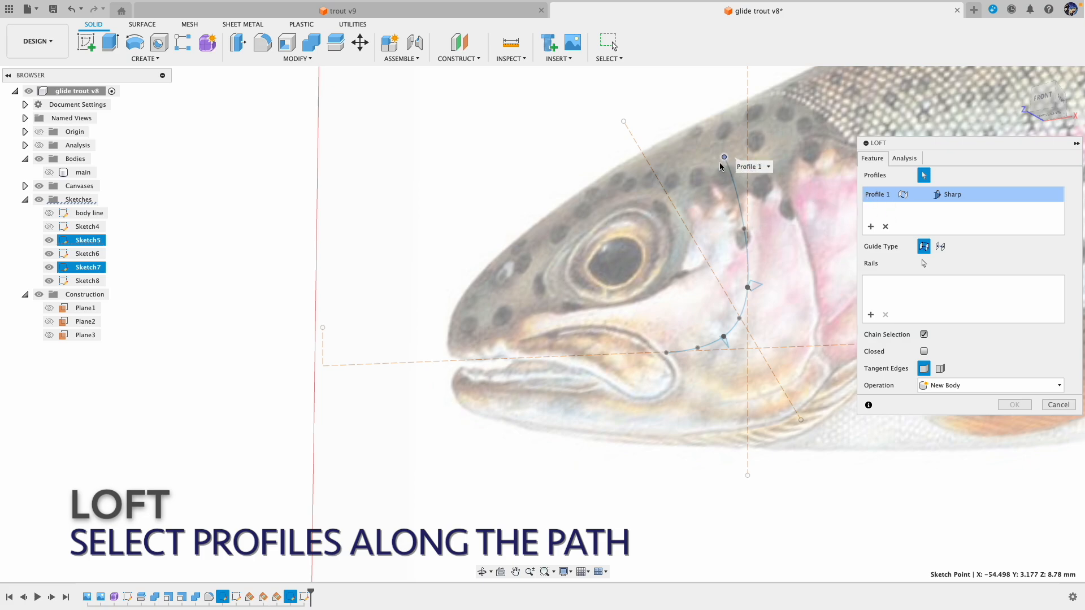
mouse_move(754, 291)
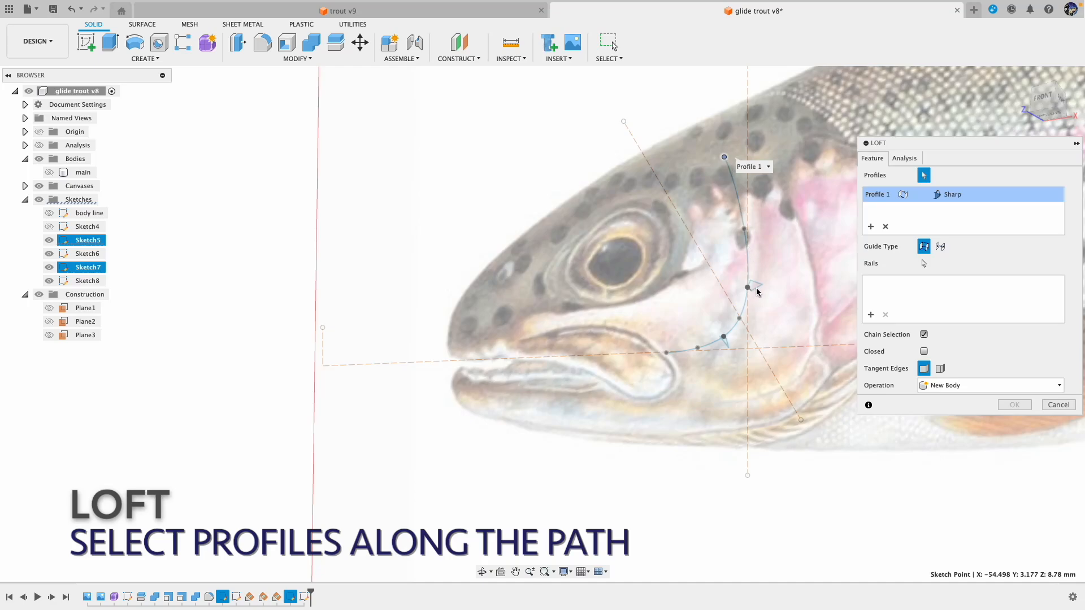
mouse_move(681, 362)
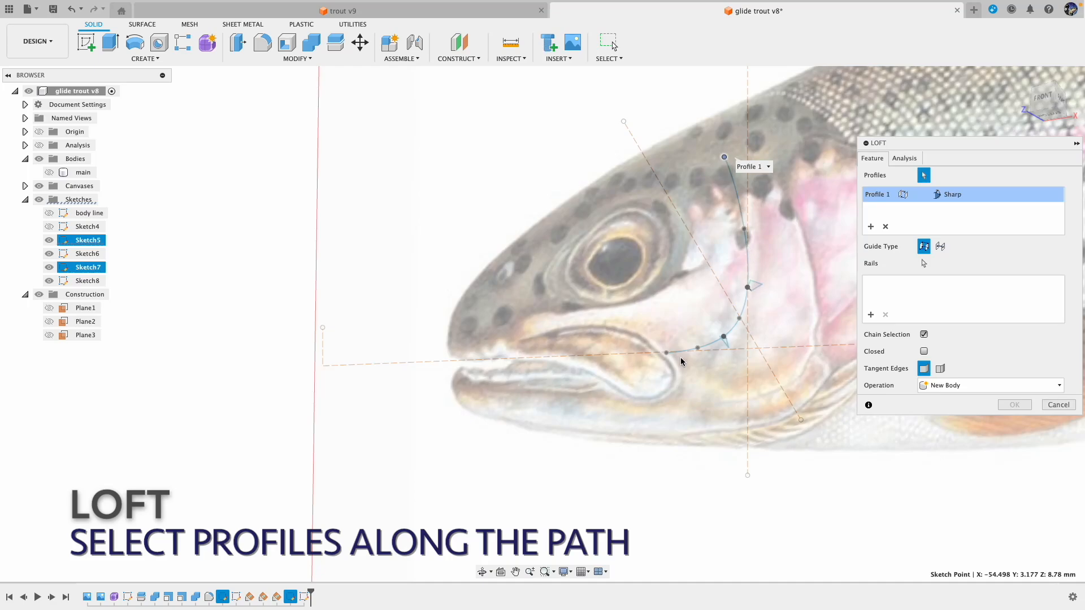
mouse_move(665, 356)
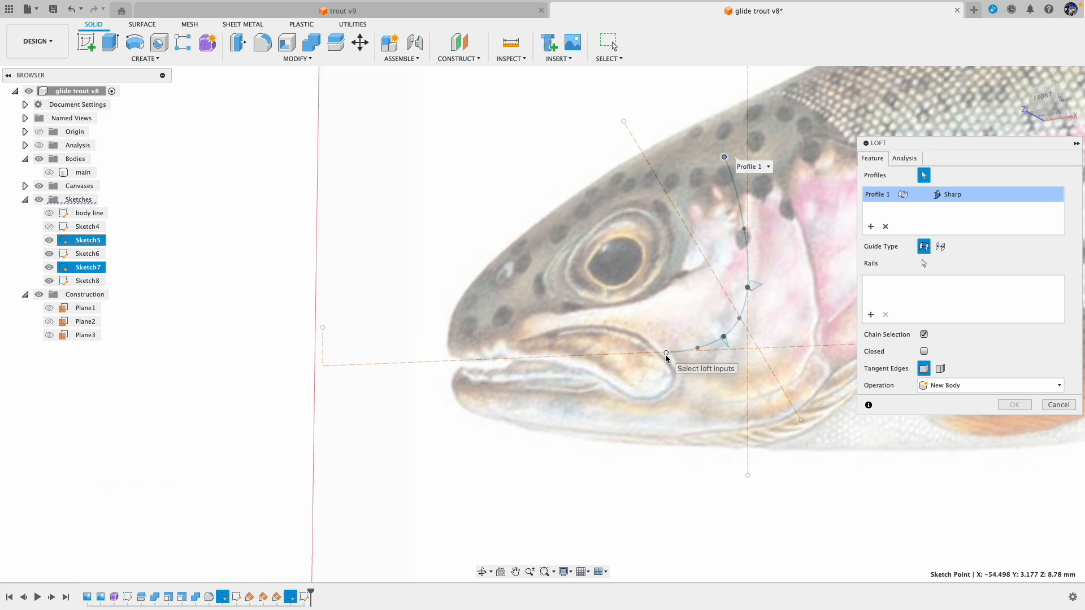
mouse_move(756, 218)
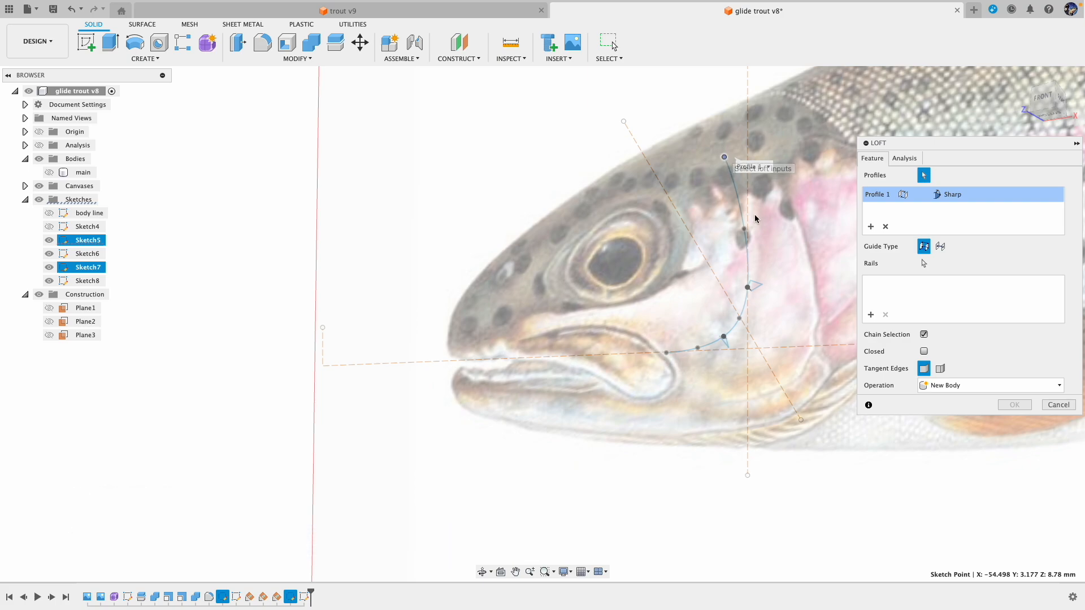
left_click(746, 286)
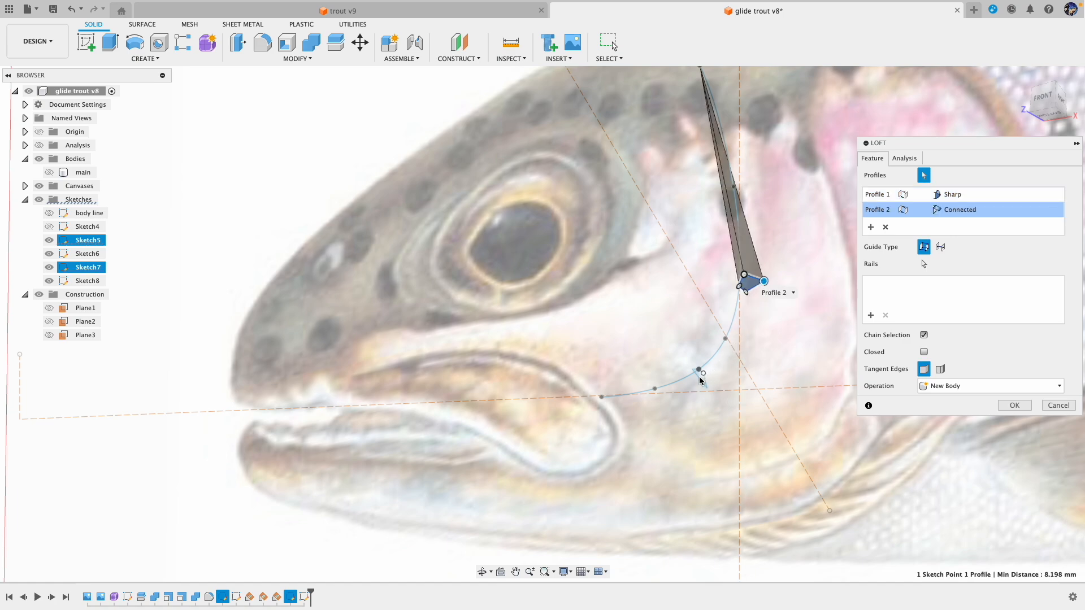
Add the lower profile and jaw end point as Profiles 3–4 and set the loft to Cut.
scroll("up", 3)
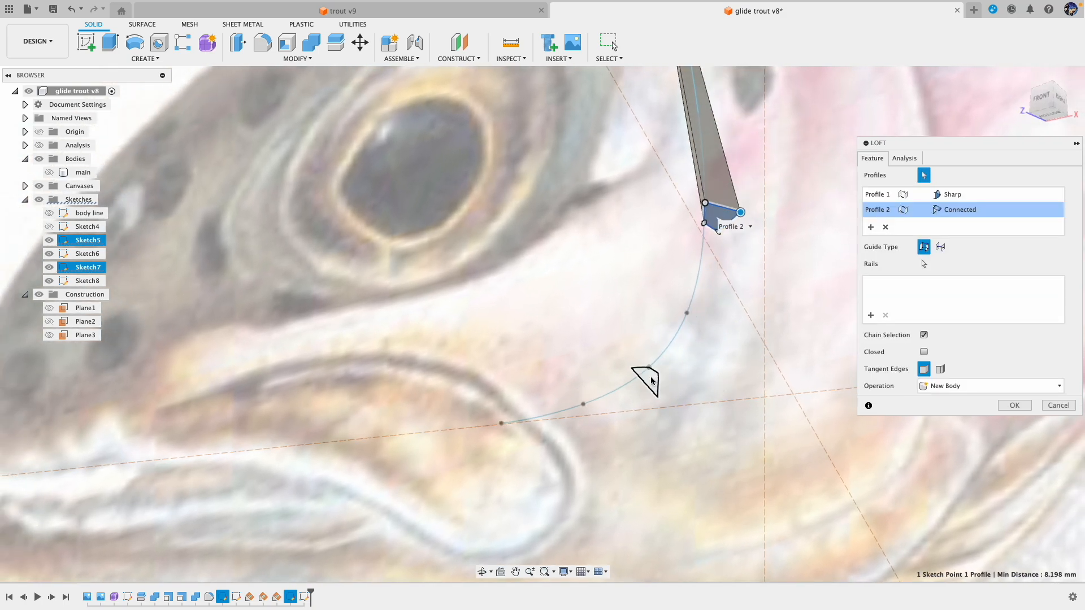
left_click(629, 367)
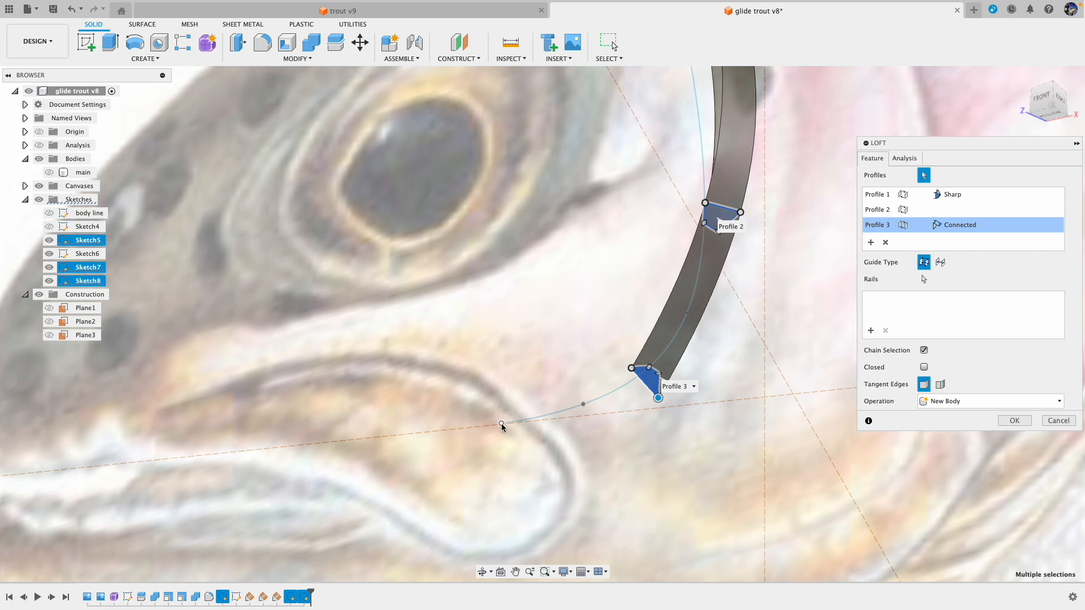
left_click(502, 424)
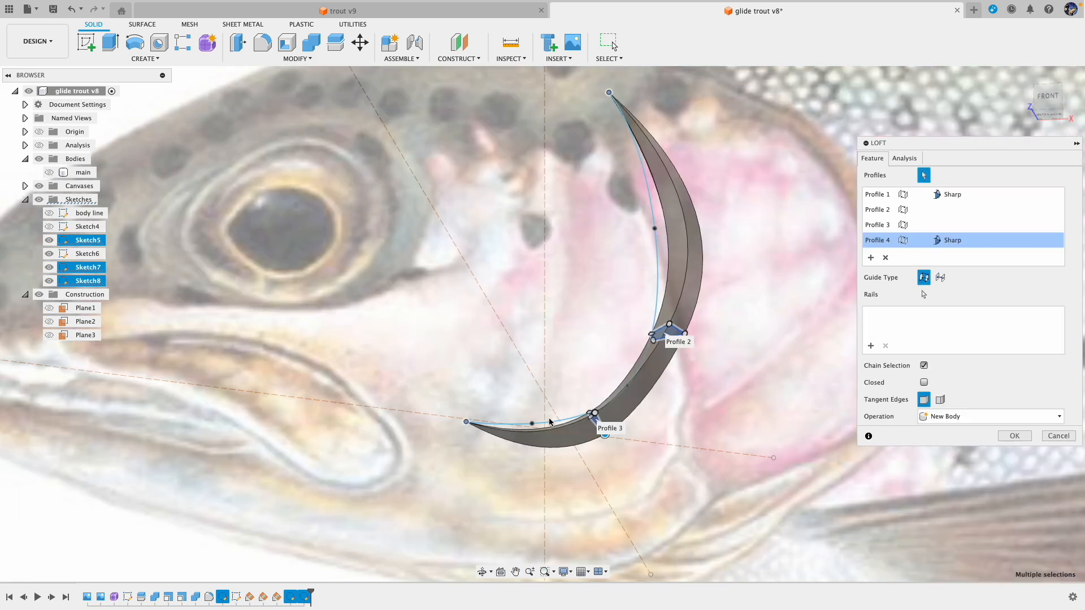
mouse_move(875, 294)
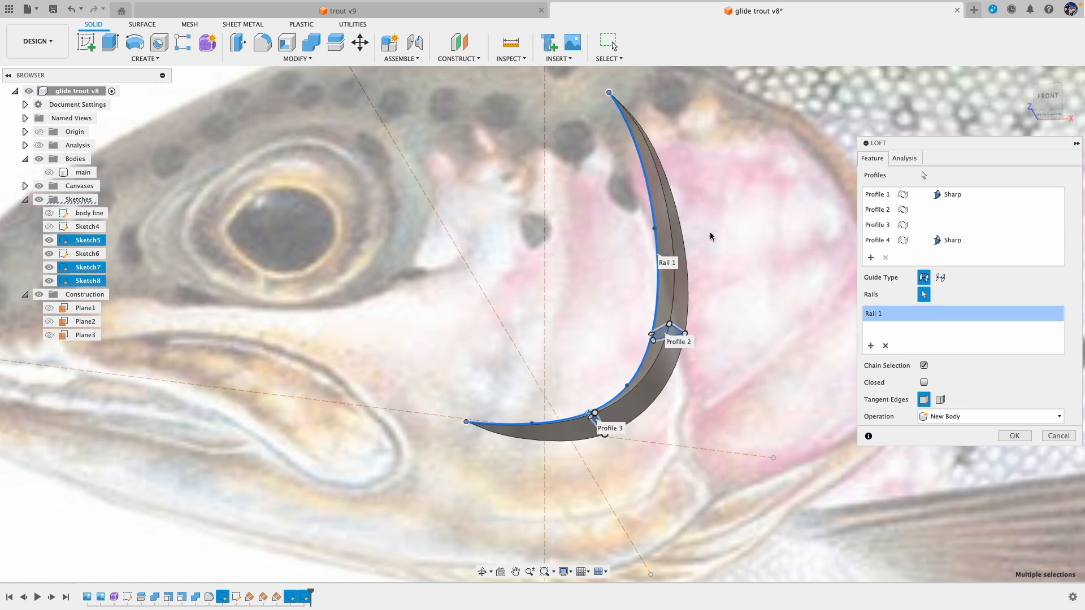
mouse_move(643, 175)
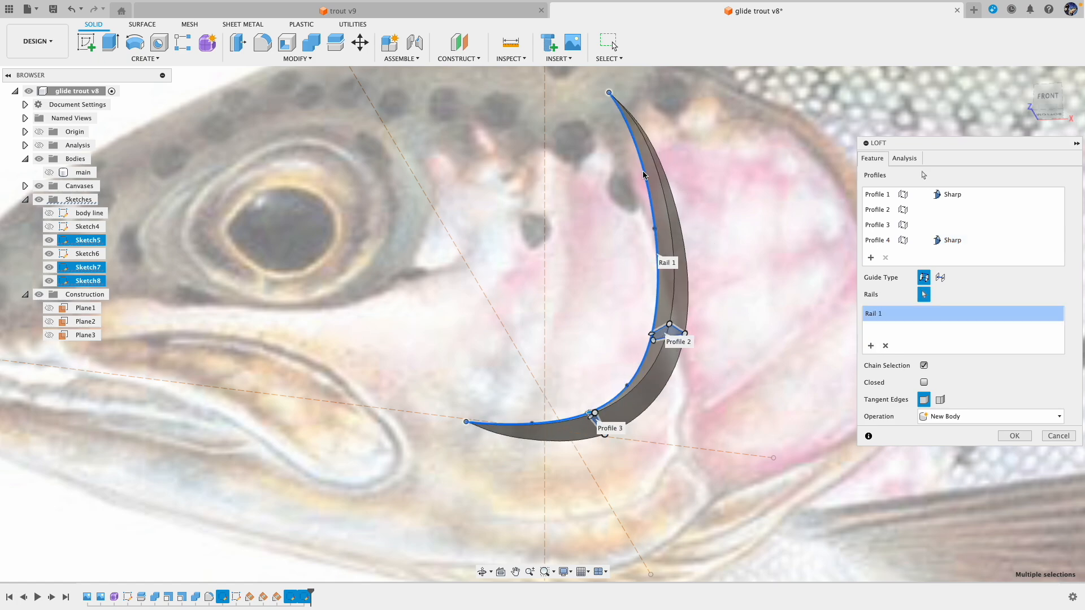
mouse_move(547, 414)
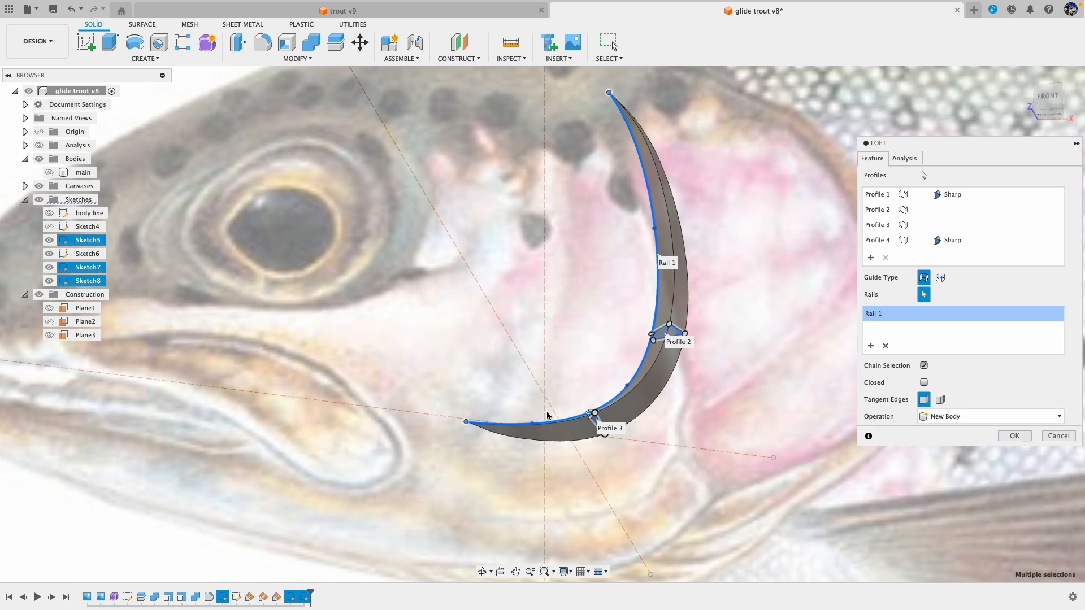
left_click(990, 416)
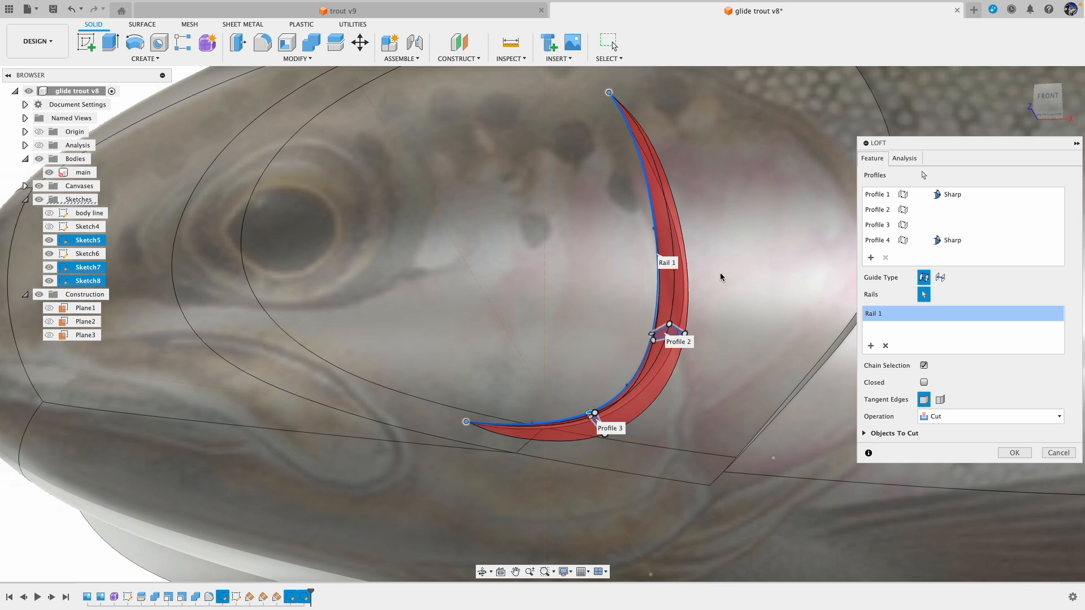
mouse_move(746, 284)
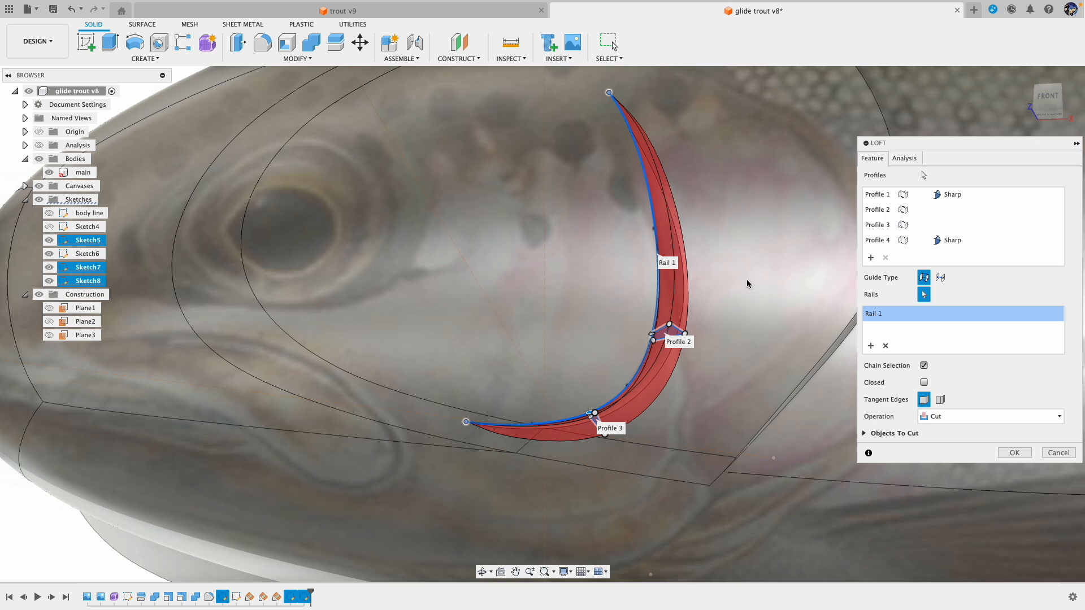
mouse_move(1003, 438)
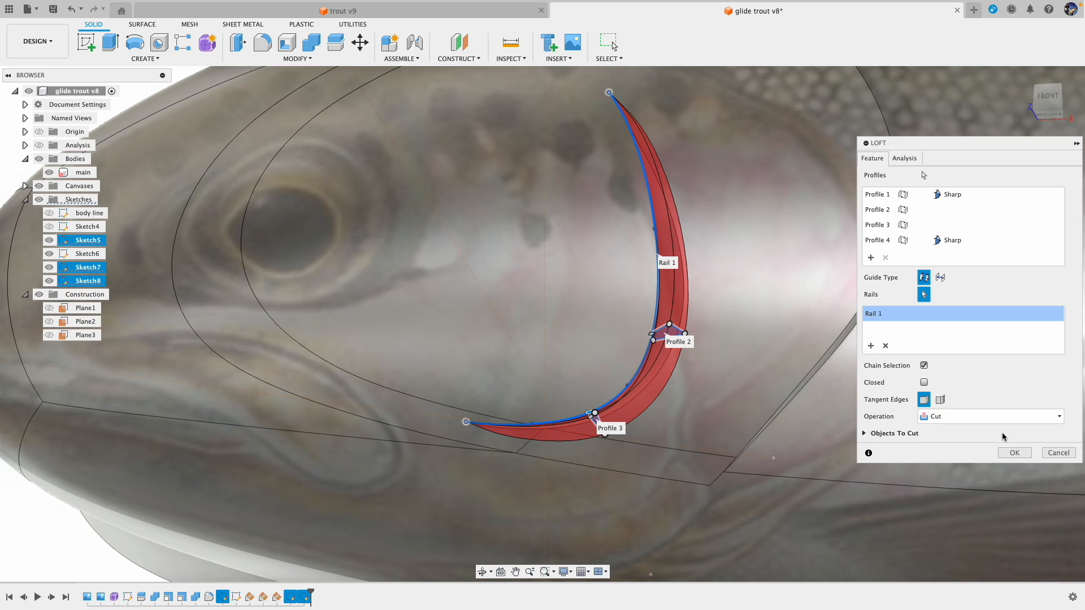
Confirm the loft as a Cut into the body and show Sketch8 again.
left_click(1014, 451)
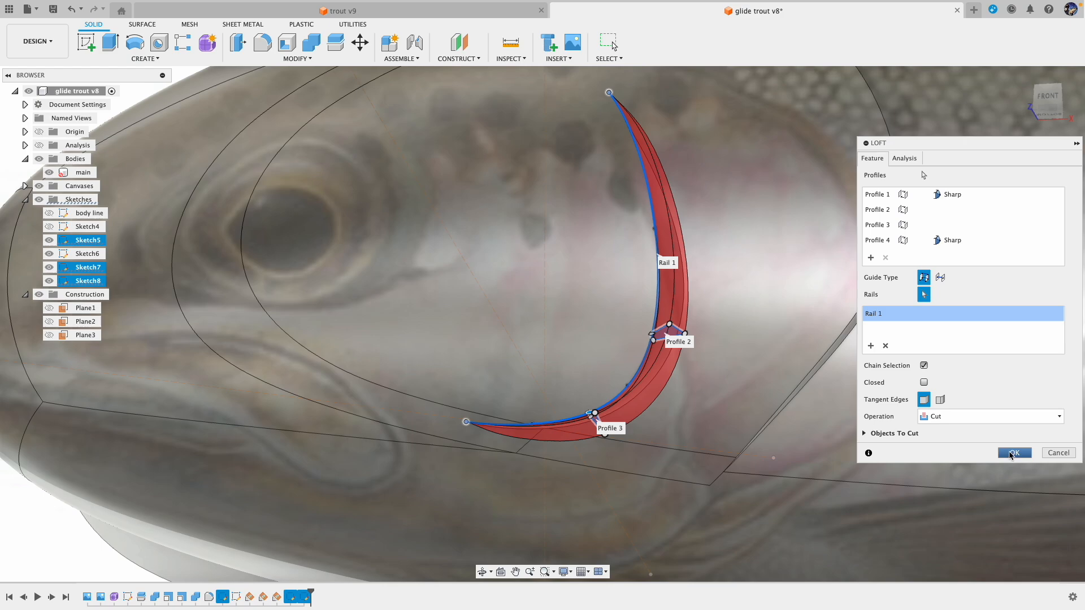
left_click(1012, 452)
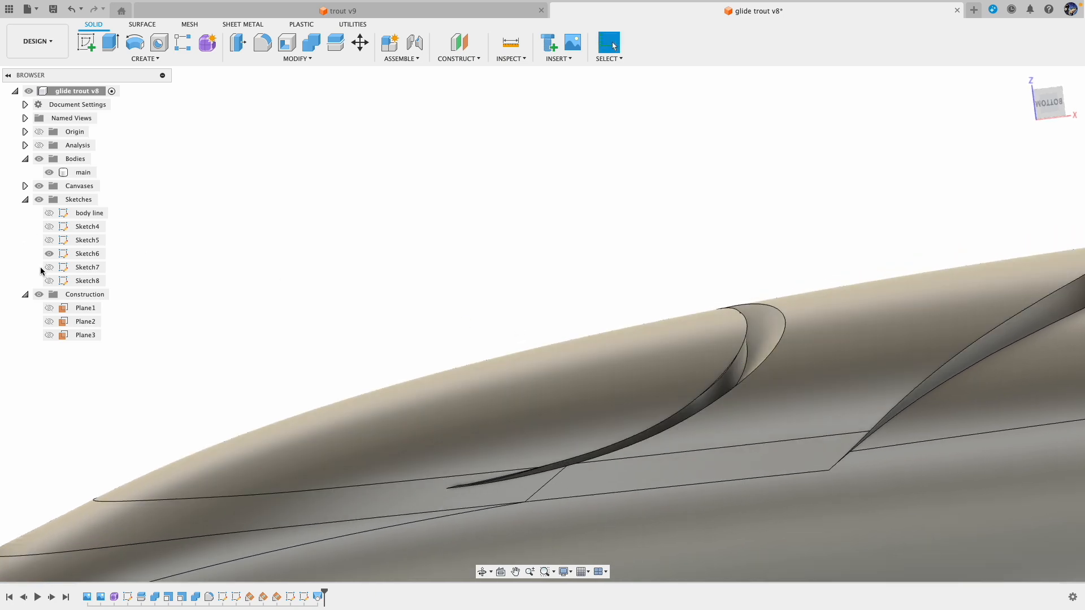
left_click(48, 281)
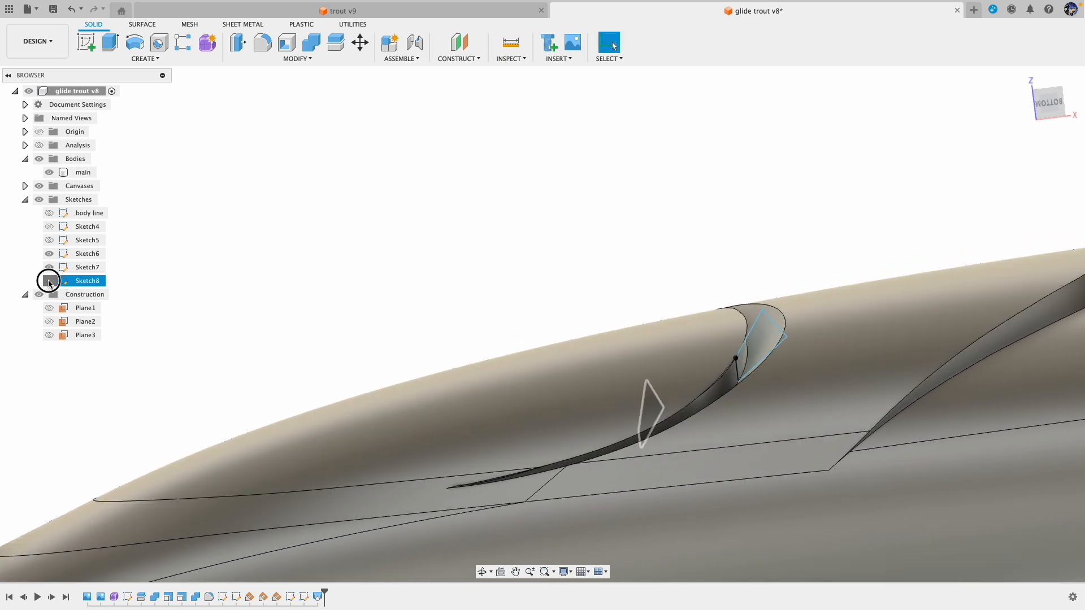
Reopen Sketch8 for editing and finish the sketch without changes.
left_click(82, 172)
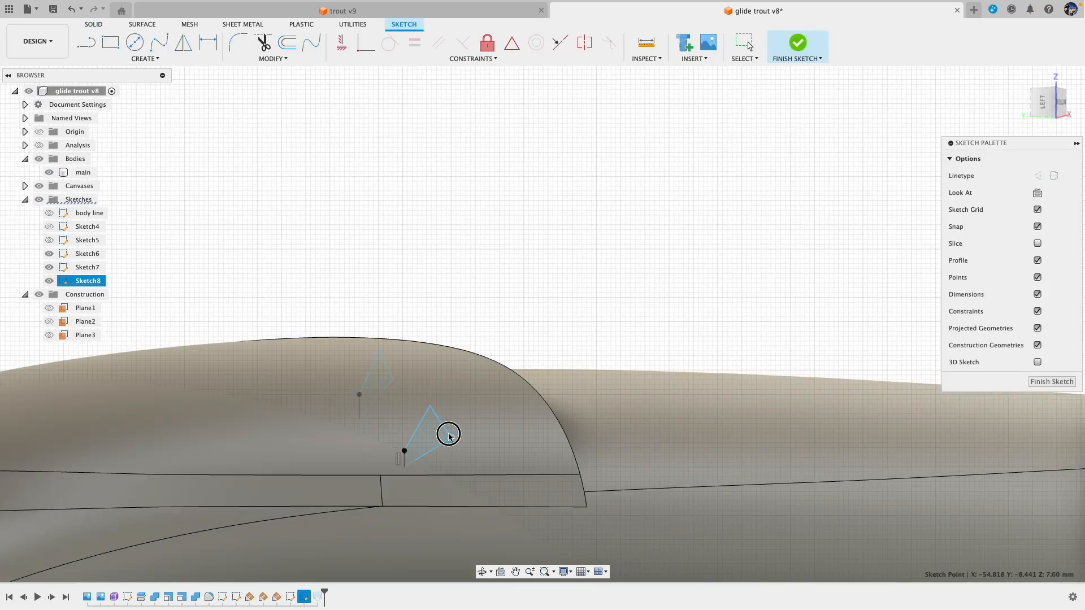
left_click(796, 42)
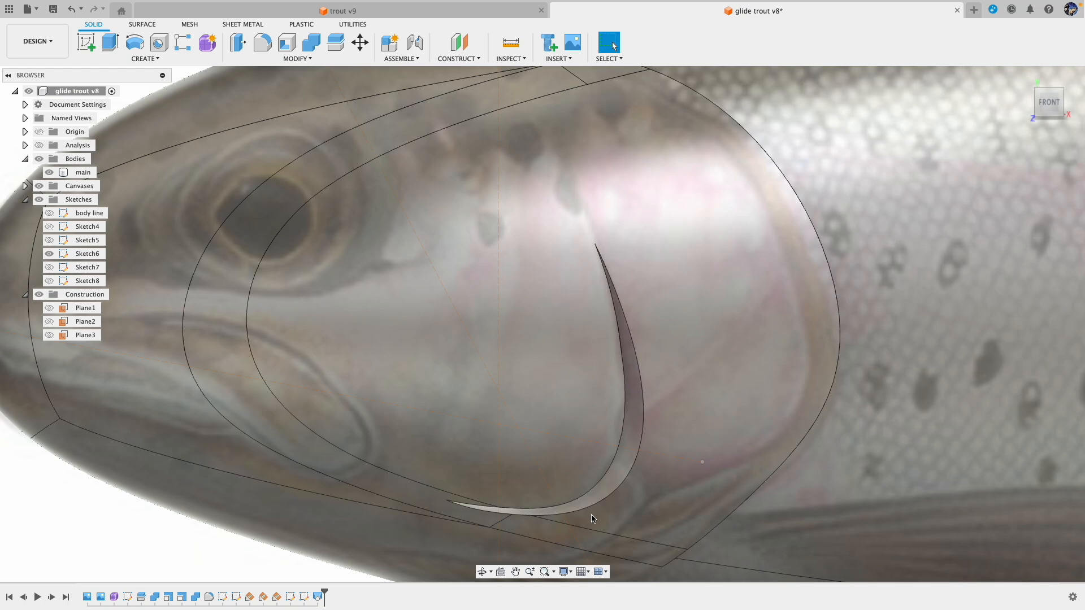
Loft-cut a thin groove along the lower jaw using the jaw carve tool profile.
left_click(85, 335)
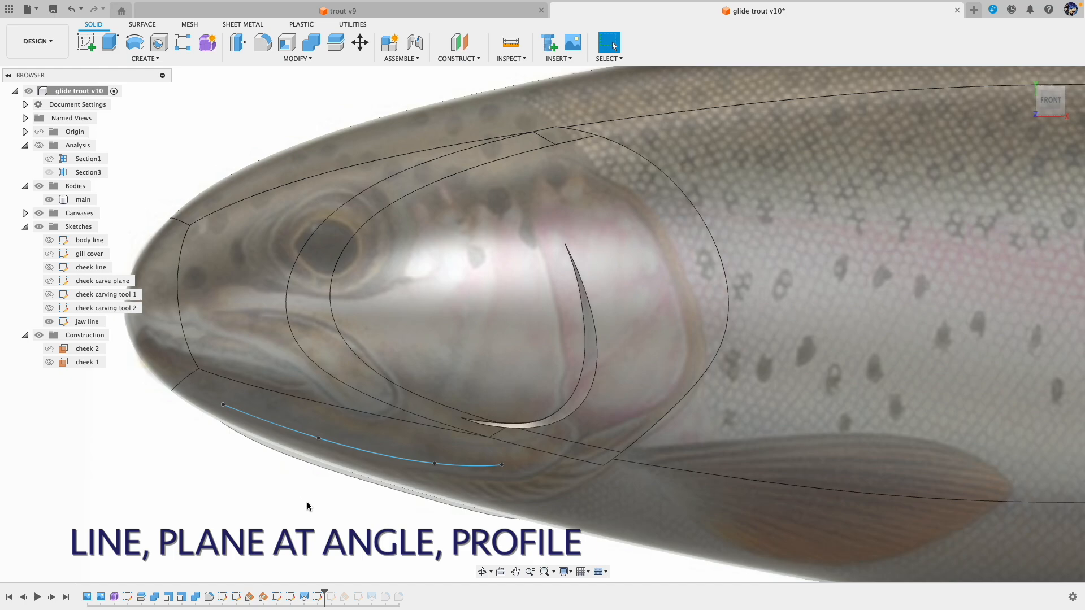
mouse_move(324, 510)
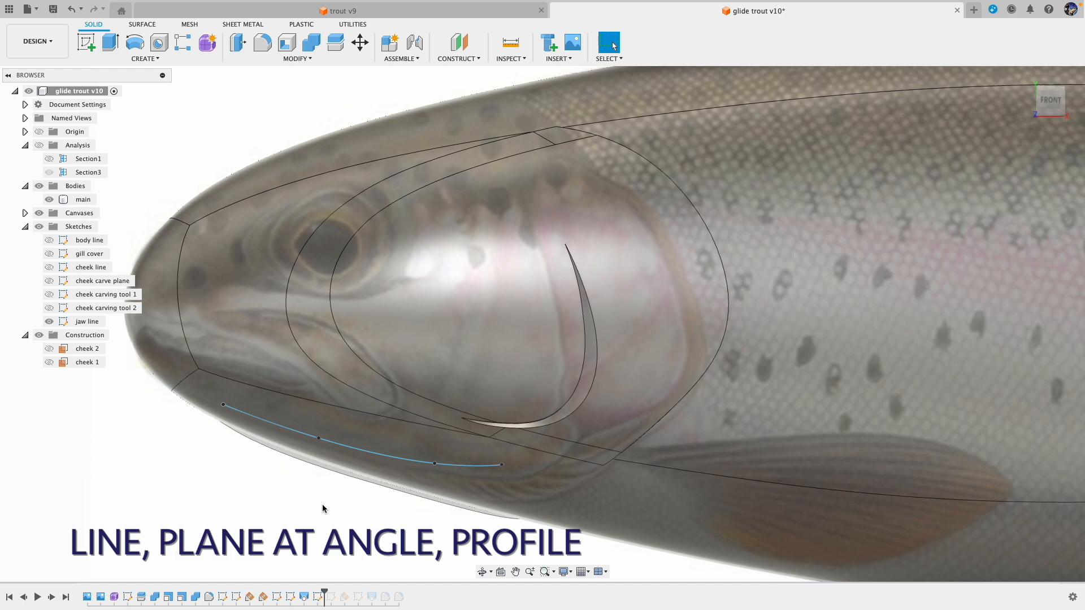
mouse_move(331, 594)
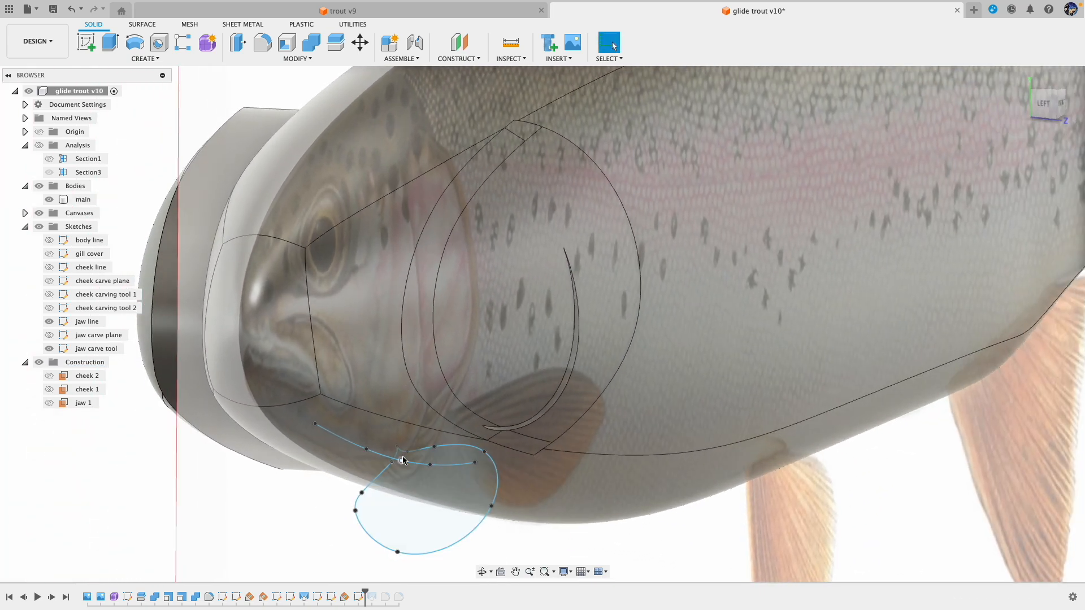
left_click(82, 199)
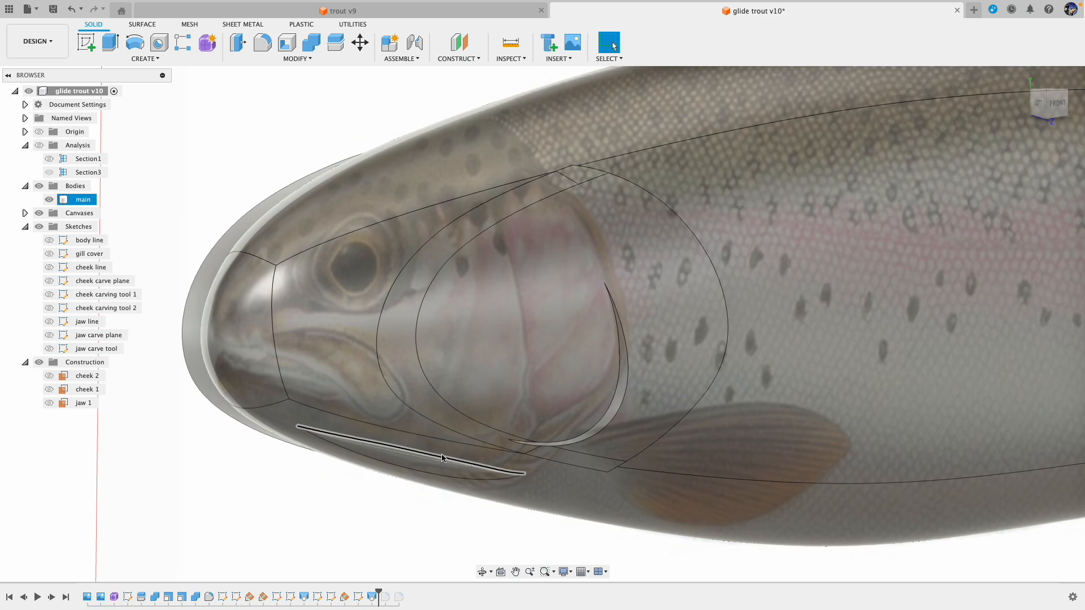
Show the section analysis at the jaw 1 plane and confirm its settings.
left_click(153, 235)
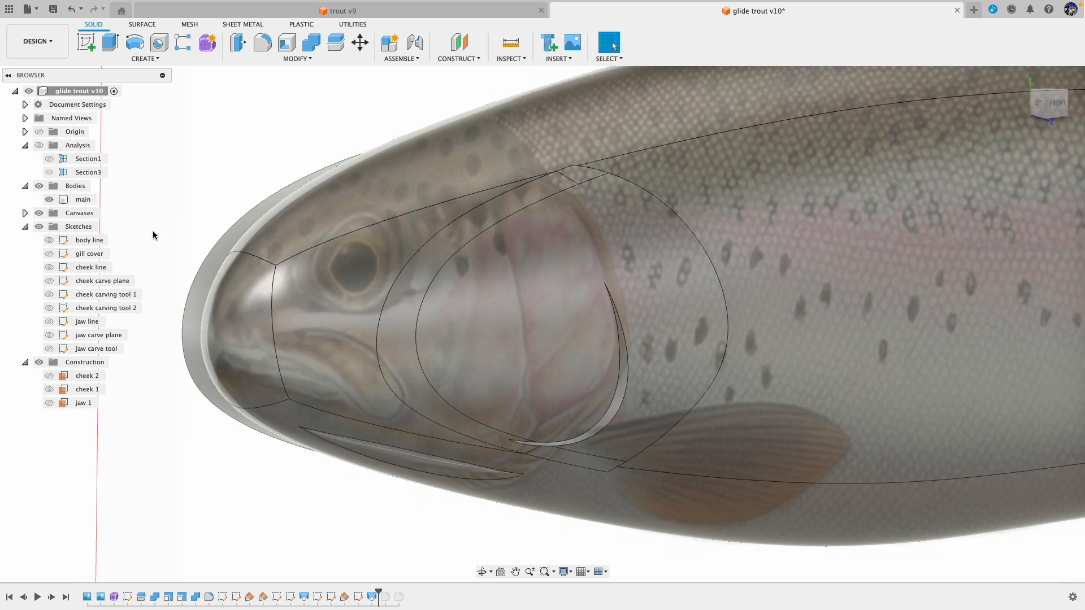
left_click(39, 145)
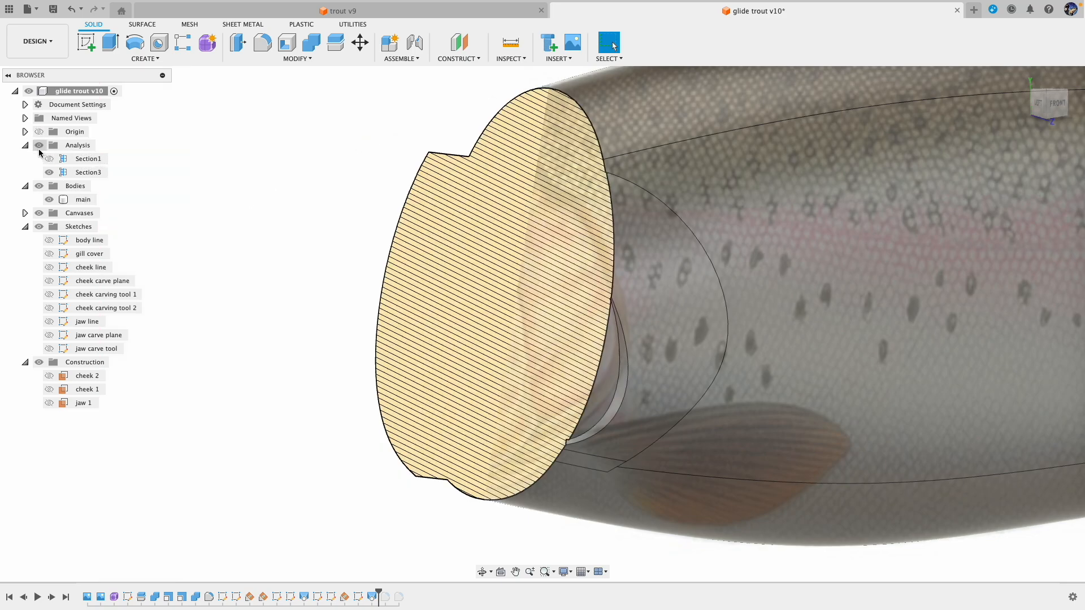
left_click(48, 172)
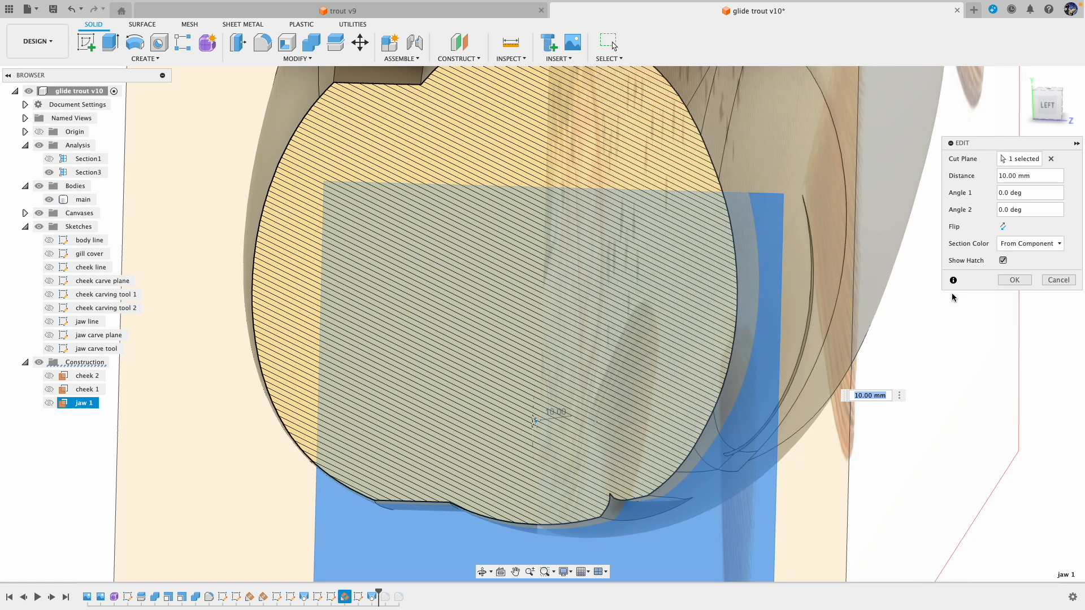
mouse_move(1016, 289)
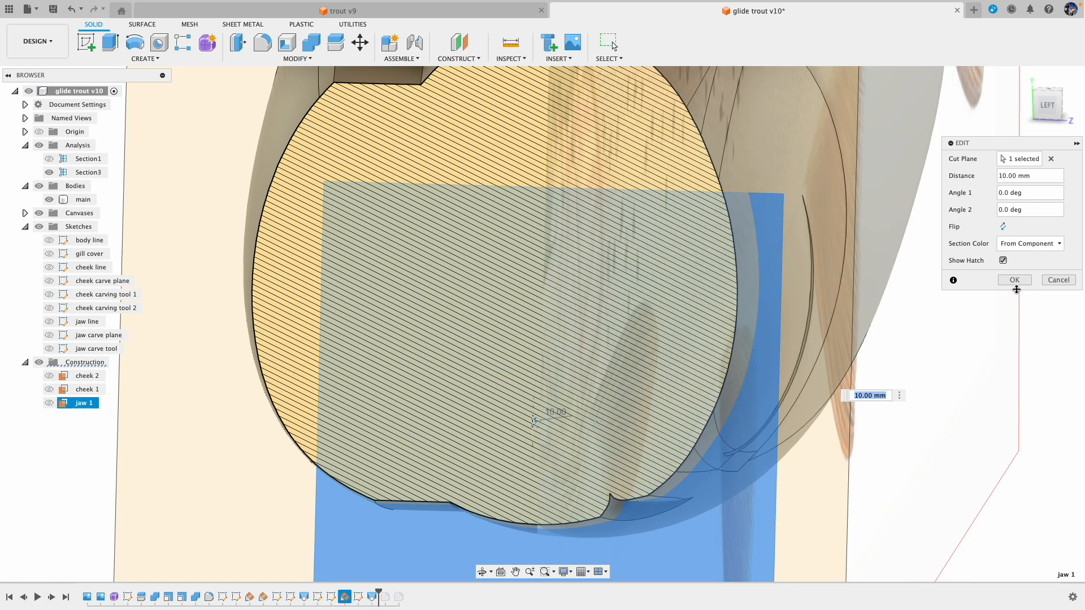
left_click(1014, 279)
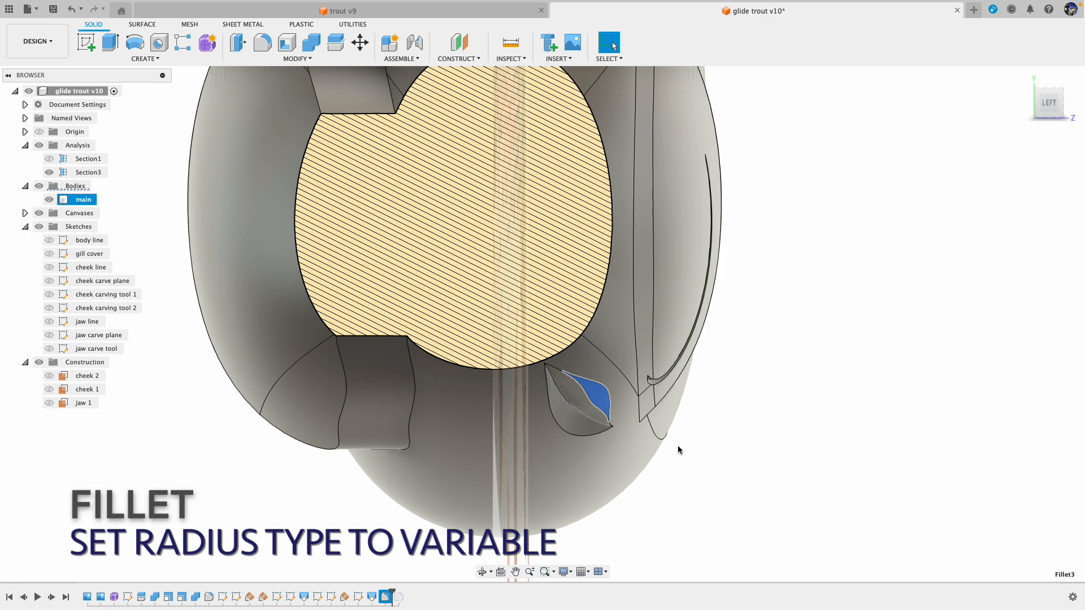
mouse_move(486, 599)
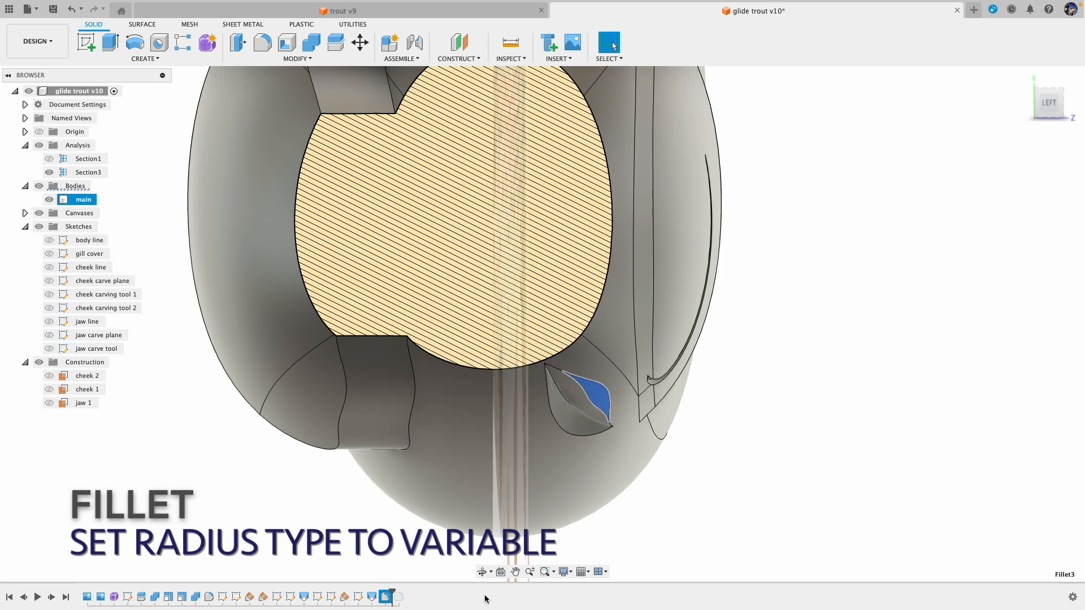
mouse_move(384, 596)
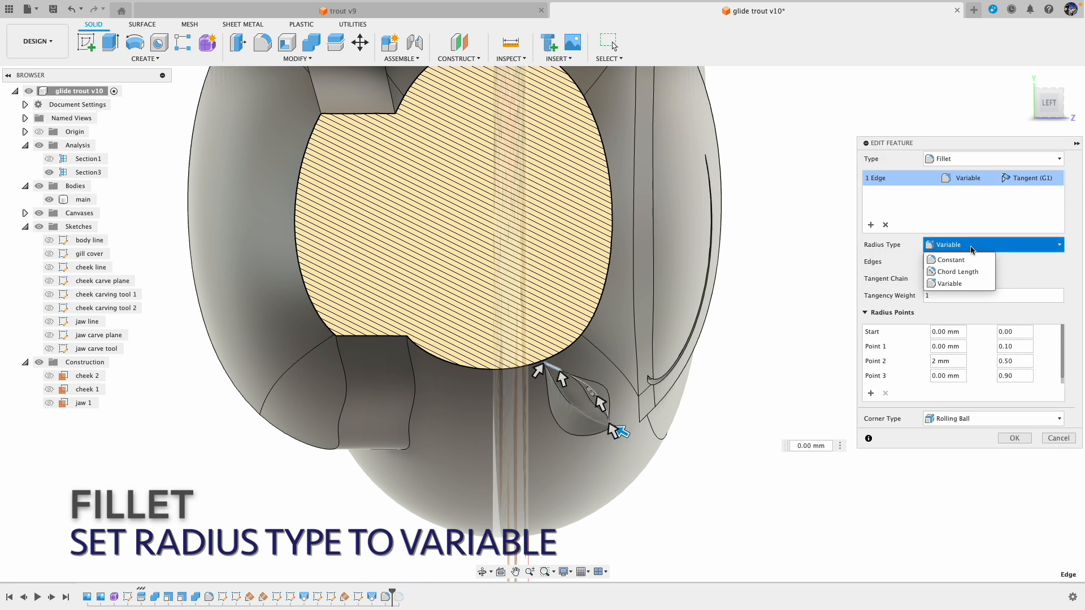
mouse_move(957, 284)
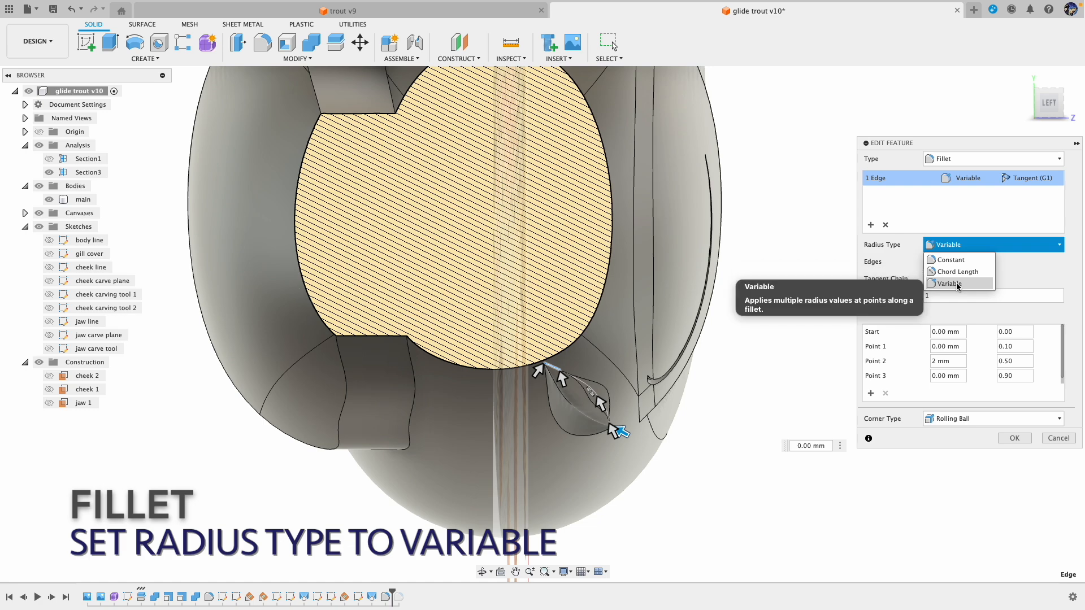
Give the jaw groove edge a variable fillet: 0 mm at the ends, 2 mm at 0.5.
left_click(946, 283)
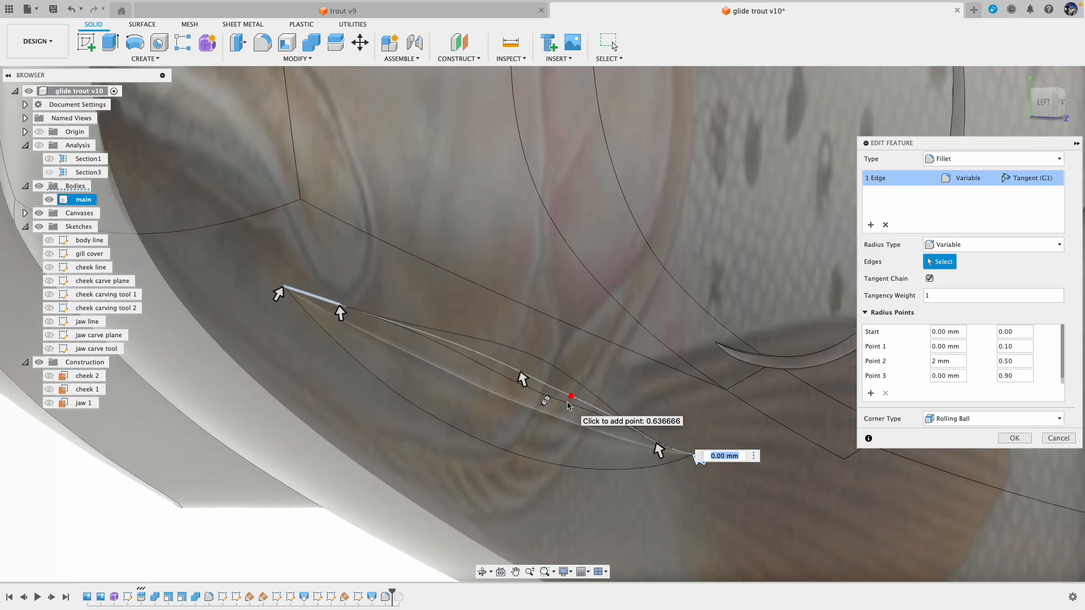
mouse_move(332, 320)
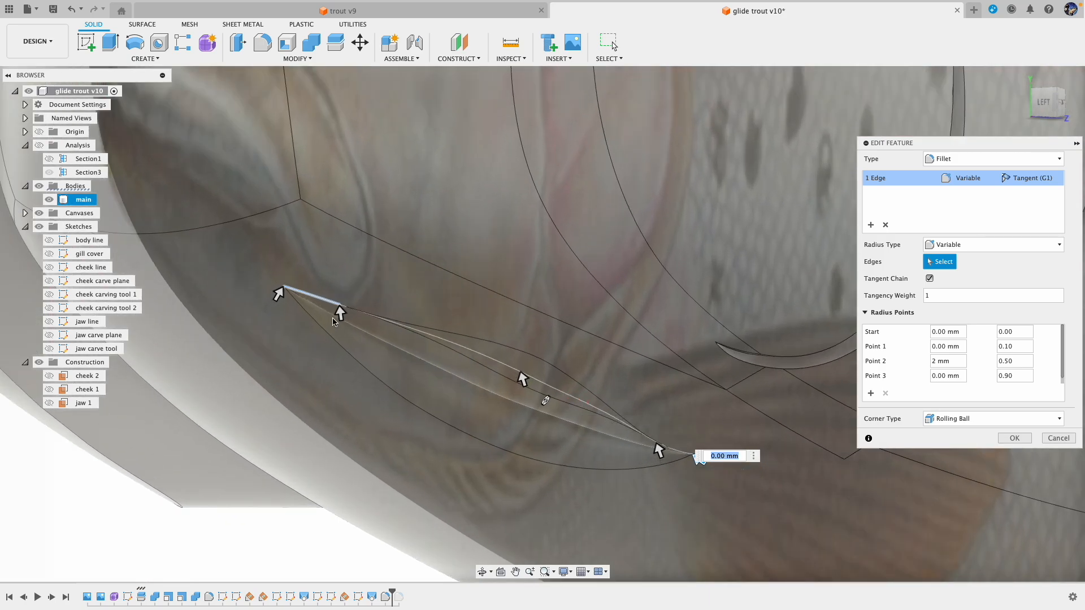
mouse_move(639, 450)
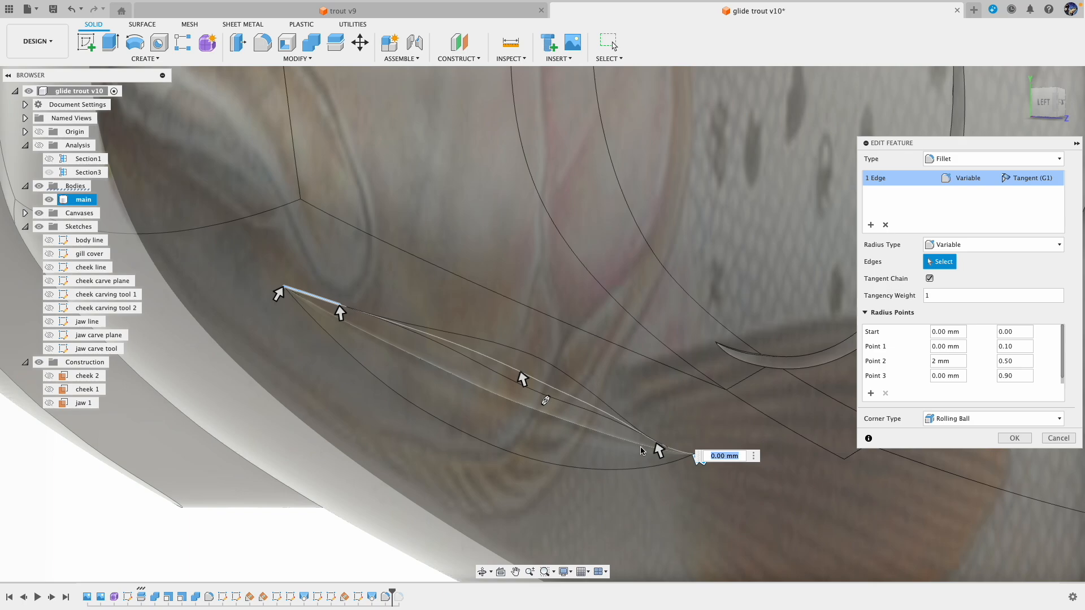
mouse_move(667, 449)
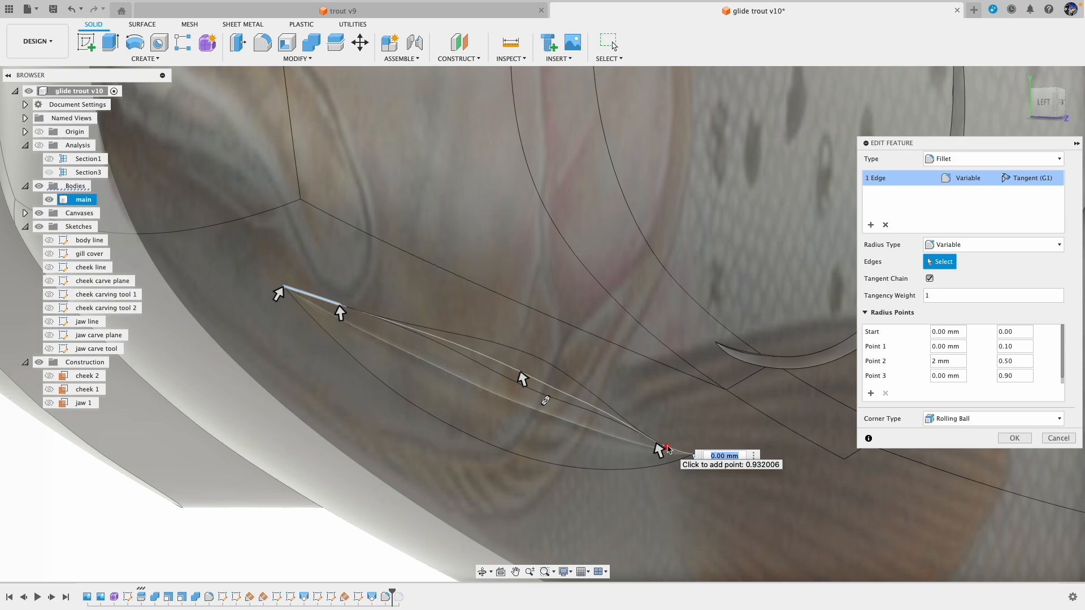
mouse_move(666, 448)
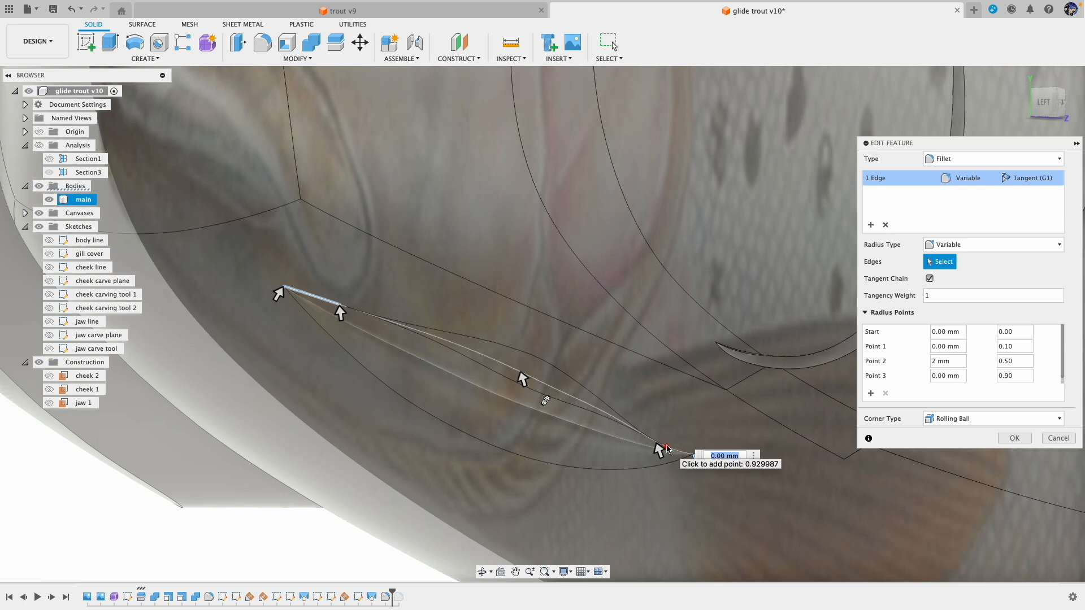
mouse_move(287, 286)
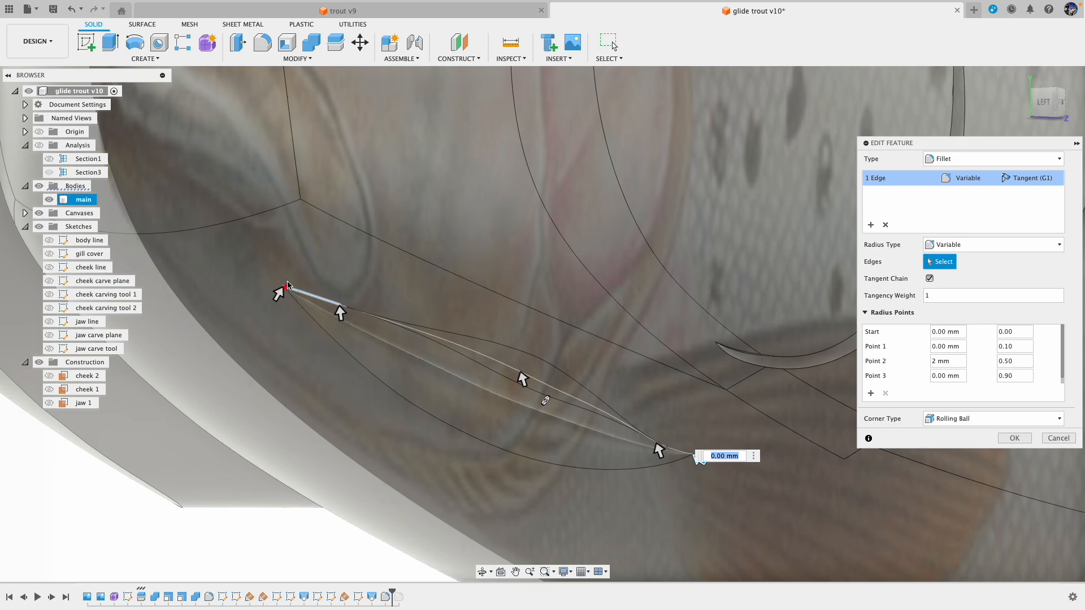
mouse_move(339, 310)
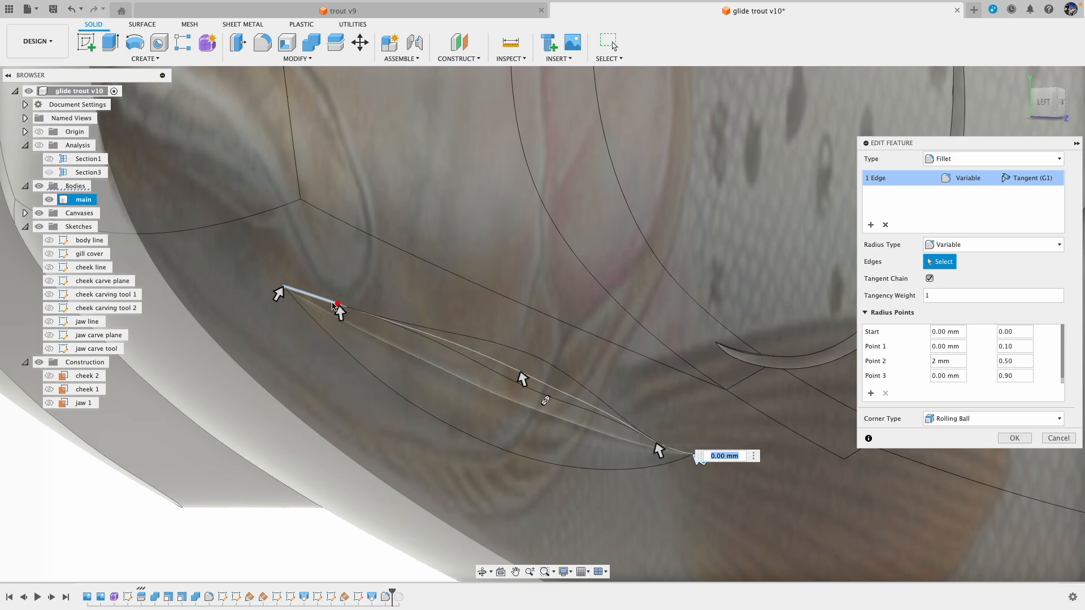
mouse_move(667, 436)
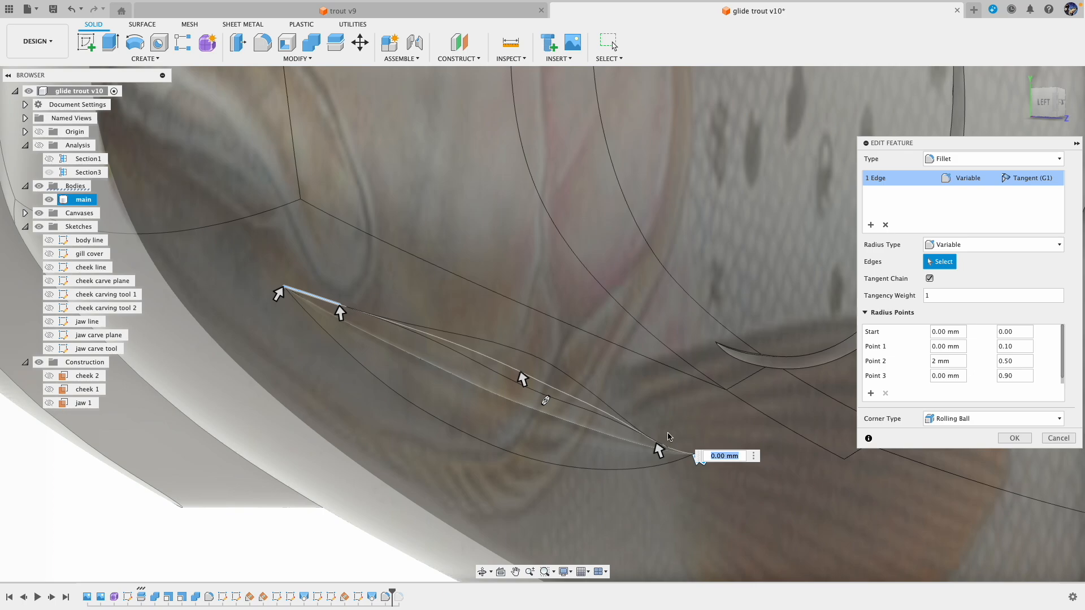
mouse_move(1038, 439)
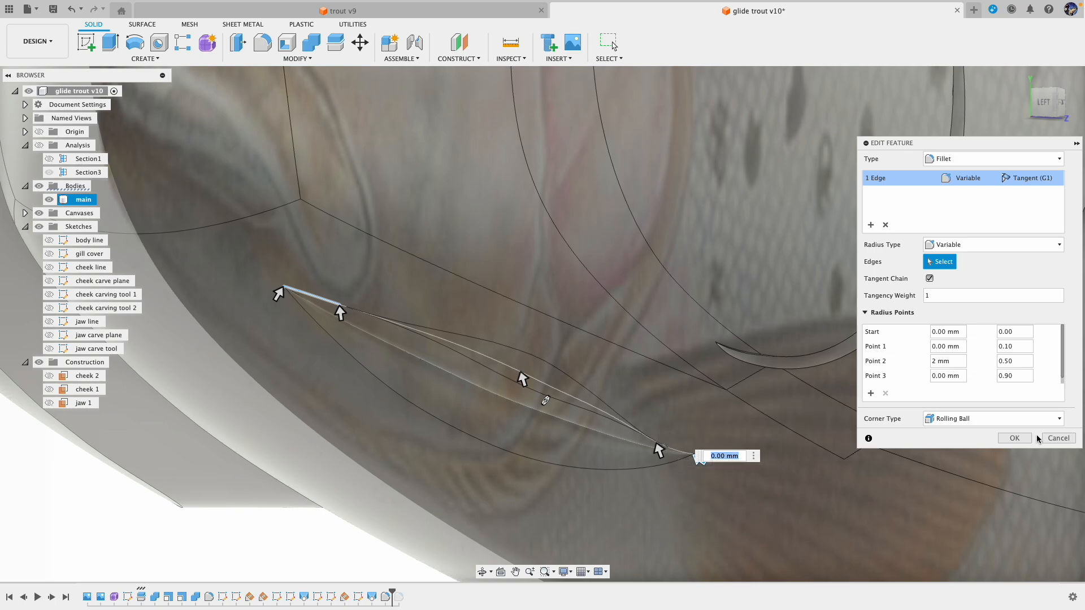
mouse_move(1015, 438)
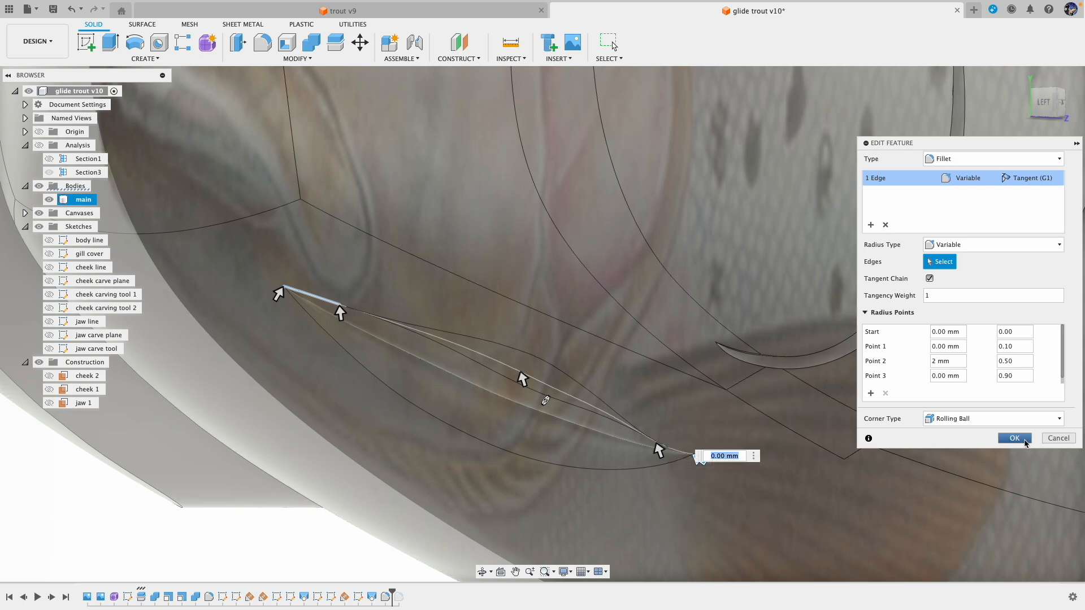
left_click(1013, 437)
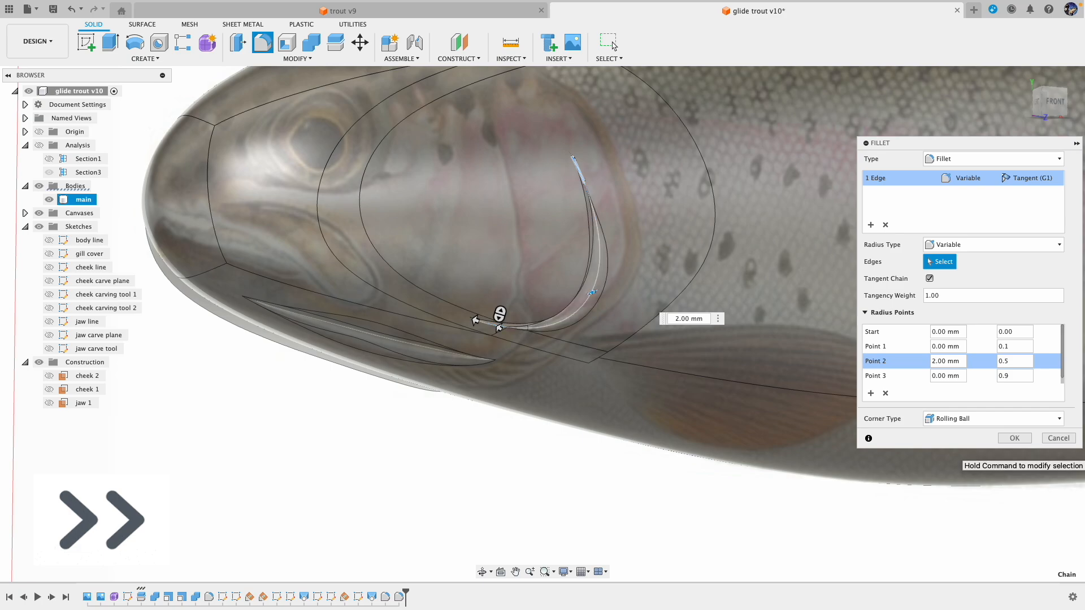
Apply a variable fillet peaking at 2 mm midway along the cheek groove edge.
left_click(1014, 438)
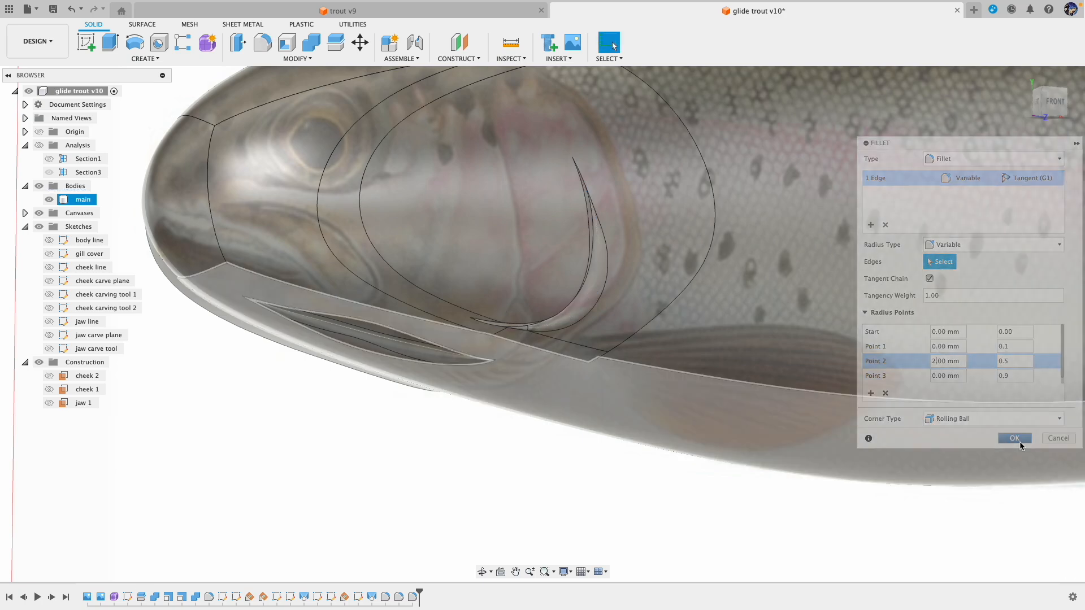
left_click(1014, 439)
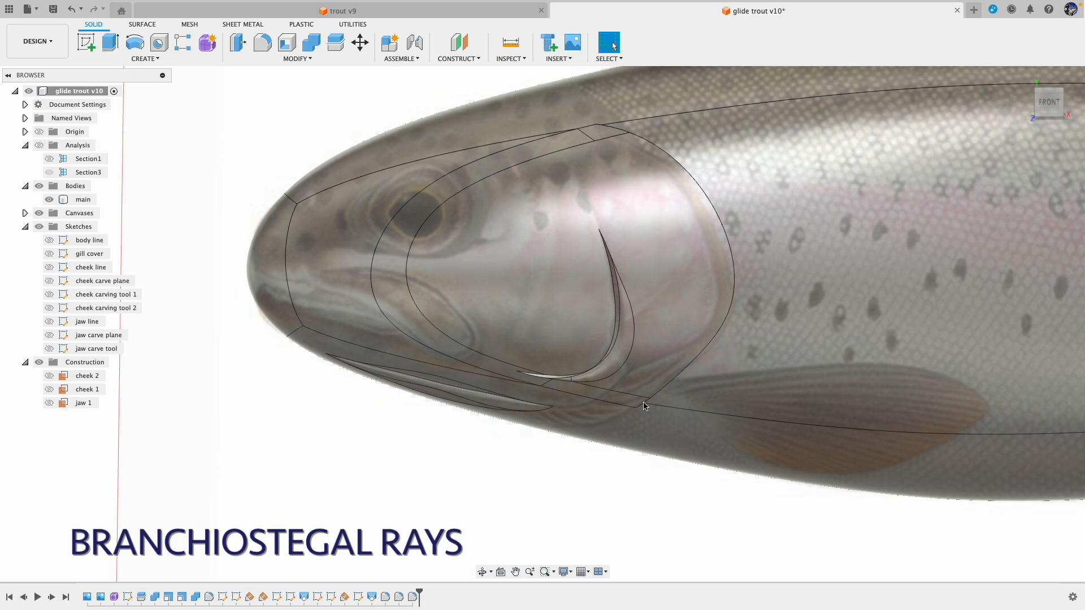
mouse_move(641, 397)
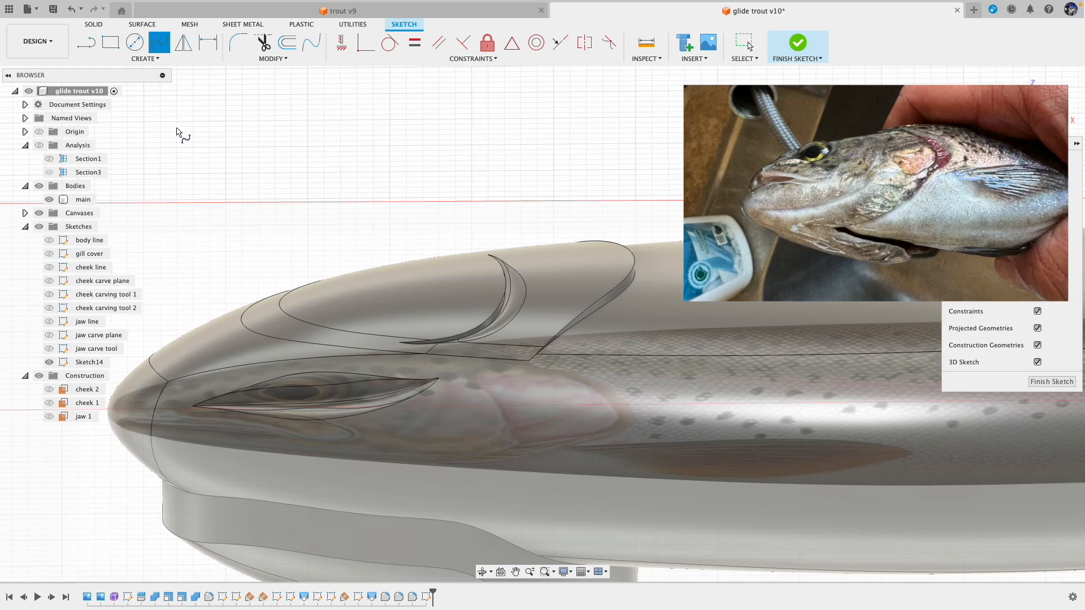
Trace a spline along the gill-cover back edge and stand 90° planes along it.
left_click(82, 198)
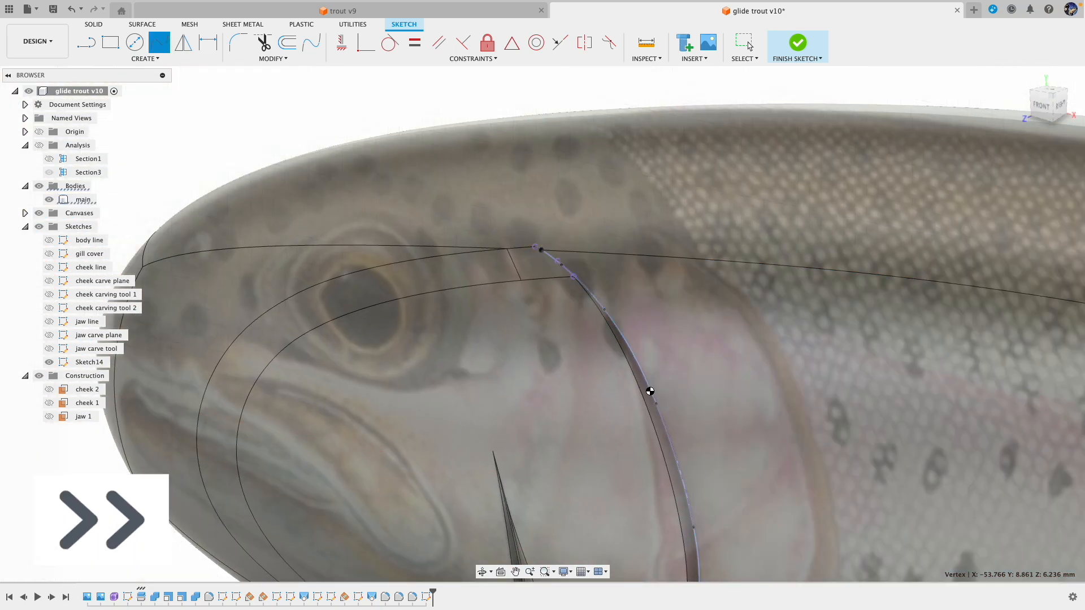
left_click(796, 42)
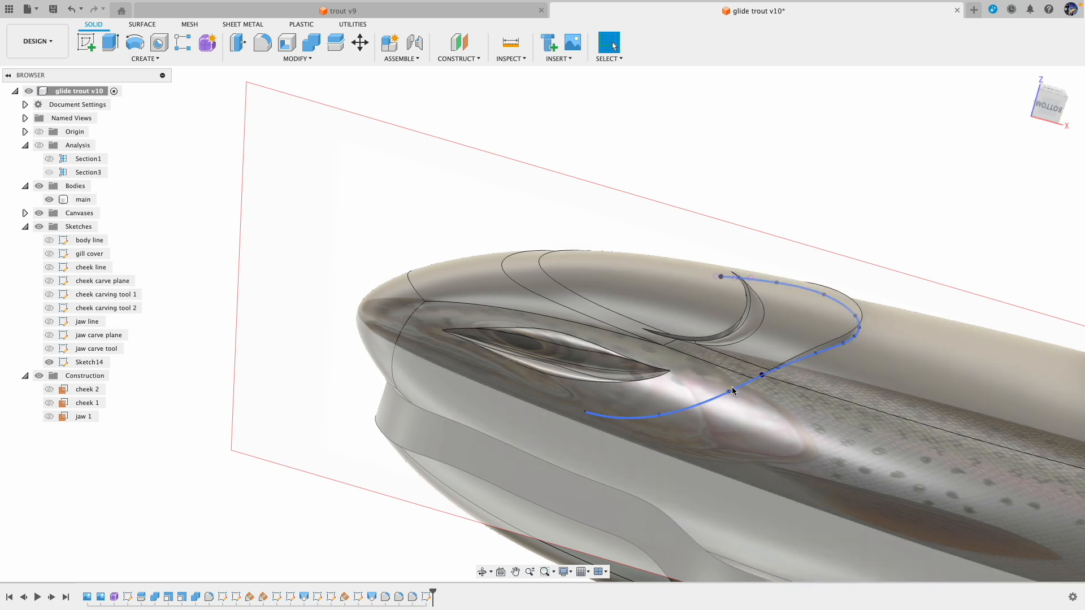
left_click(83, 199)
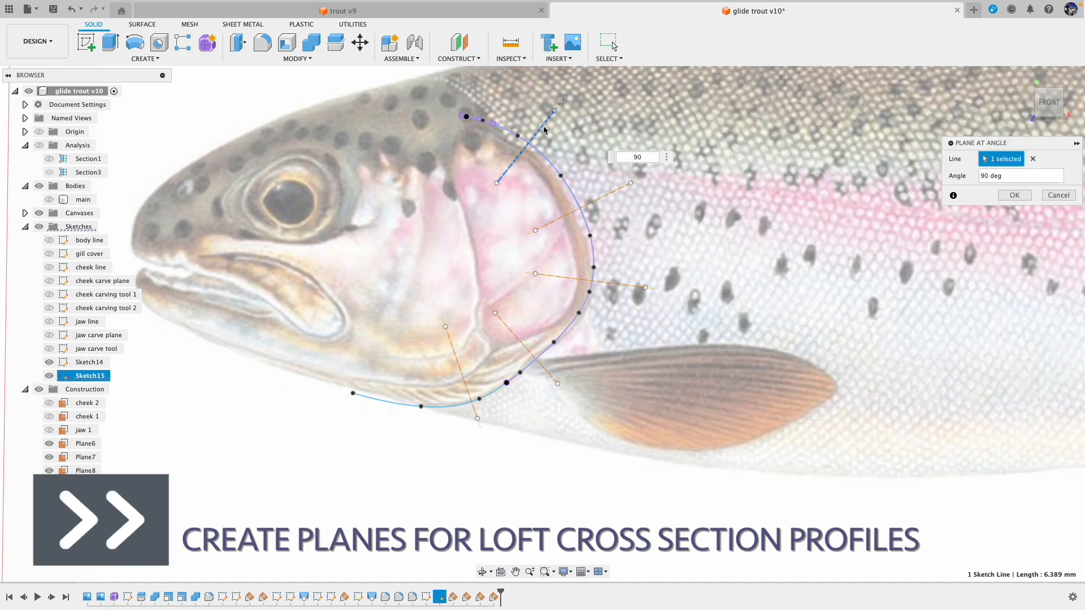
Confirm the last 90° plane and sketch a carving profile starting at the curve.
left_click(1014, 196)
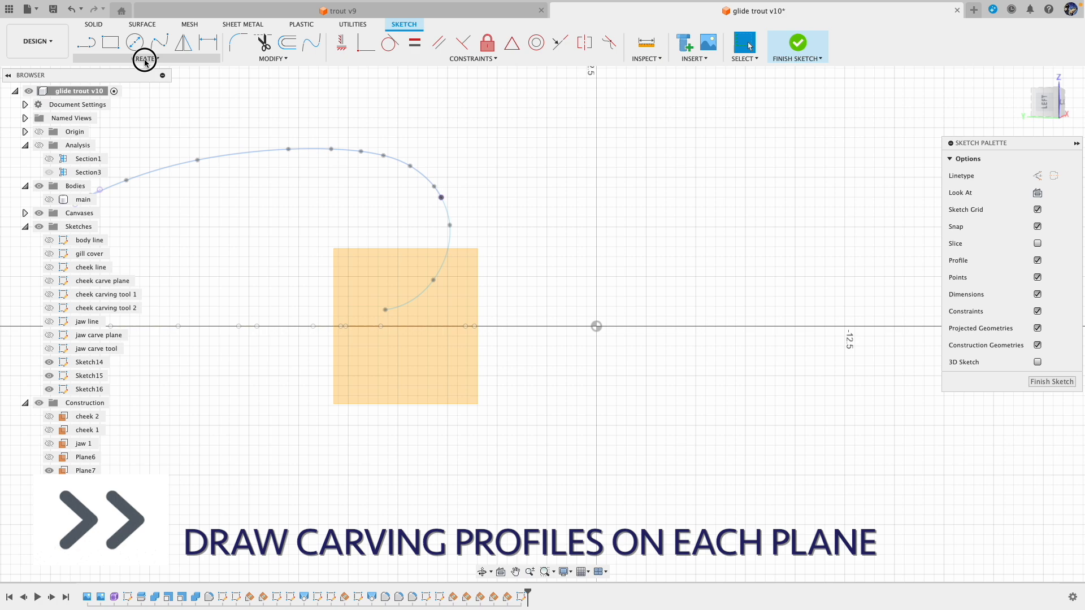
left_click(85, 42)
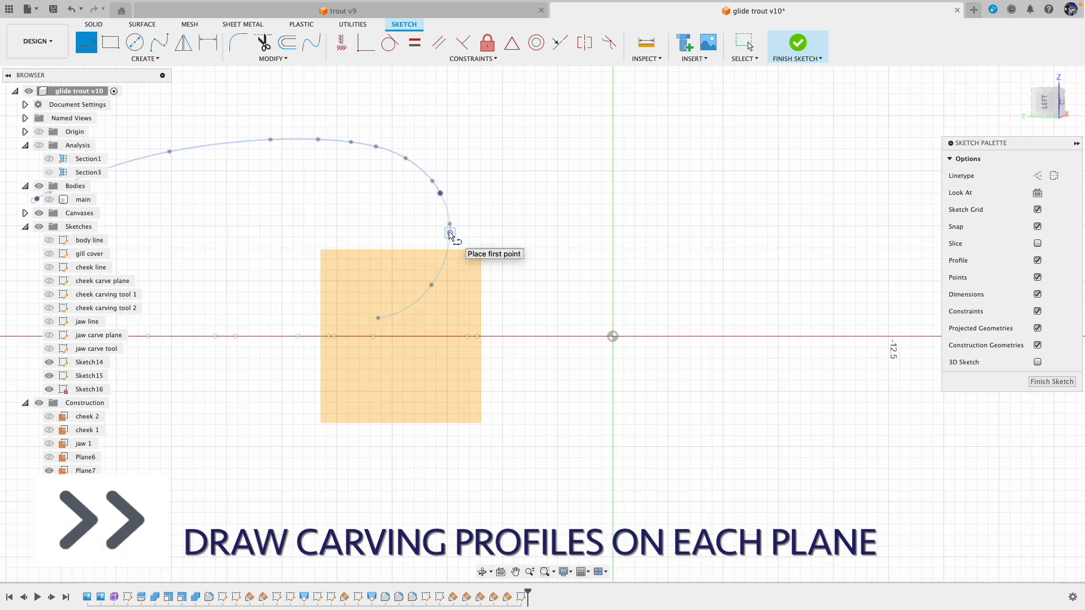
left_click(448, 231)
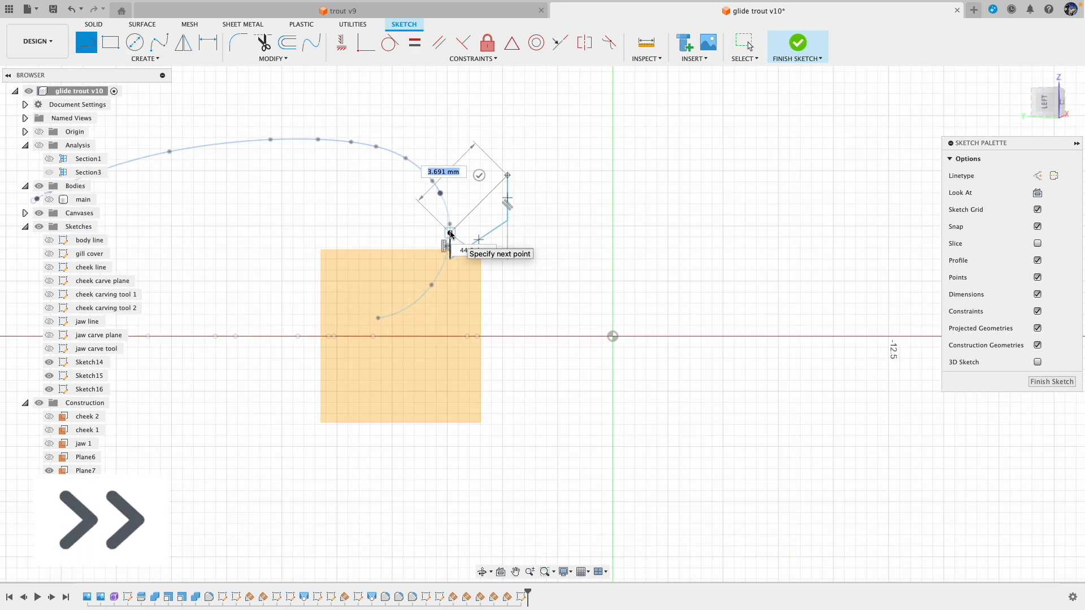
left_click(796, 42)
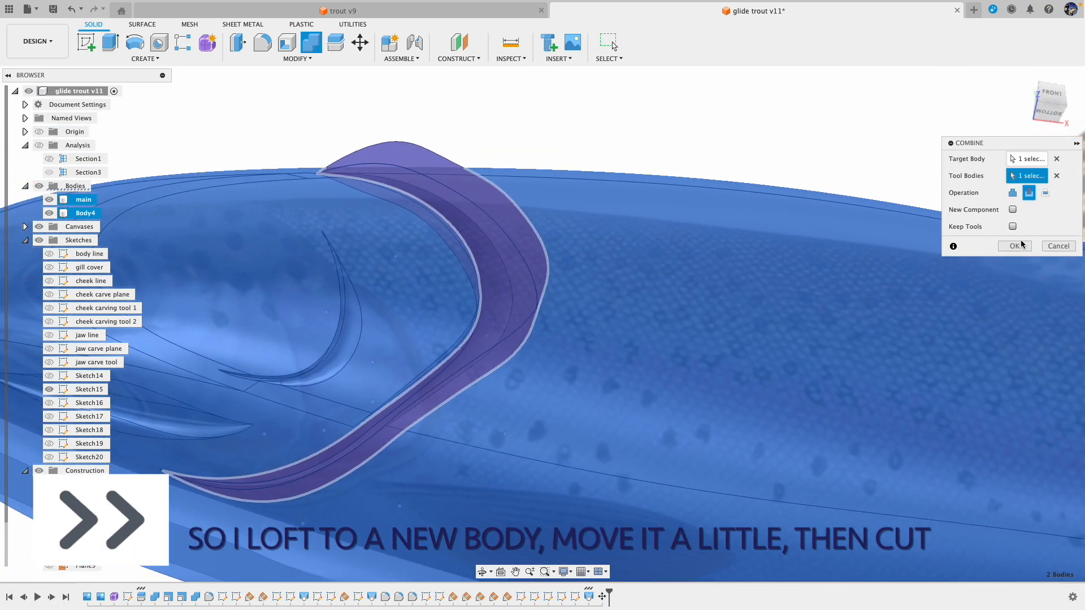
Cut Body4 from main, then start a variable fillet with a radius point on the outline edge.
left_click(1013, 245)
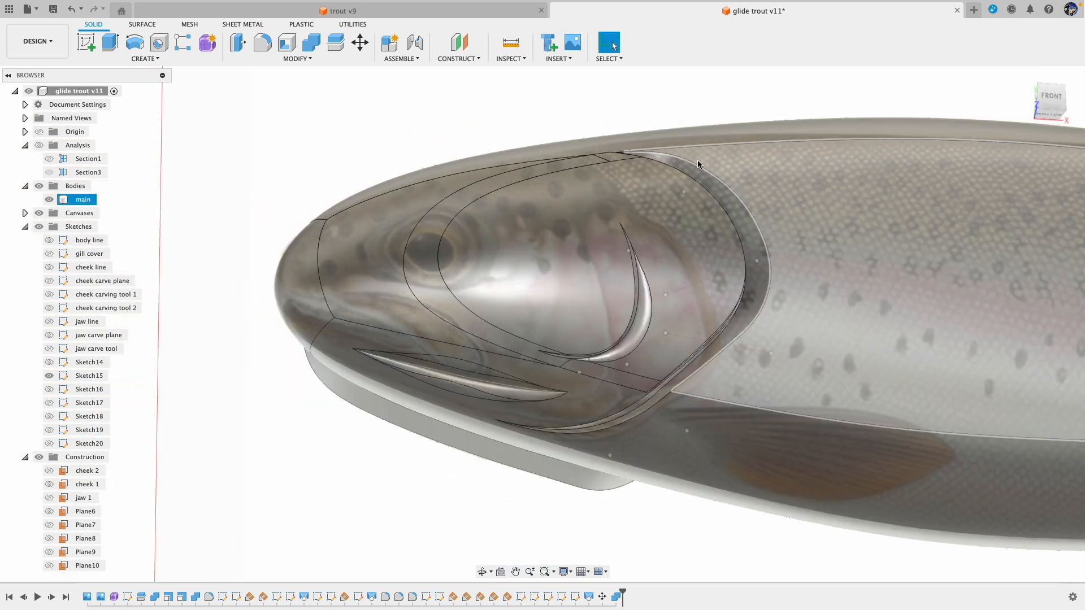
left_click(262, 42)
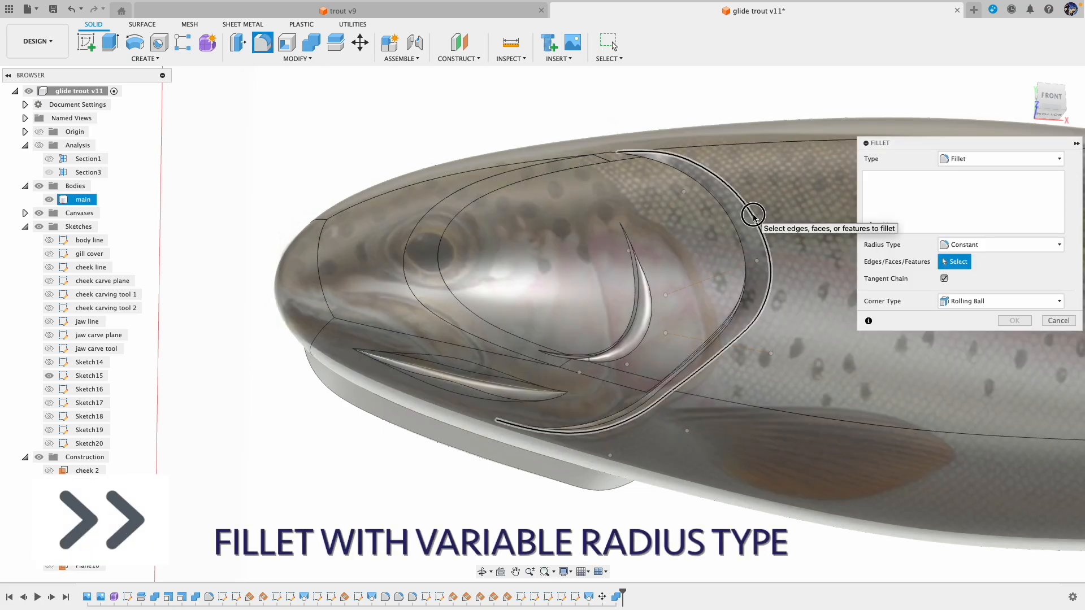
left_click(751, 214)
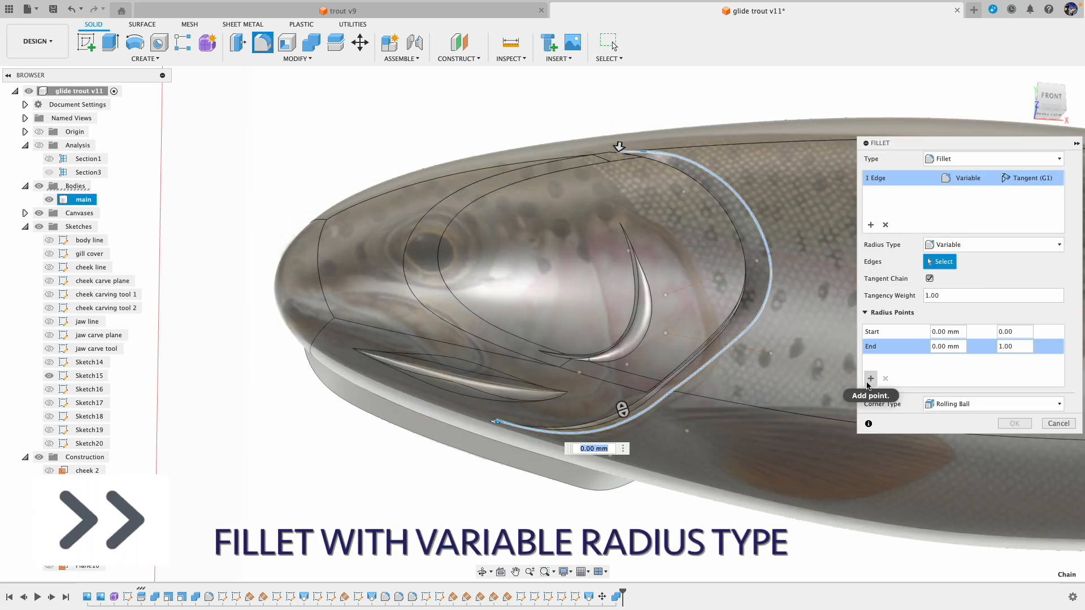
left_click(870, 379)
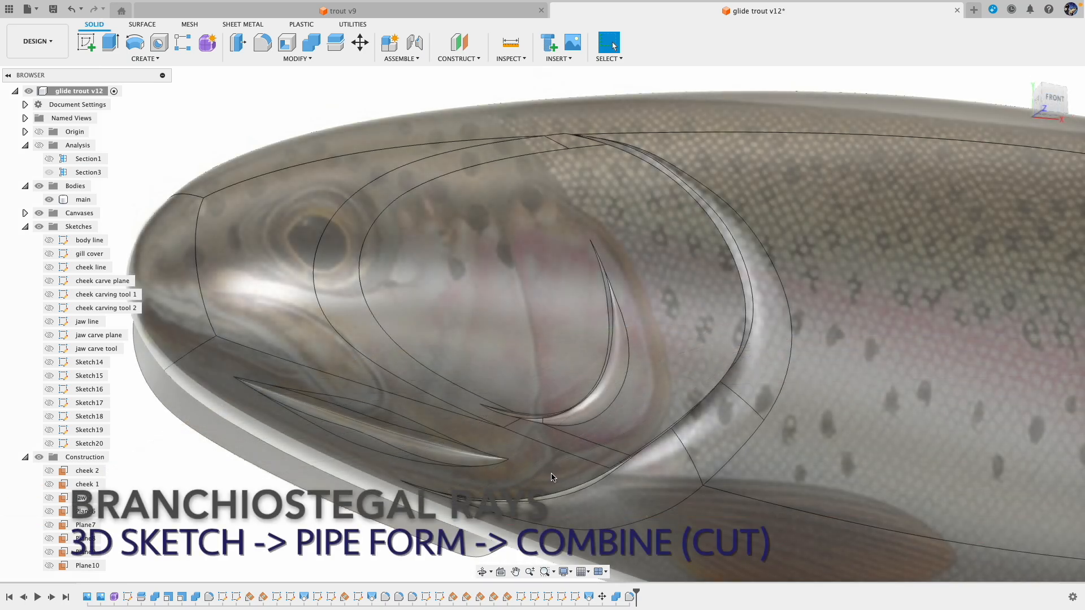
mouse_move(390, 233)
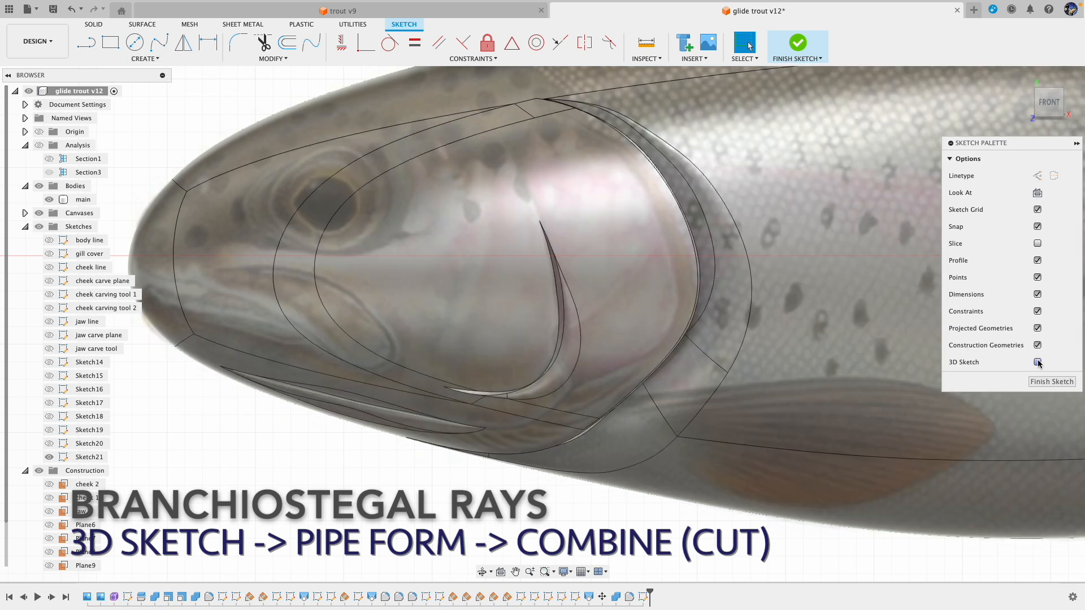
Enable 3D Sketch for Sketch21 and begin drawing the ray curves under the jaw.
left_click(1037, 362)
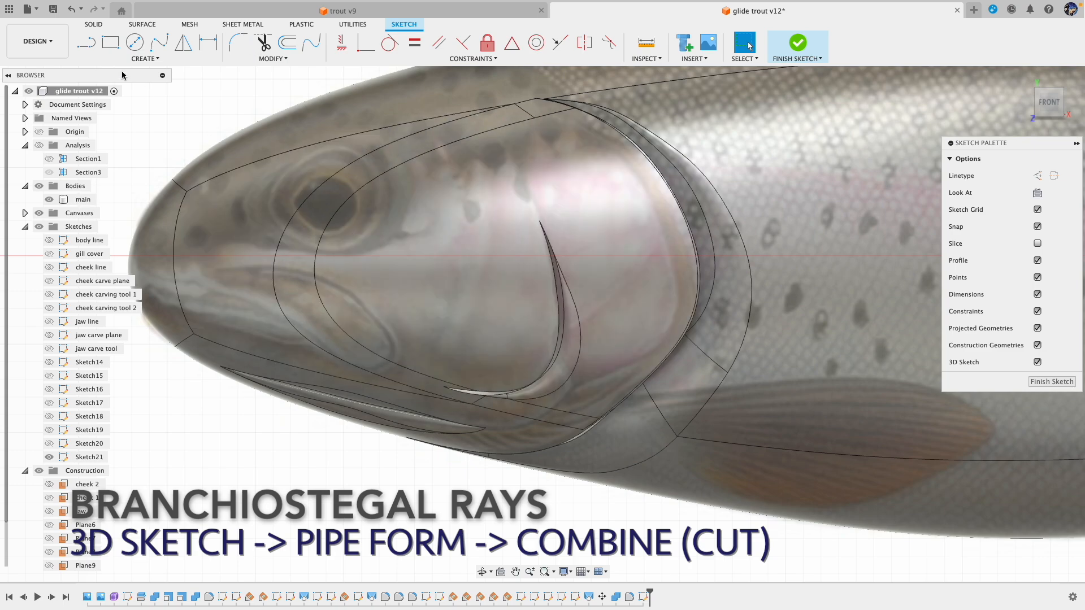
left_click(145, 57)
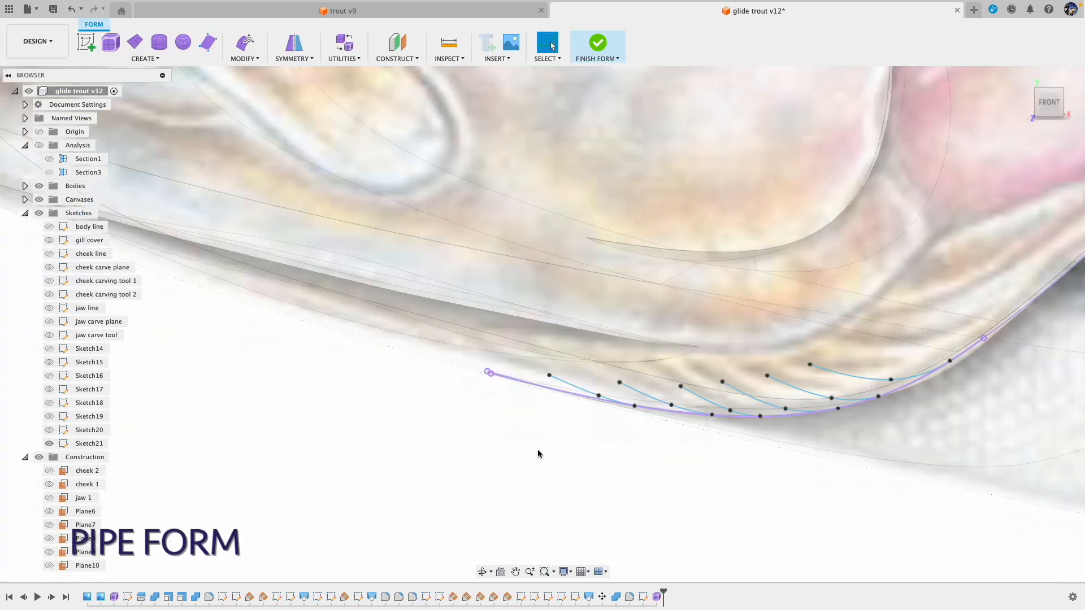
Create six rounded pipe bodies (Body5–Body10) along the branchiostegal ray curves with adjusted display mode.
left_click(146, 57)
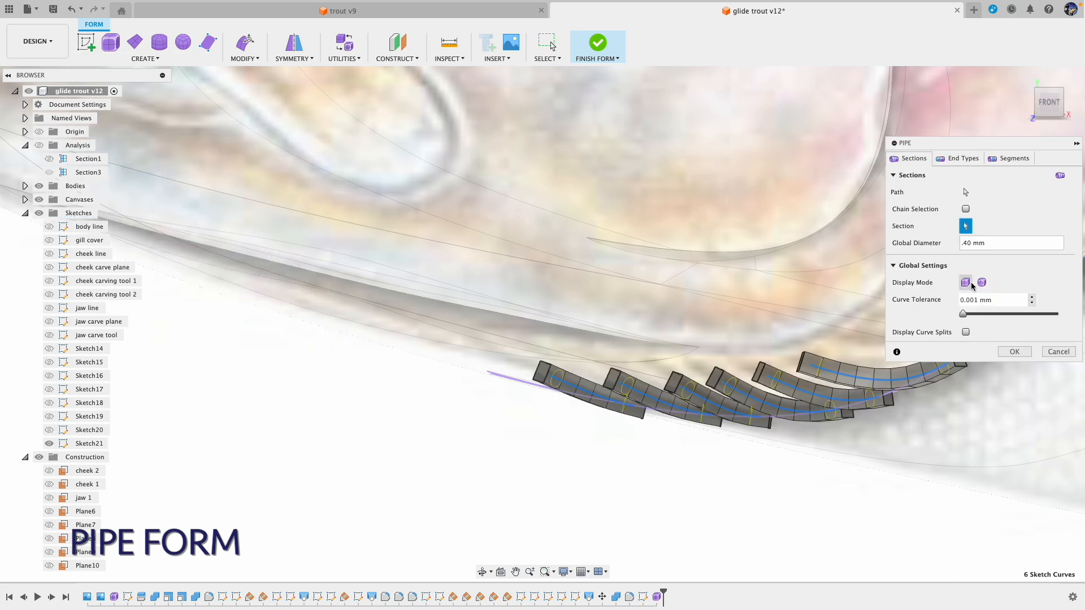
left_click(1012, 351)
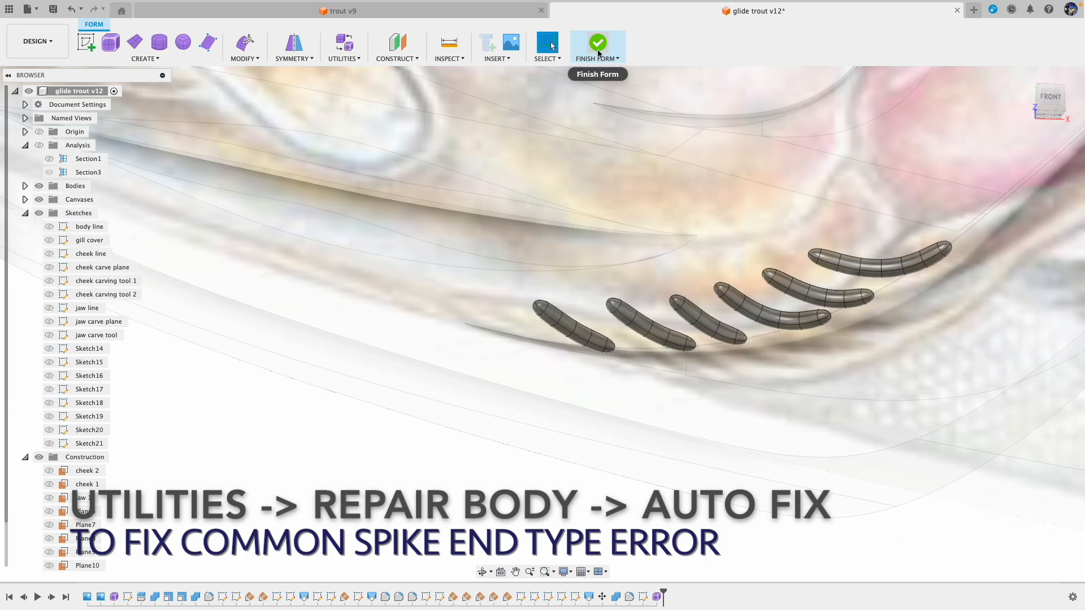
left_click(596, 43)
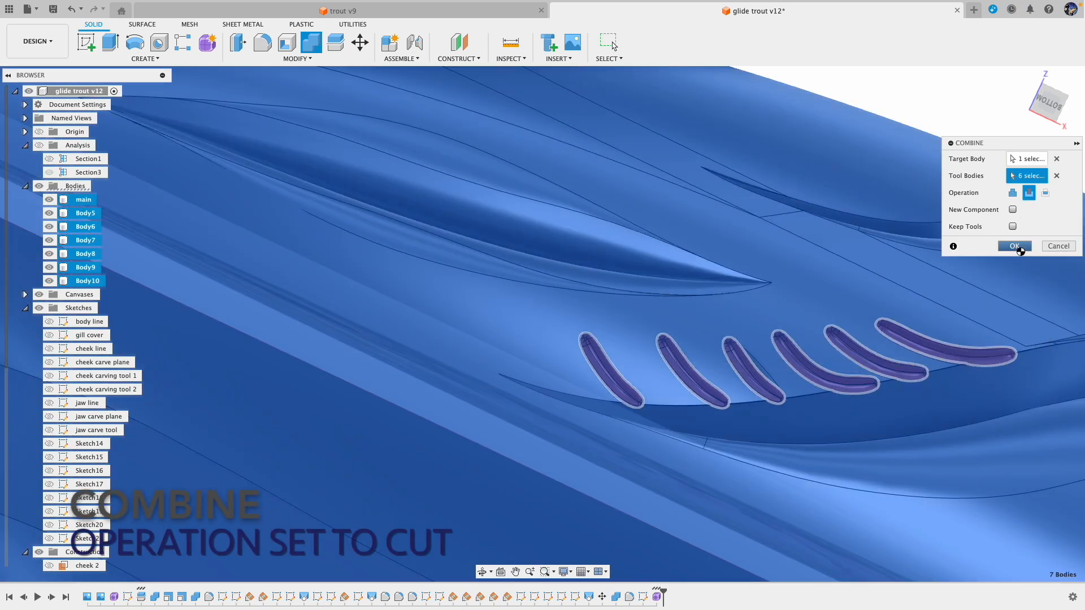
Cut the six pipe bodies Body5–Body10 from the main body to form the ray grooves.
left_click(1014, 245)
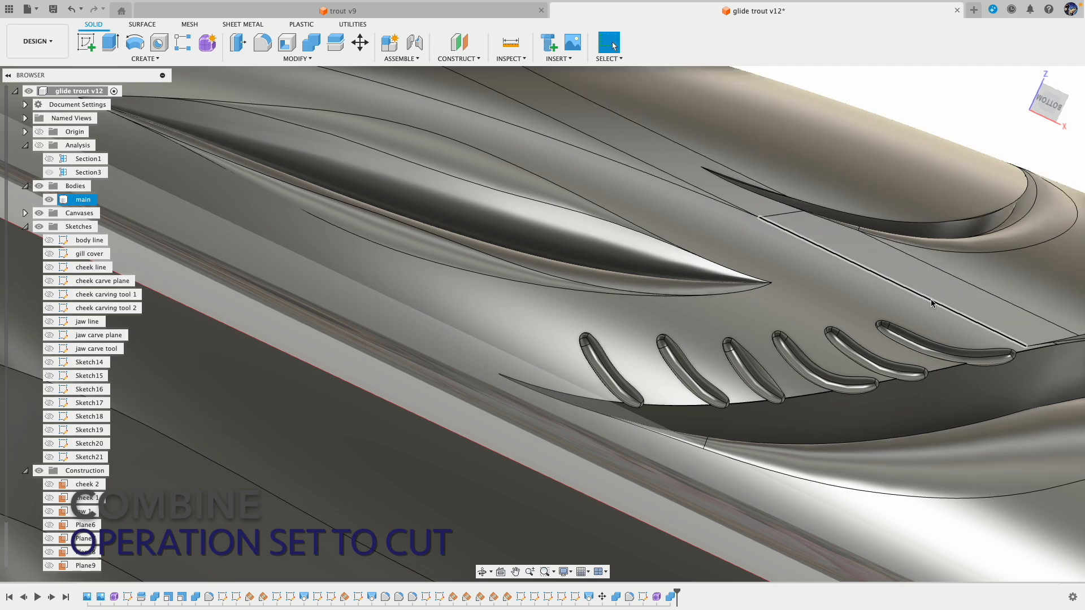